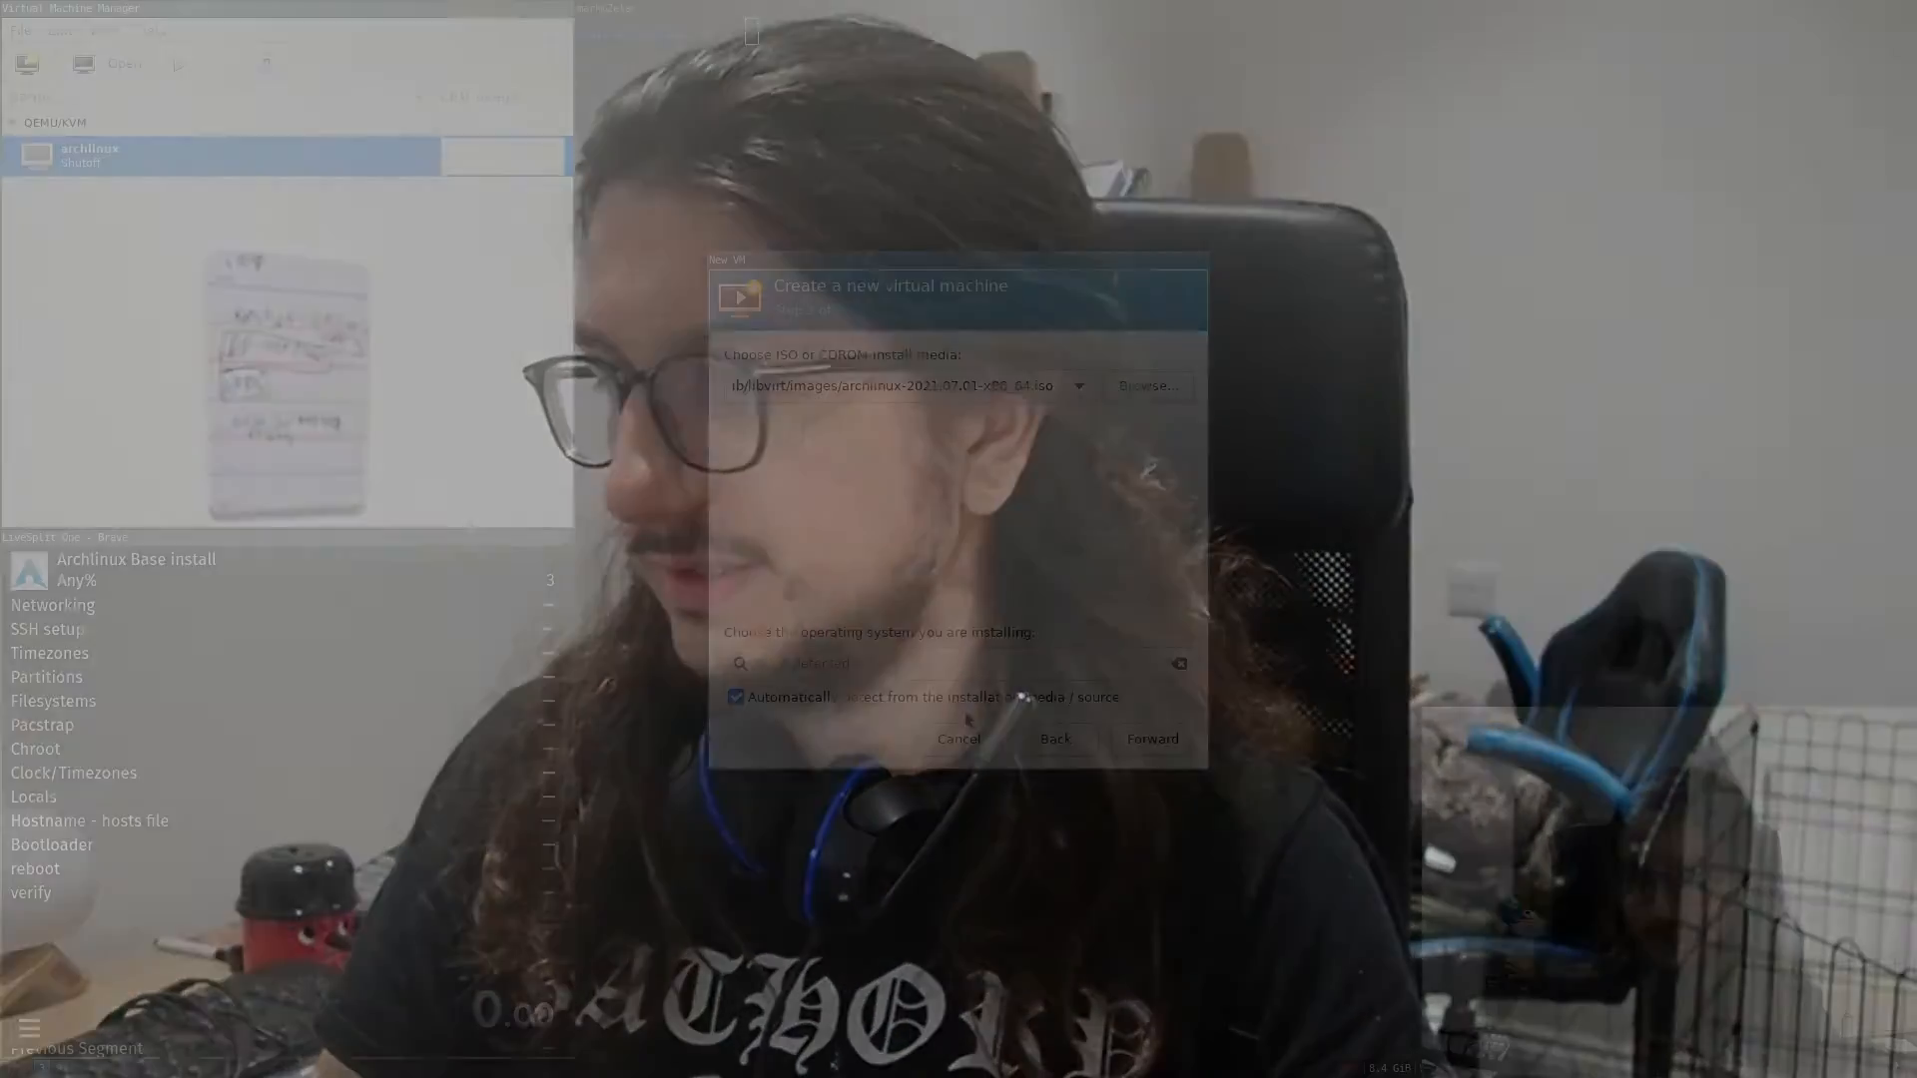
Step: Walk the New VM wizard with 1024 MiB memory and world_record.qcow2 as disk, then finish and start it
text(w)
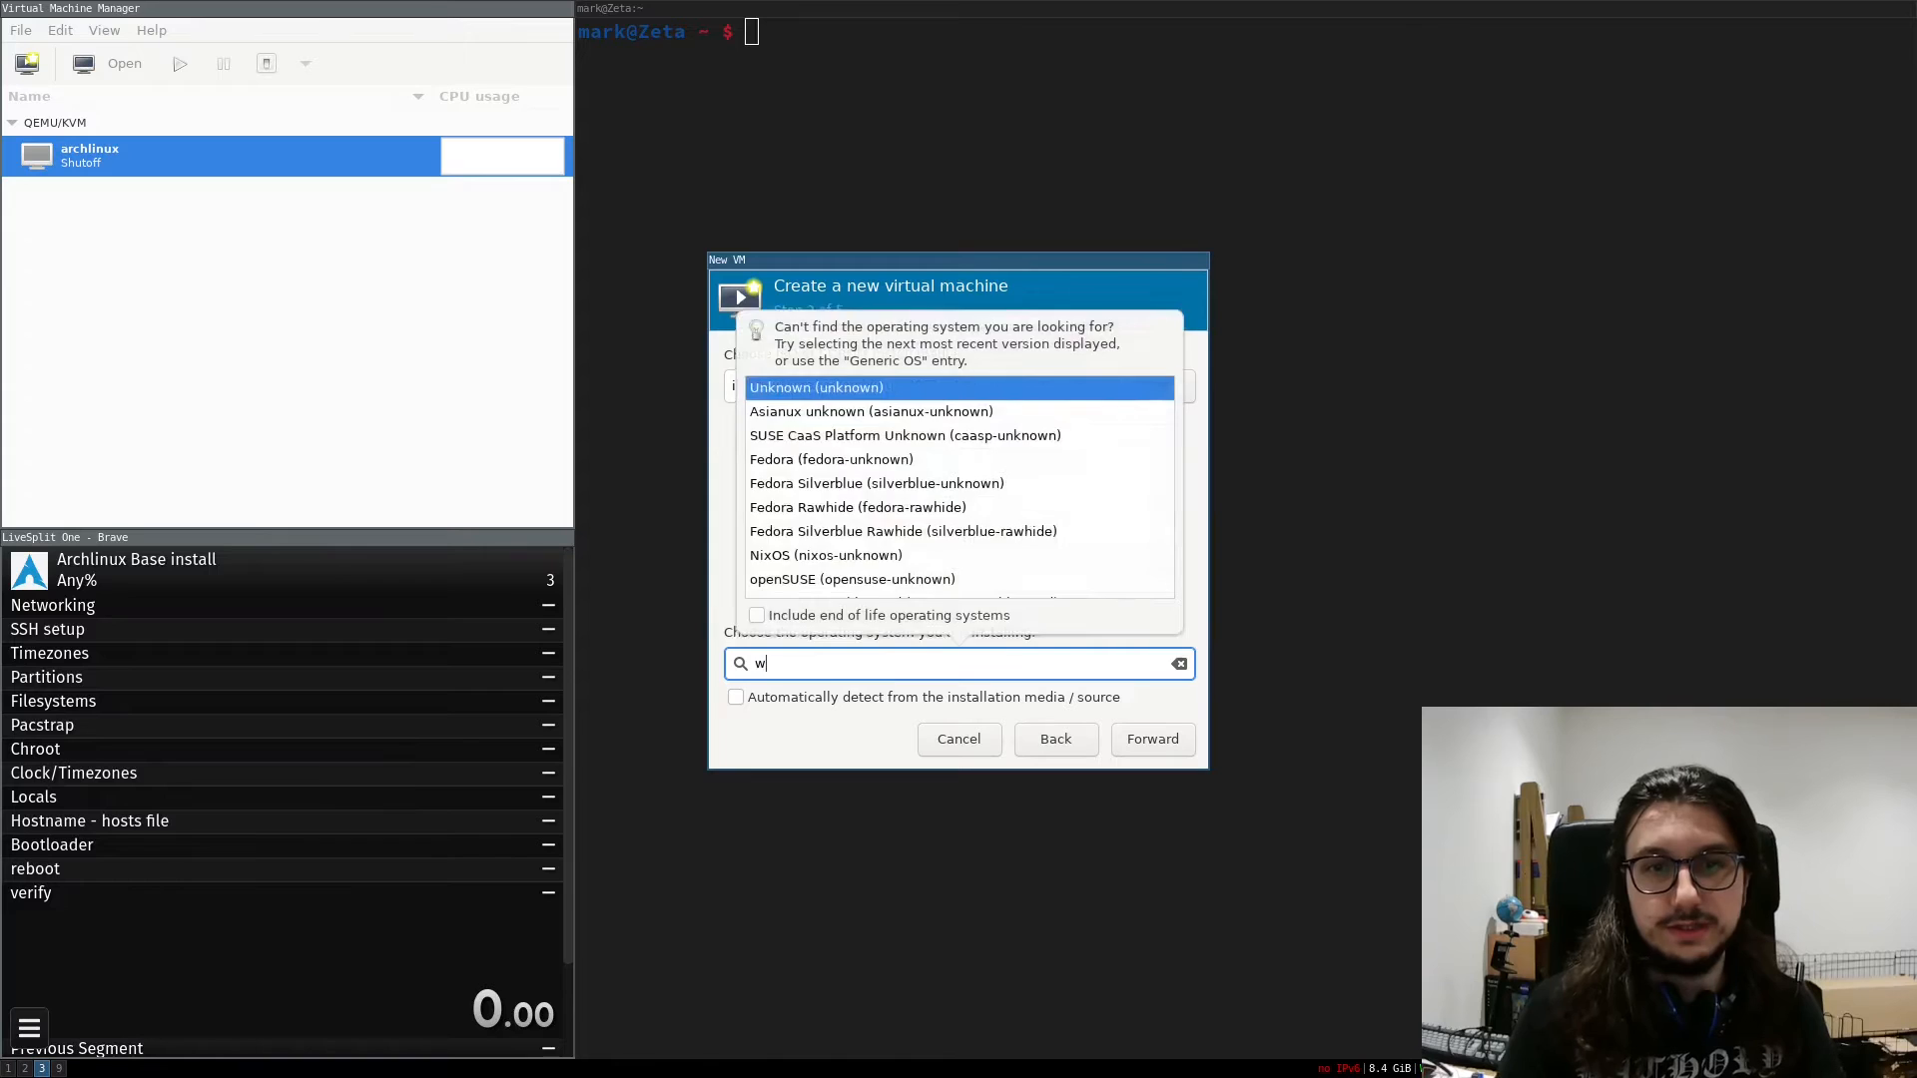
click(1149, 739)
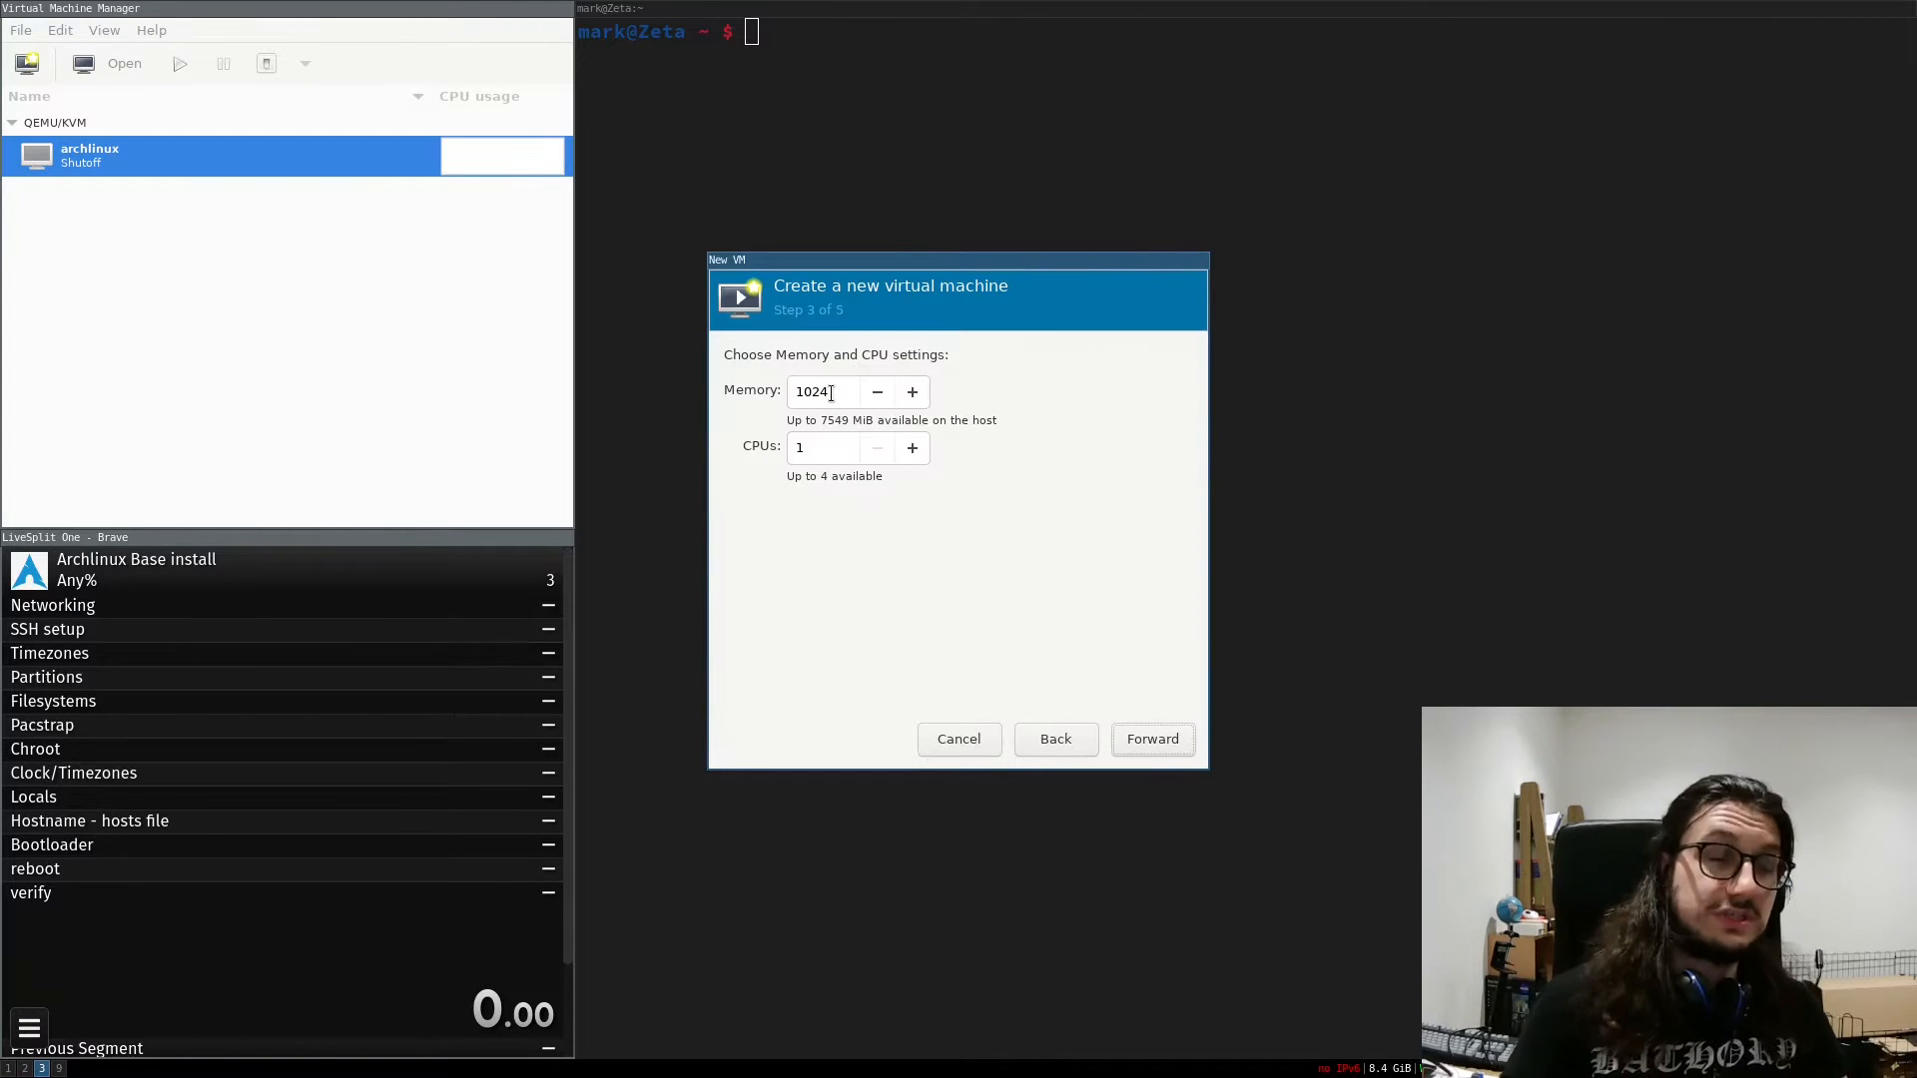
mouse_move(991, 446)
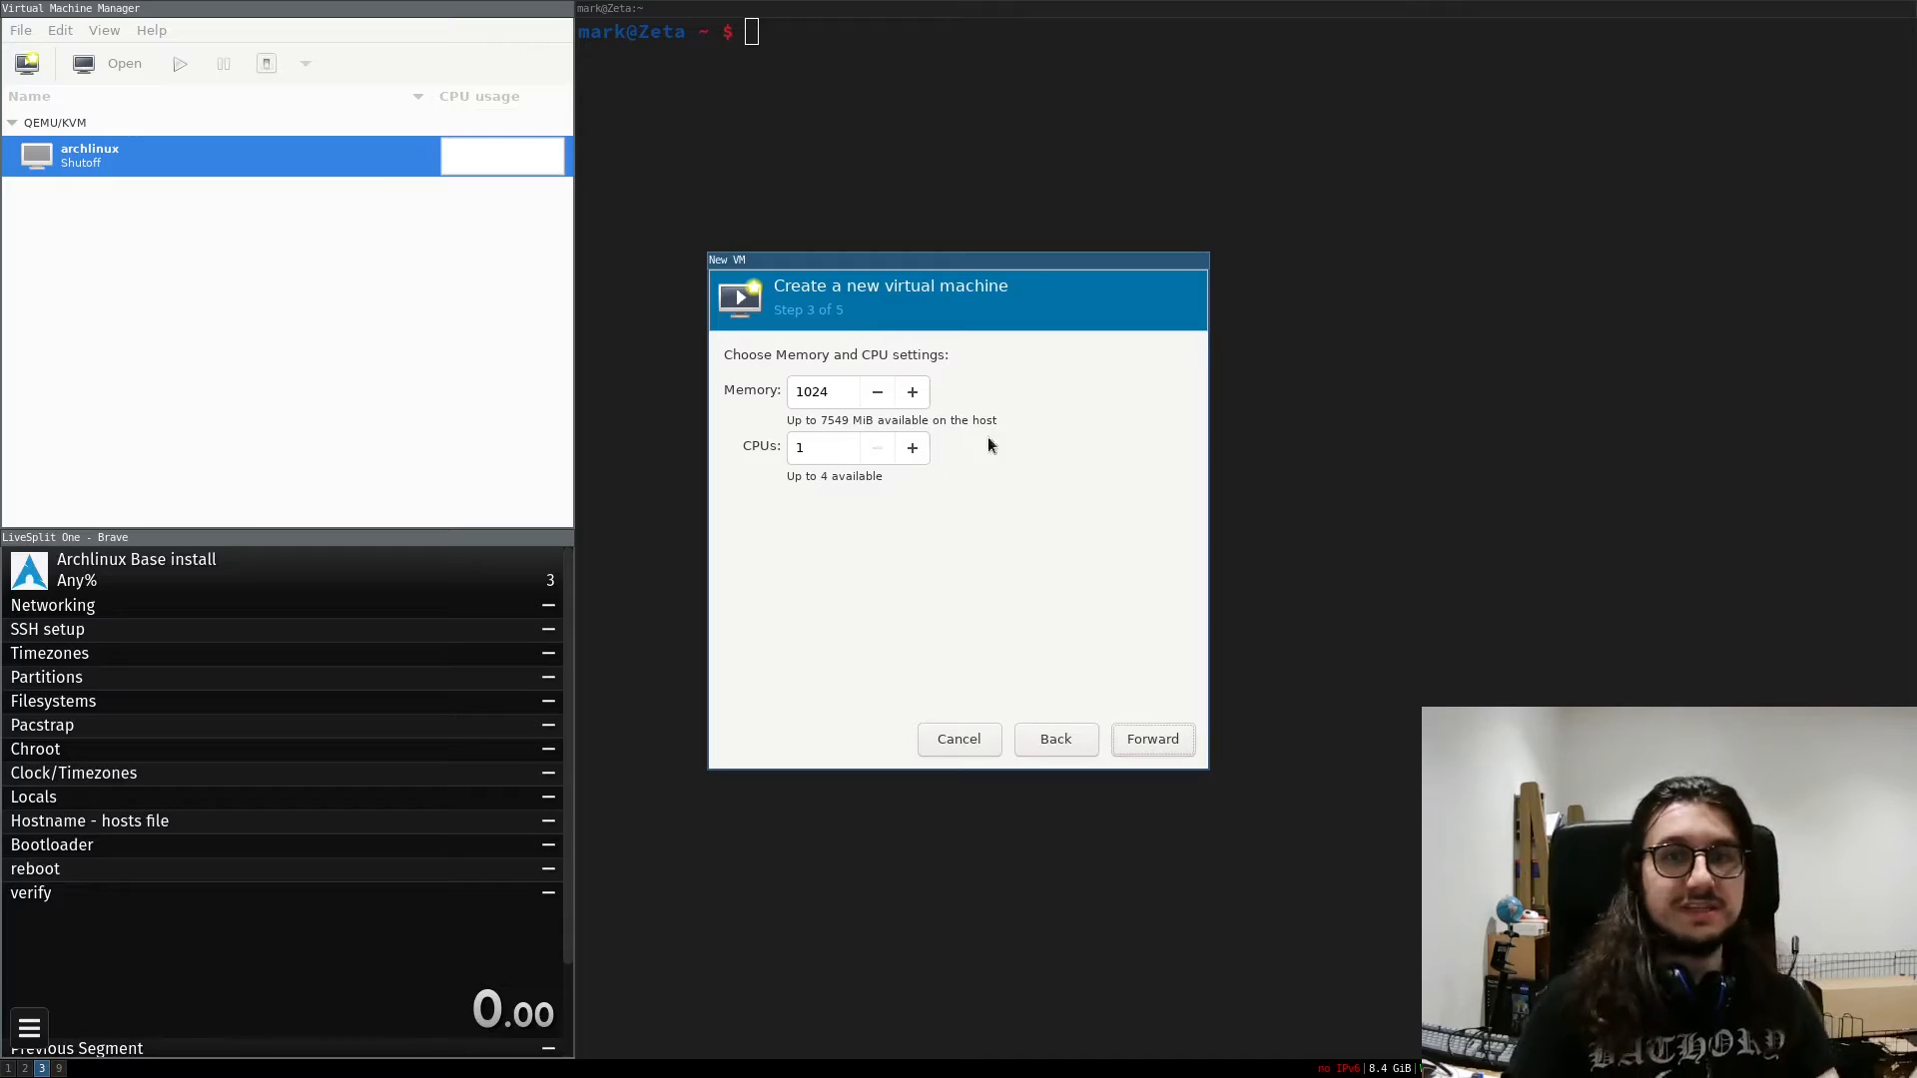
mouse_move(902, 464)
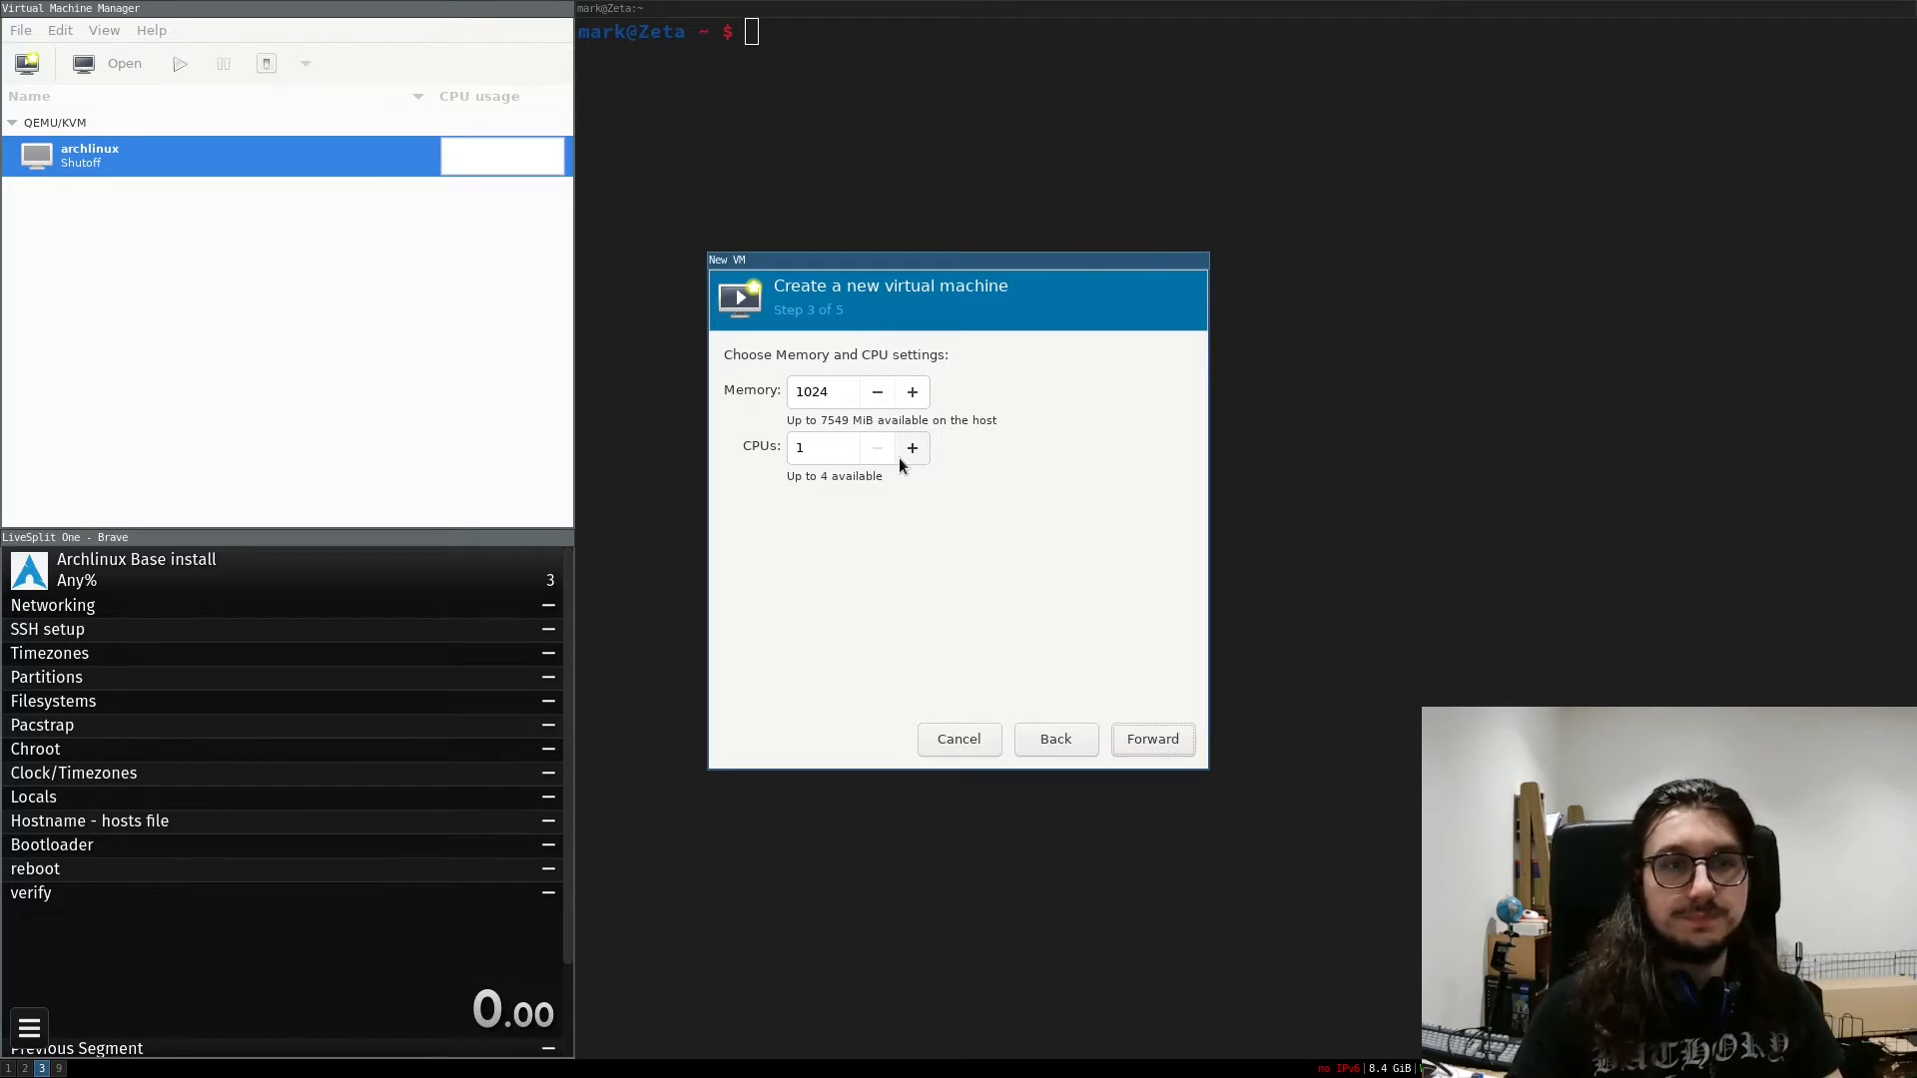
click(1150, 738)
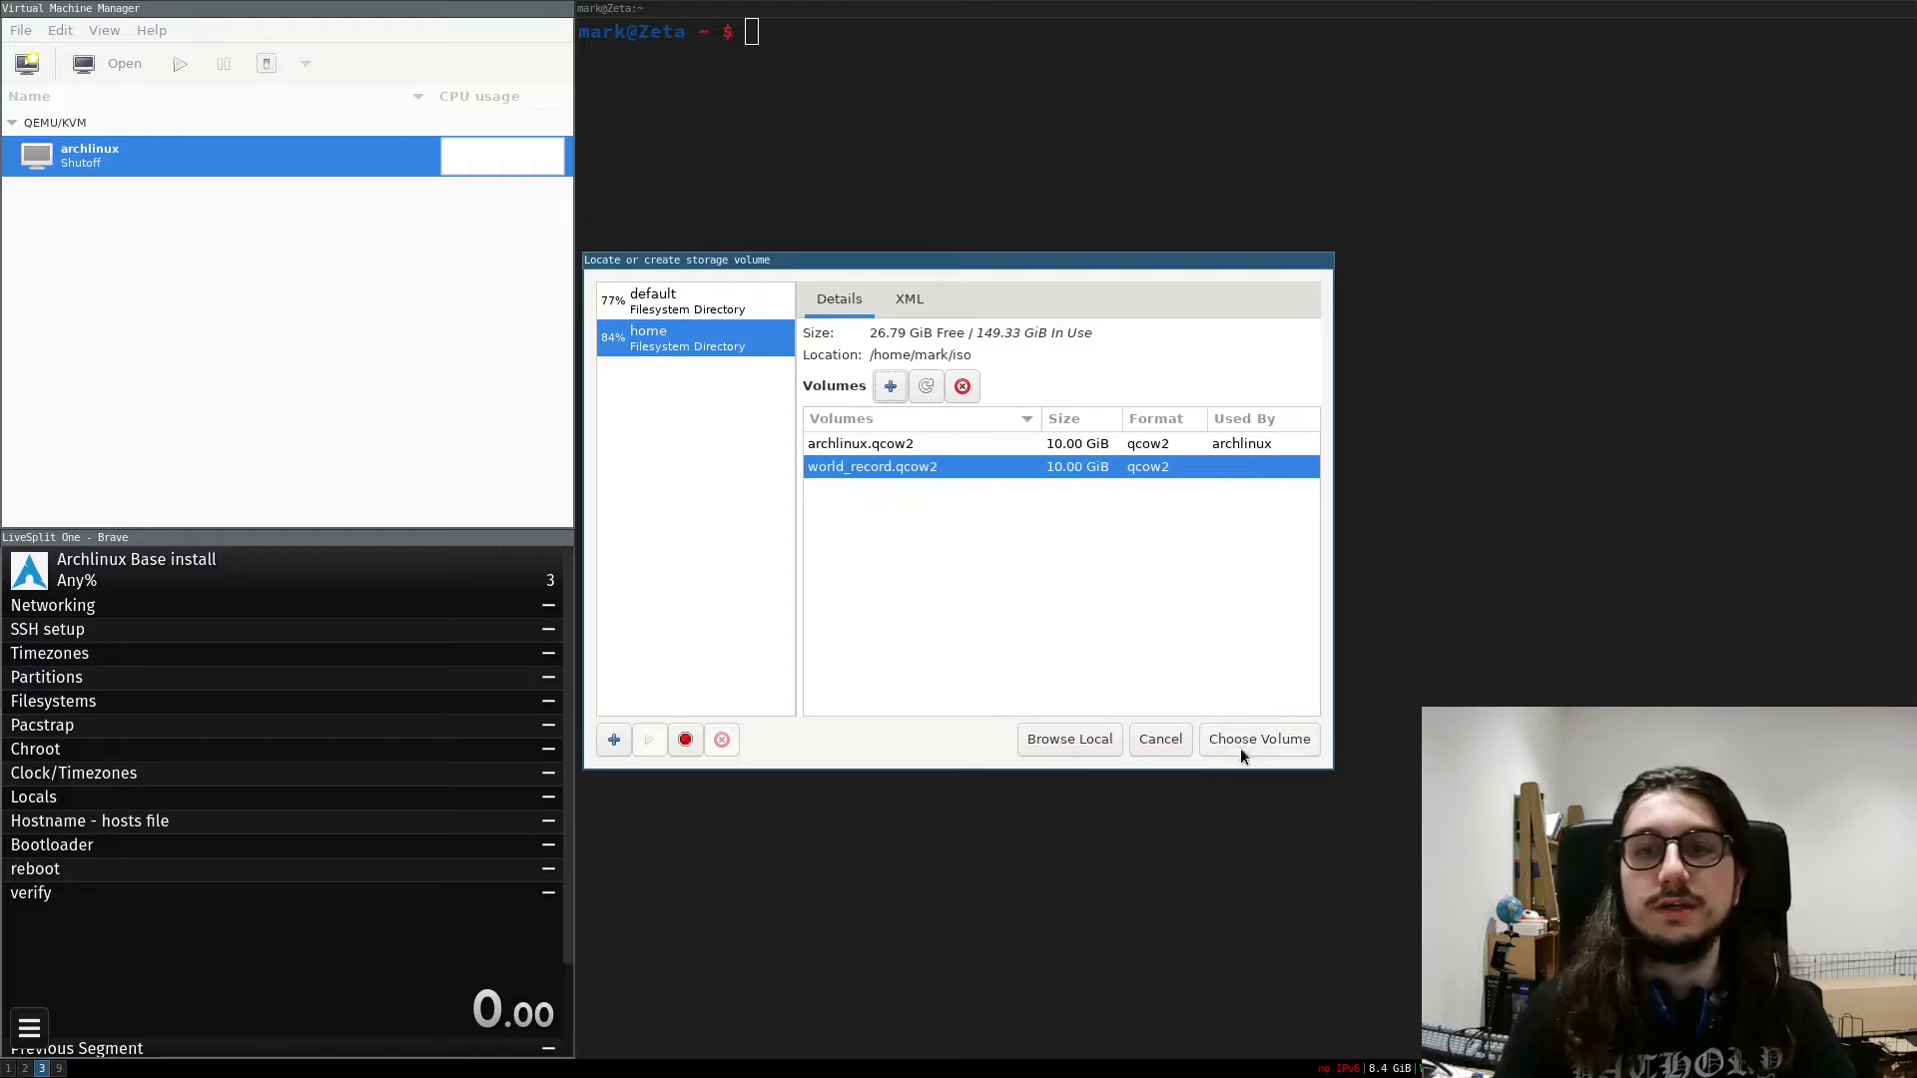
click(1258, 738)
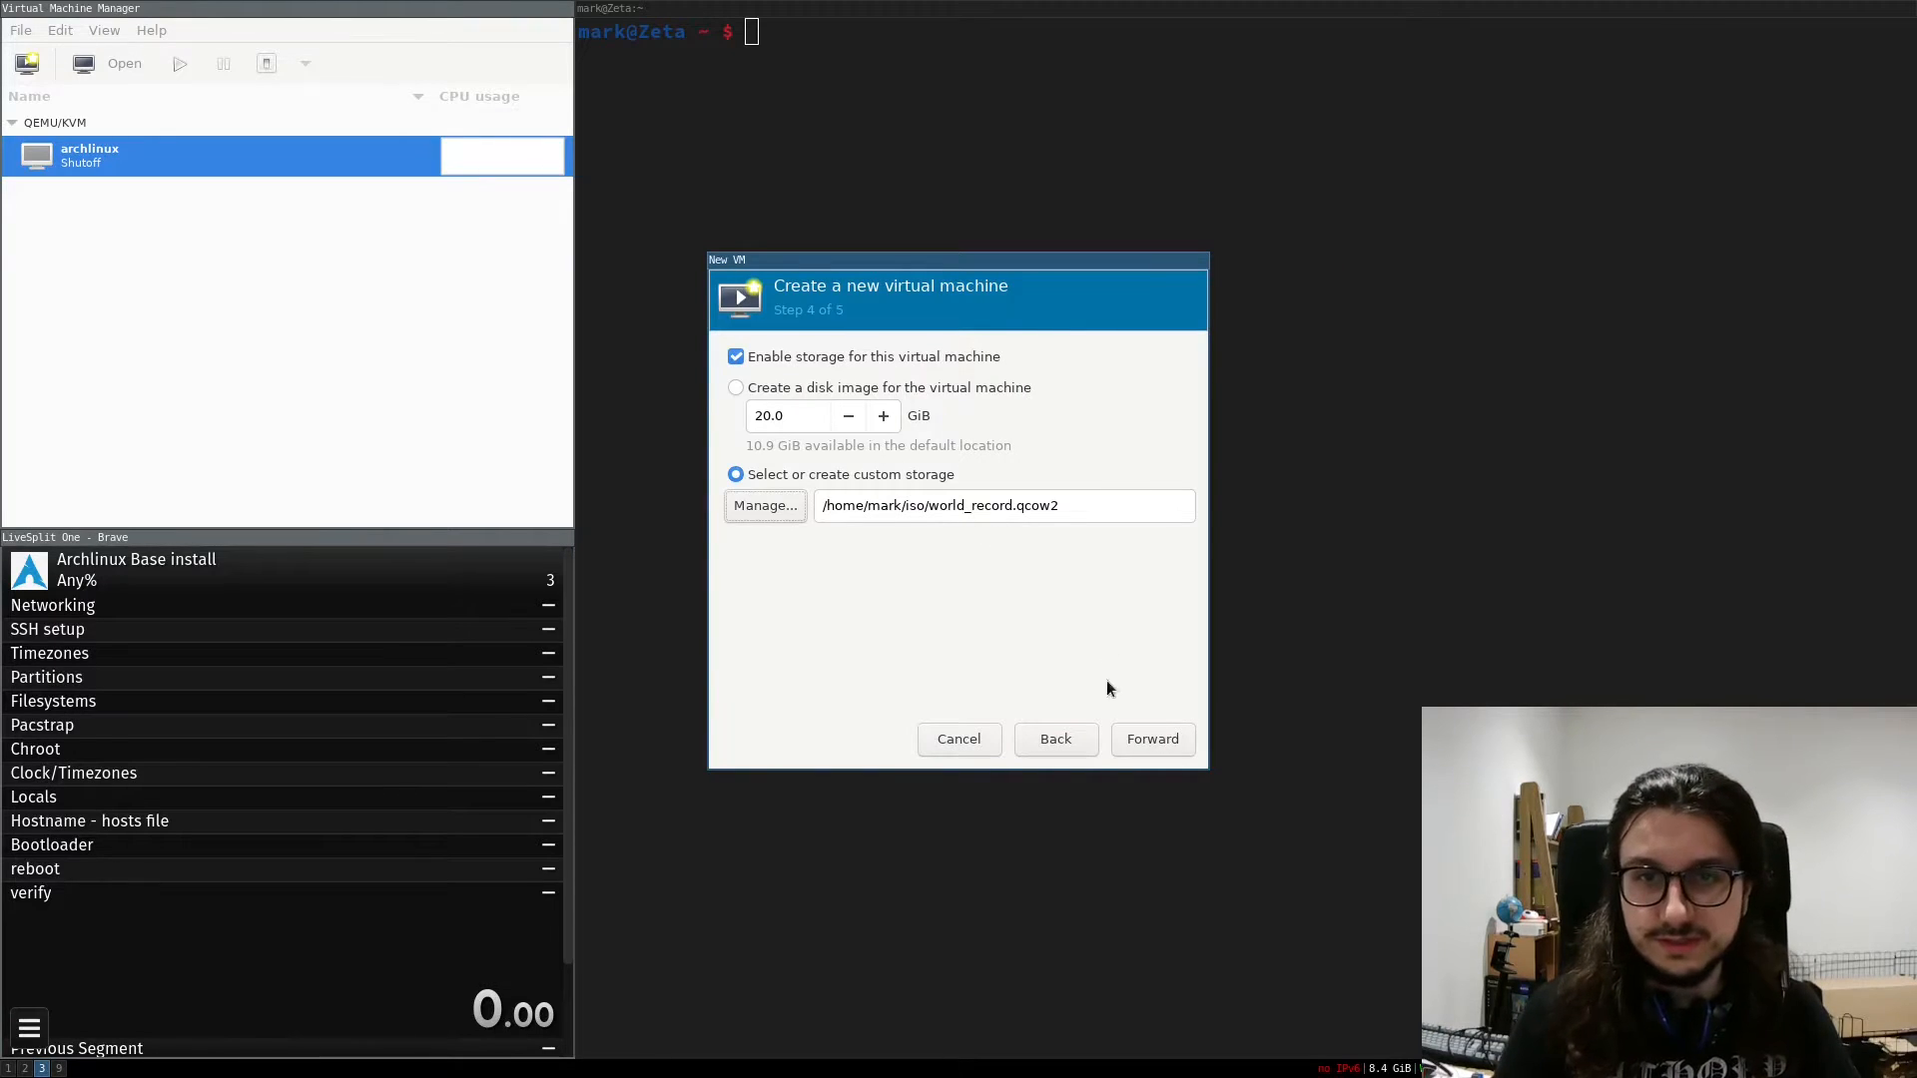
click(1149, 739)
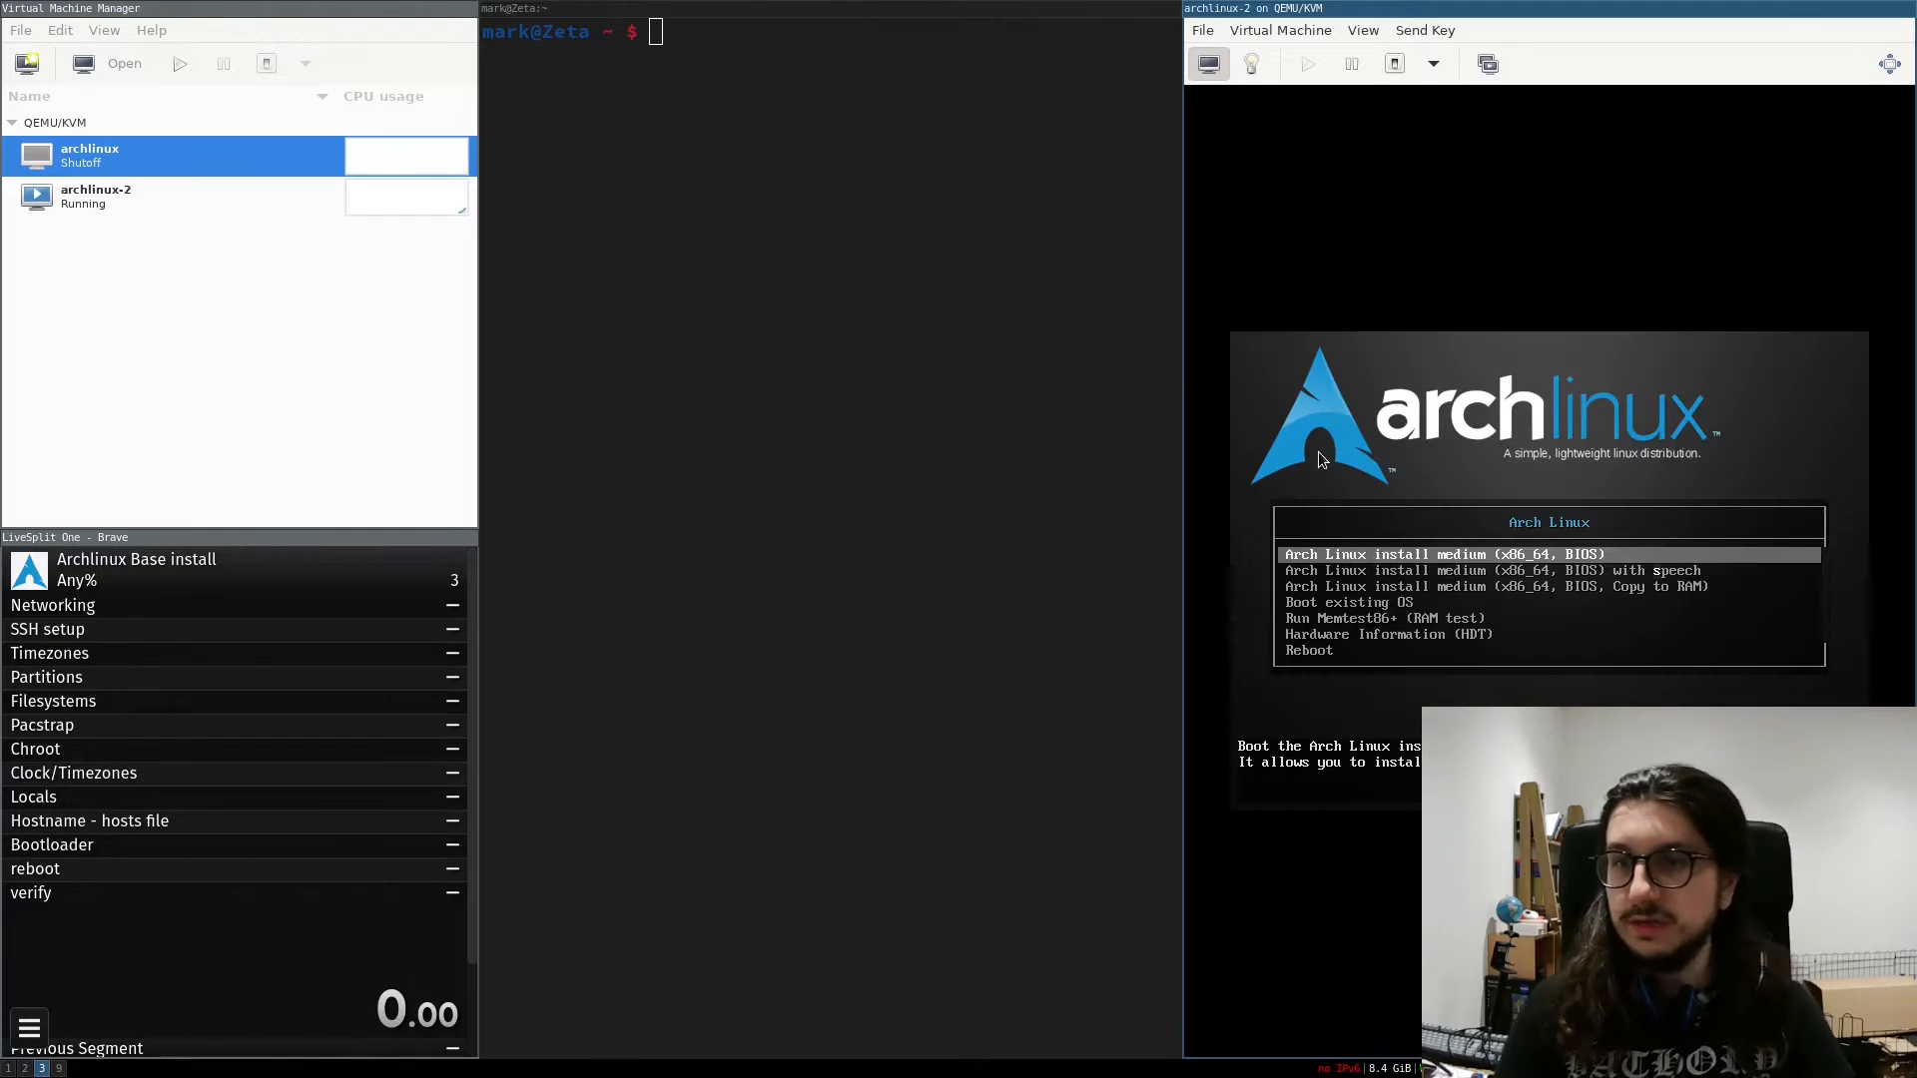
mouse_move(1339, 509)
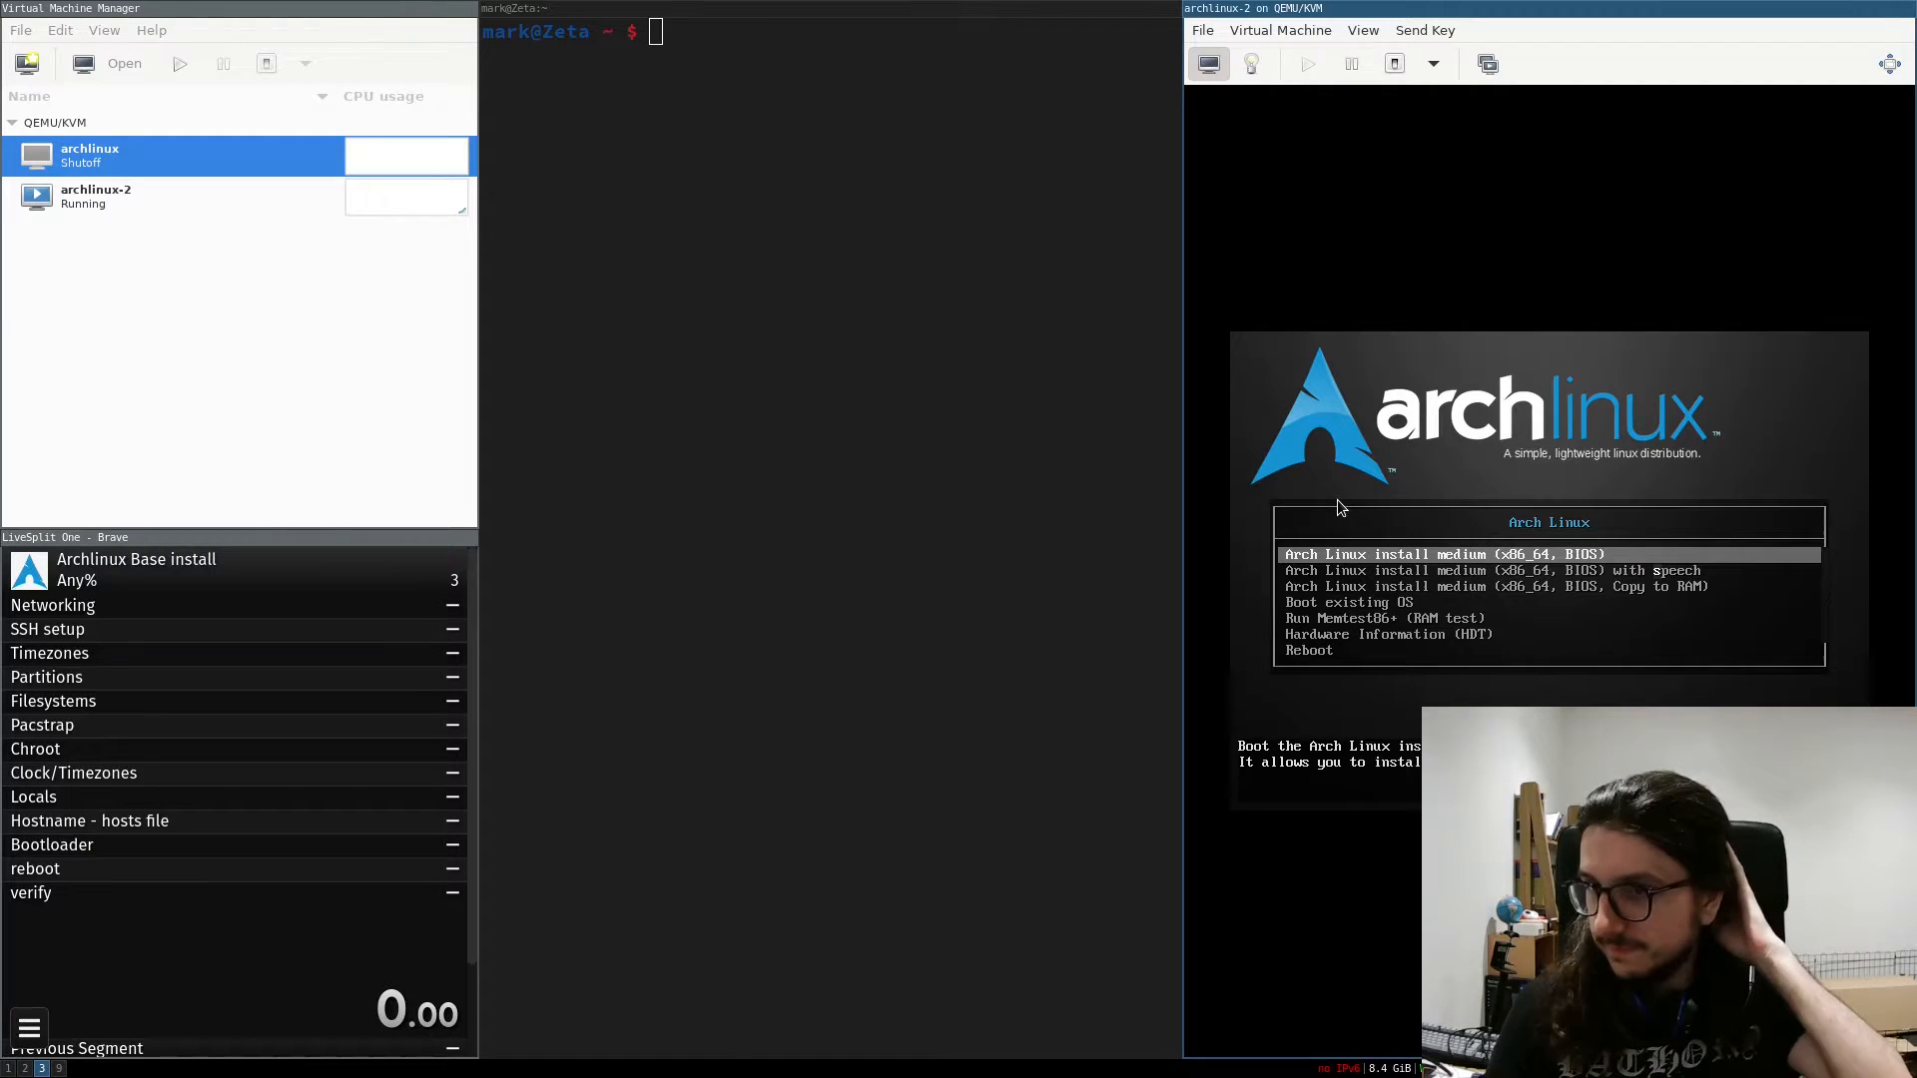
mouse_move(1464, 552)
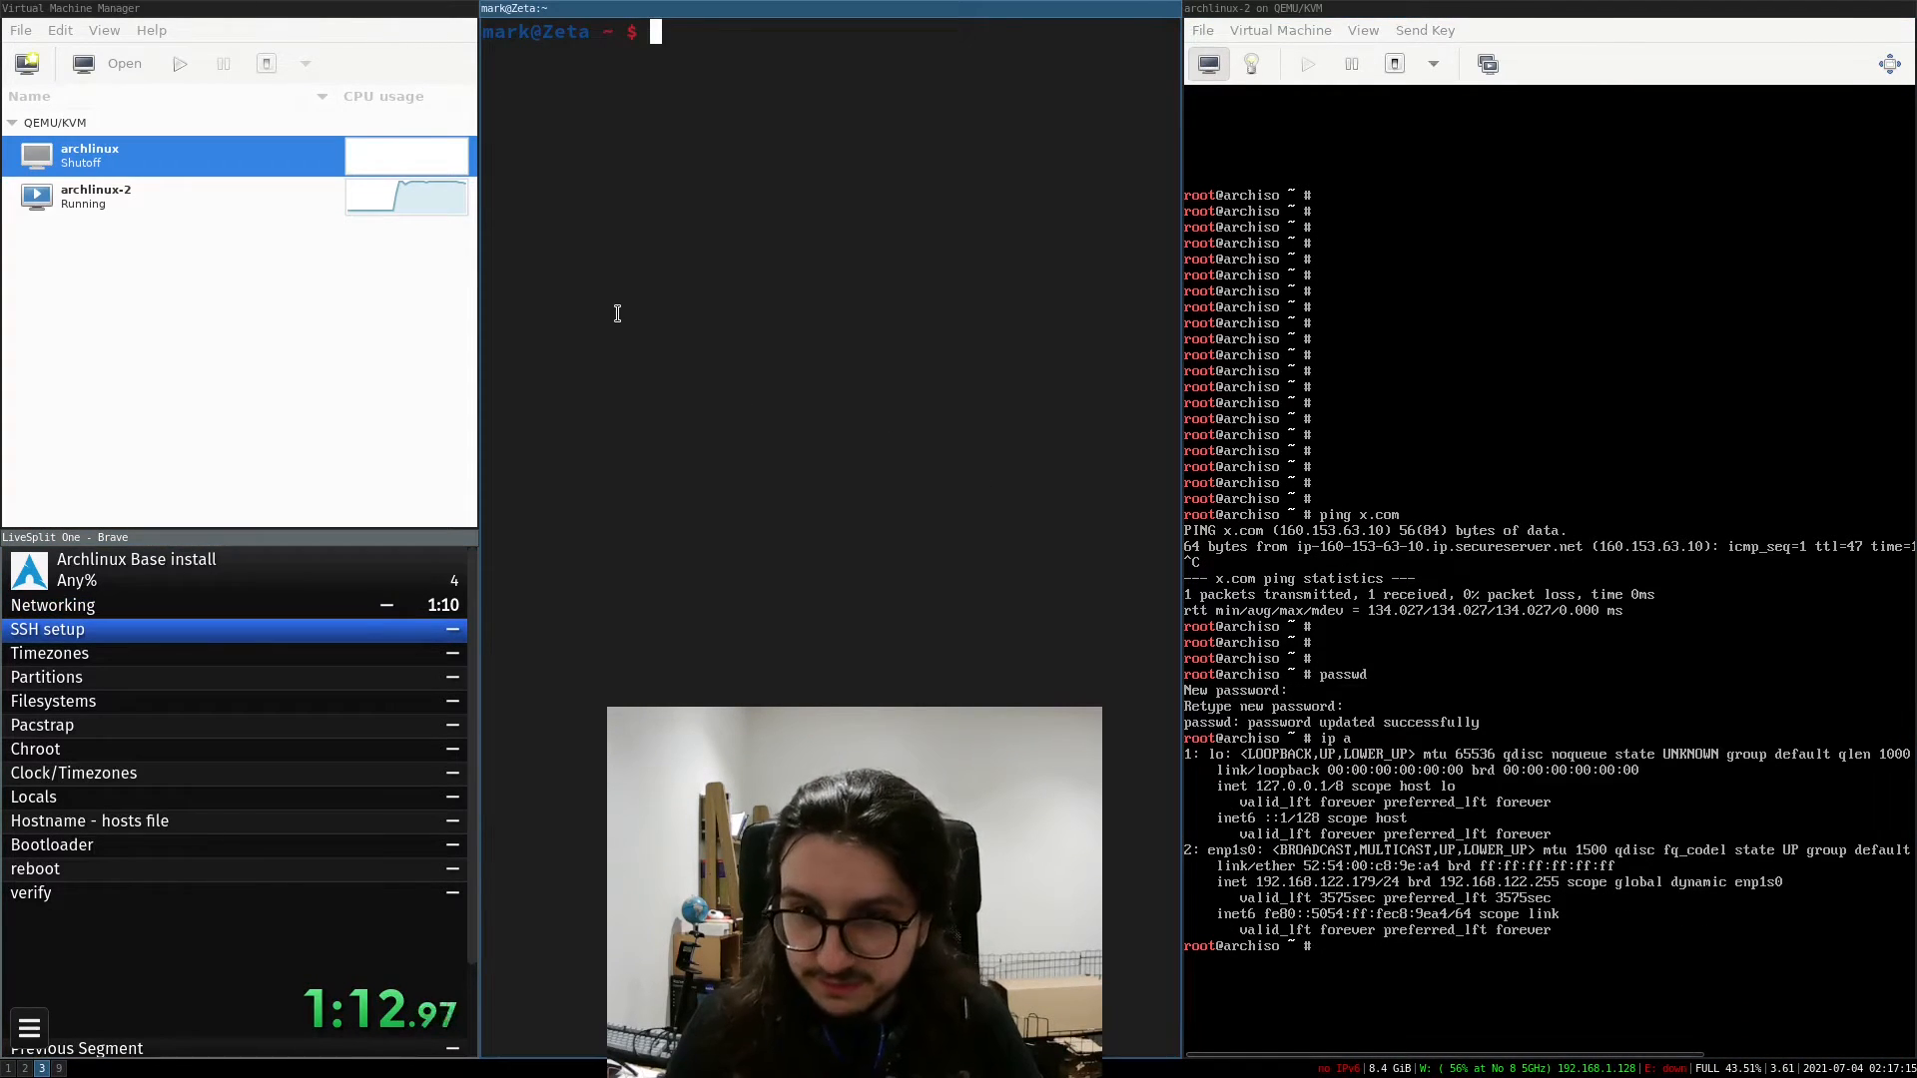
text(ssh root@192.168.1)
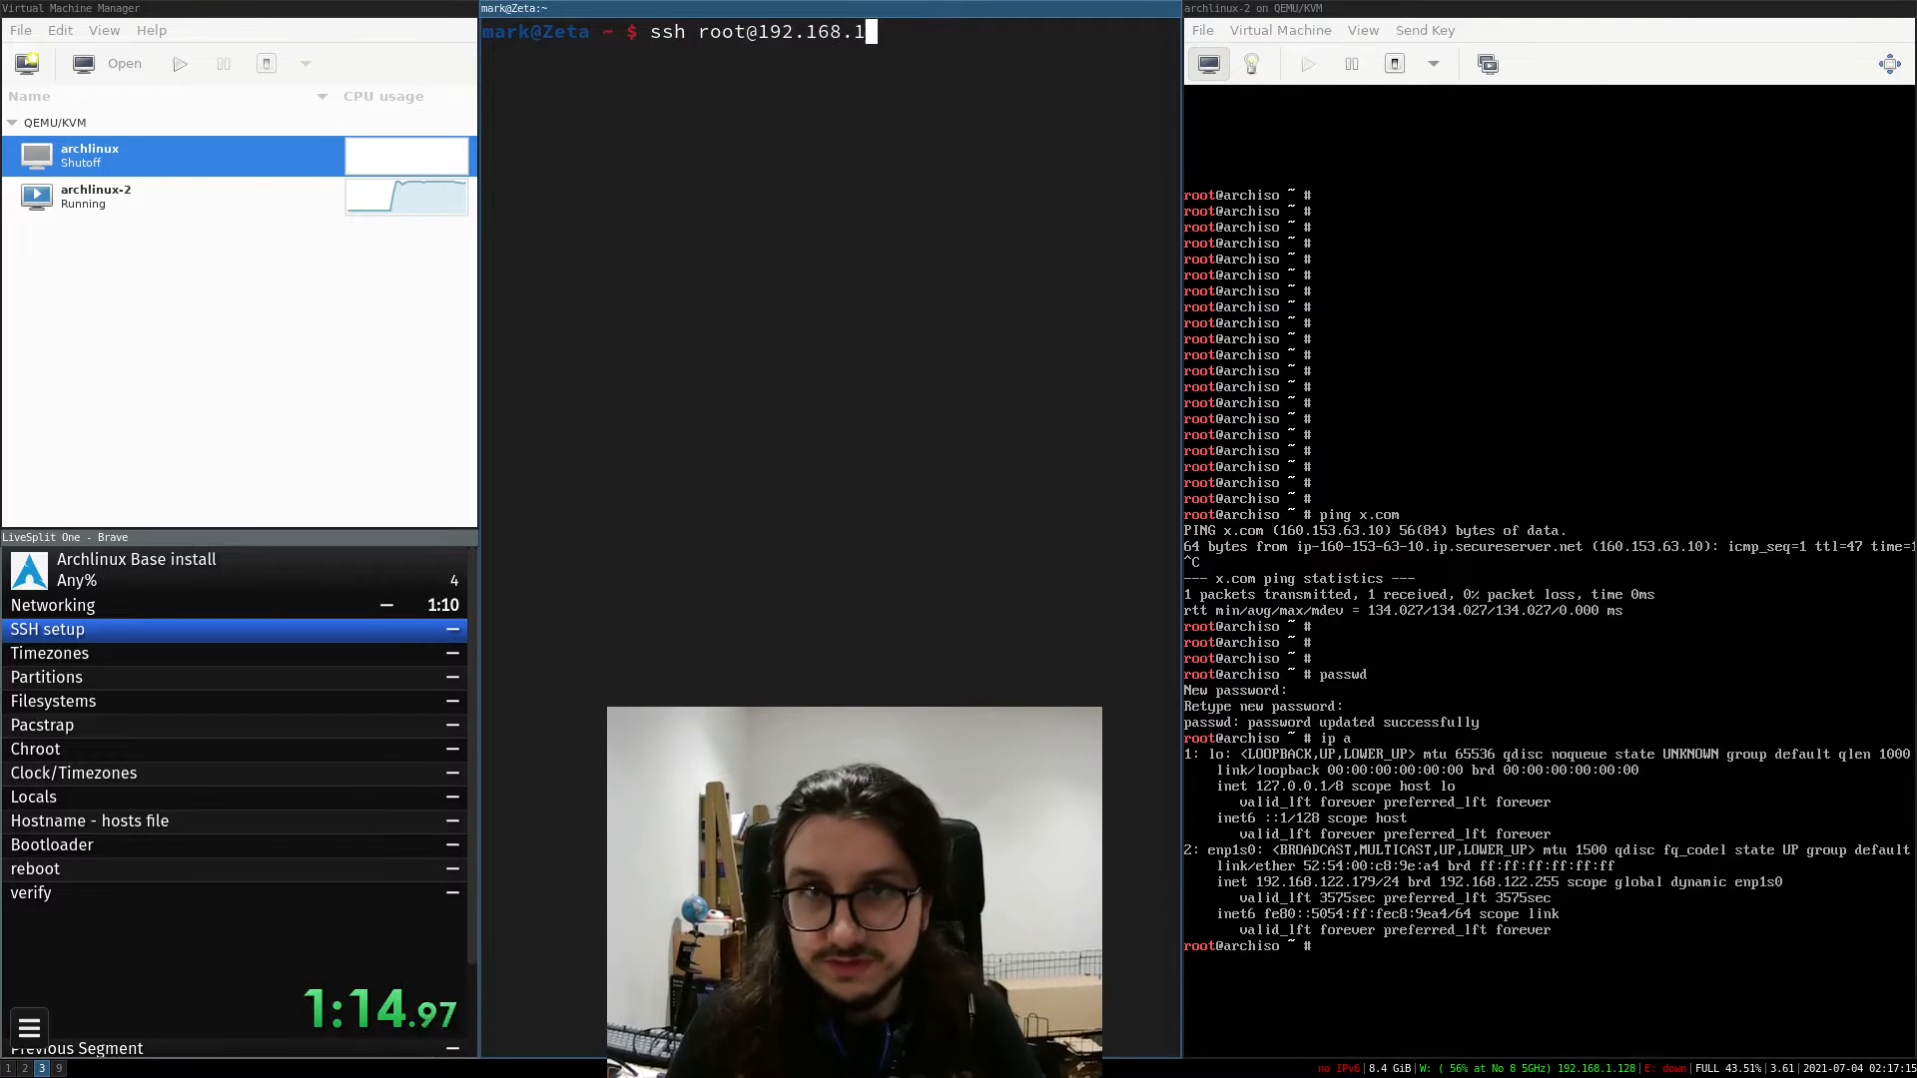
text(22.18)
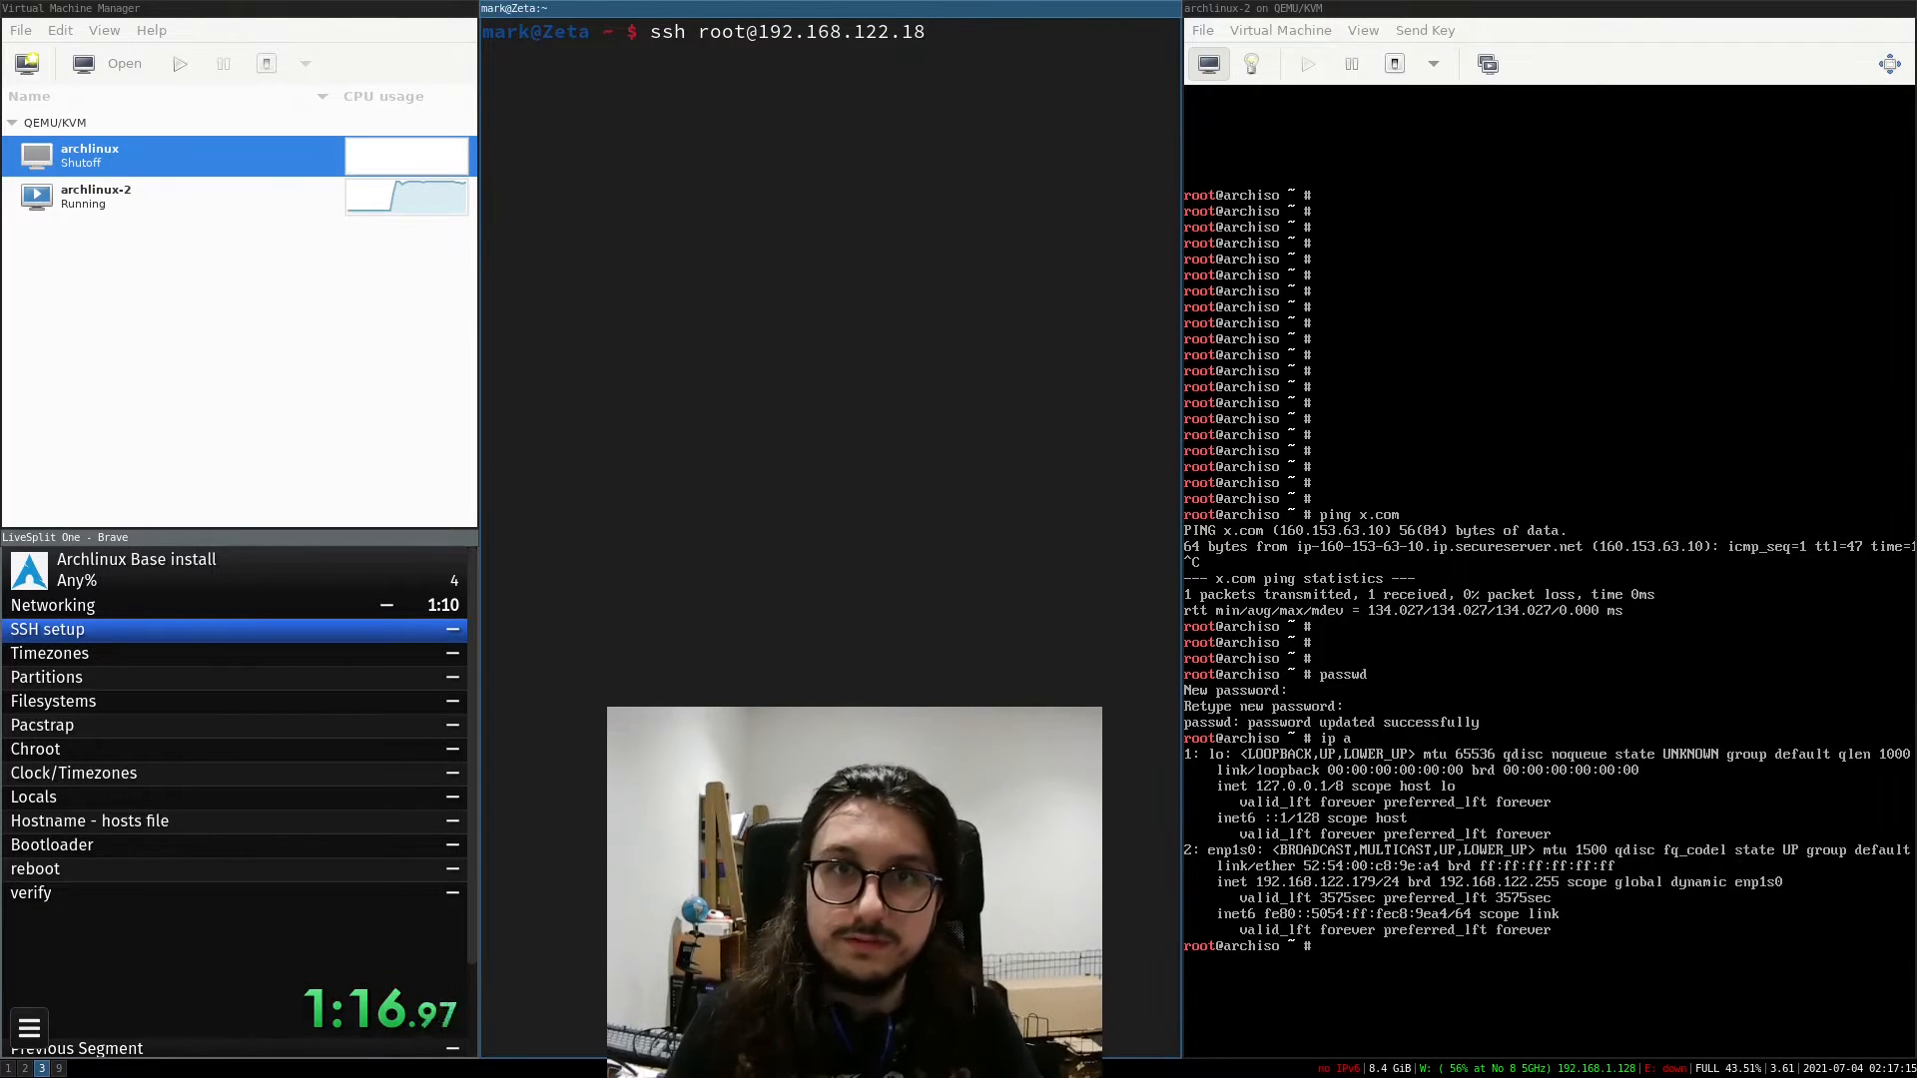
key(Return)
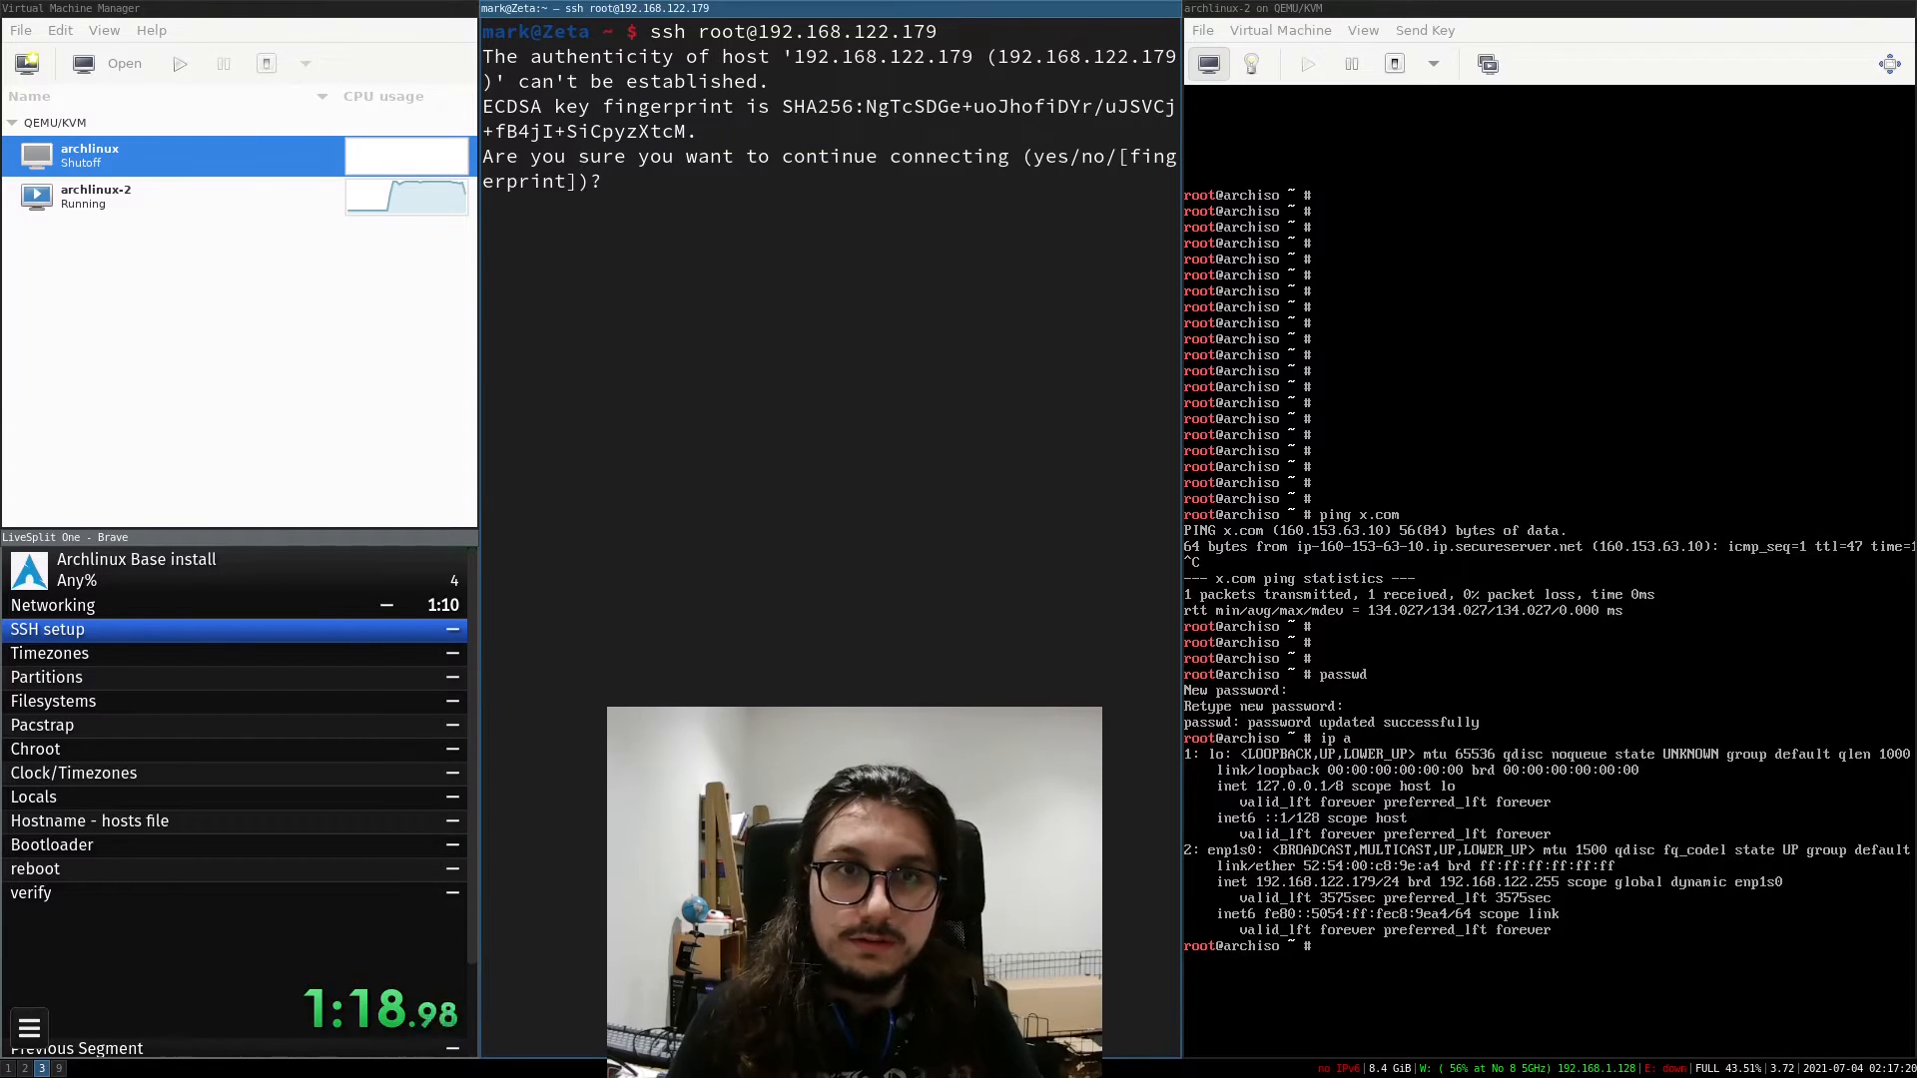
text(yes)
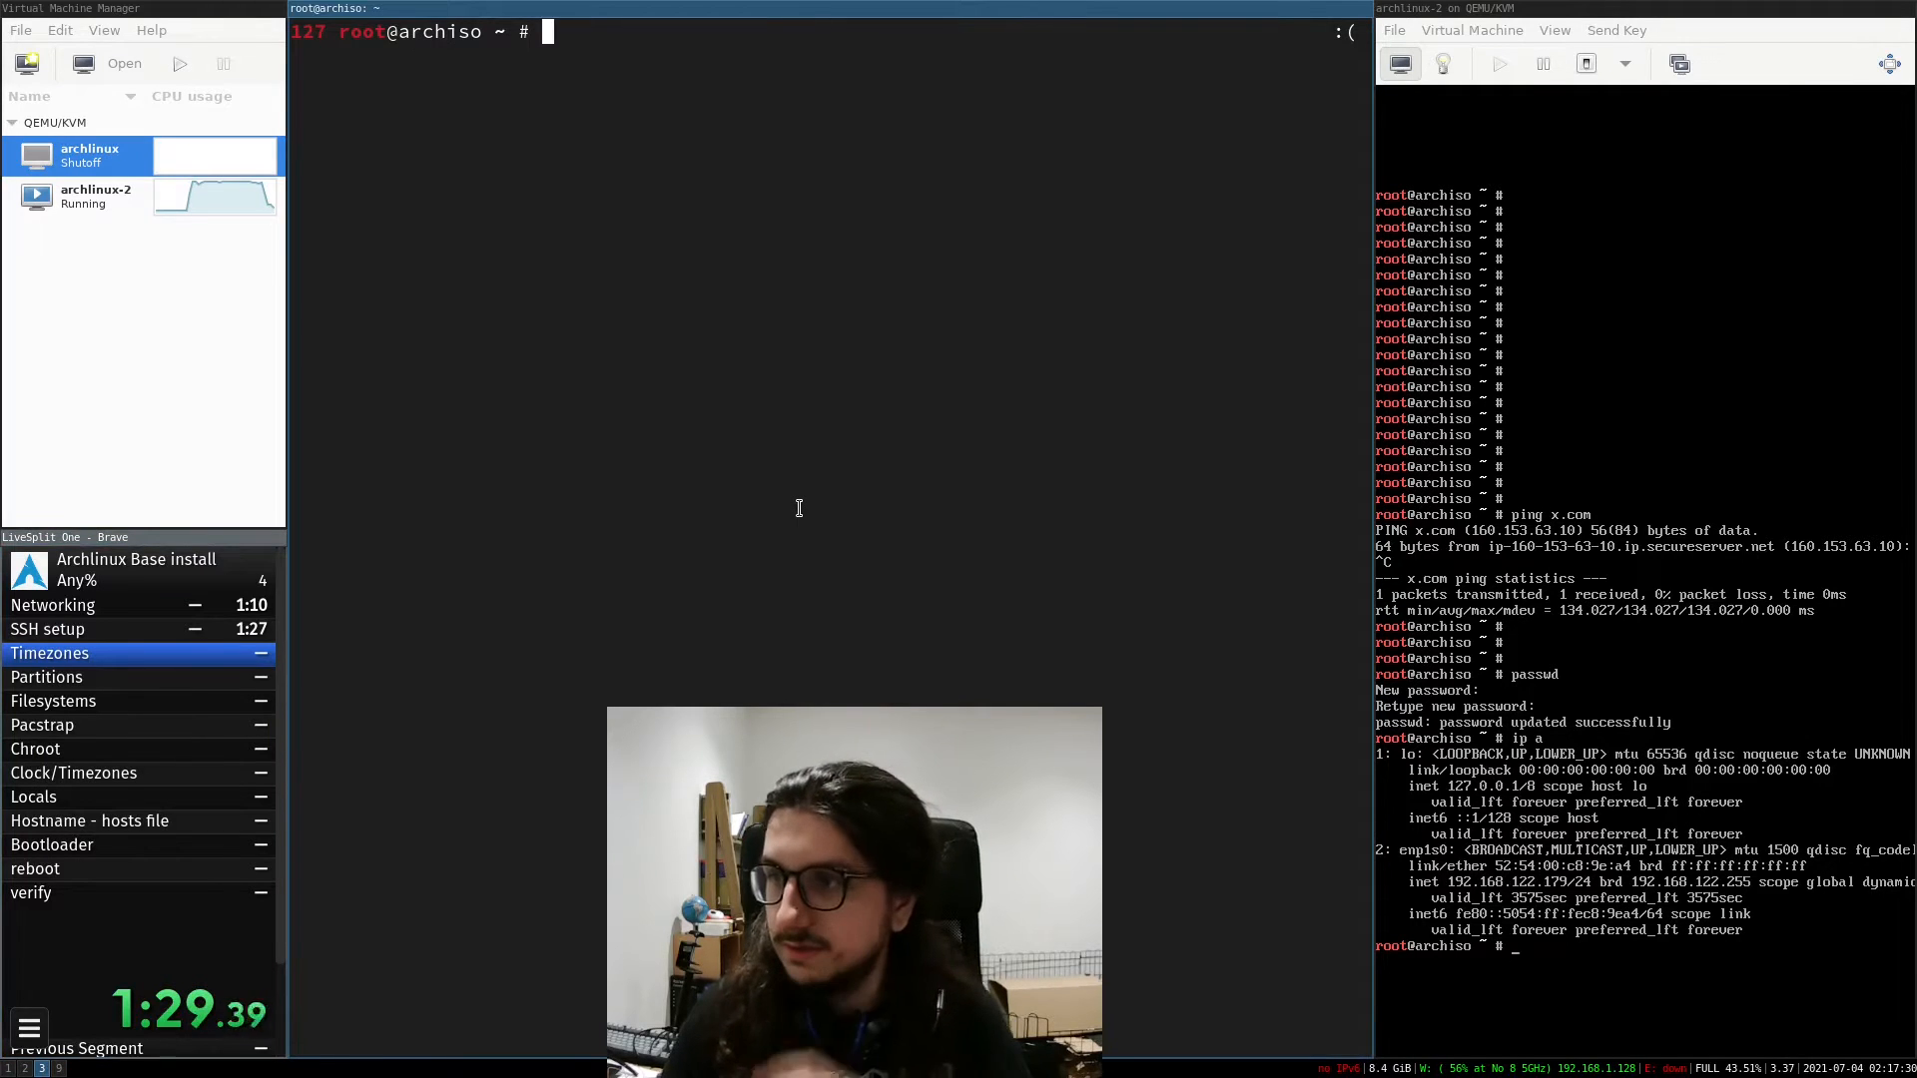
Step: Enable NTP with timedatectl set-ntp true and check the date
text(timedate)
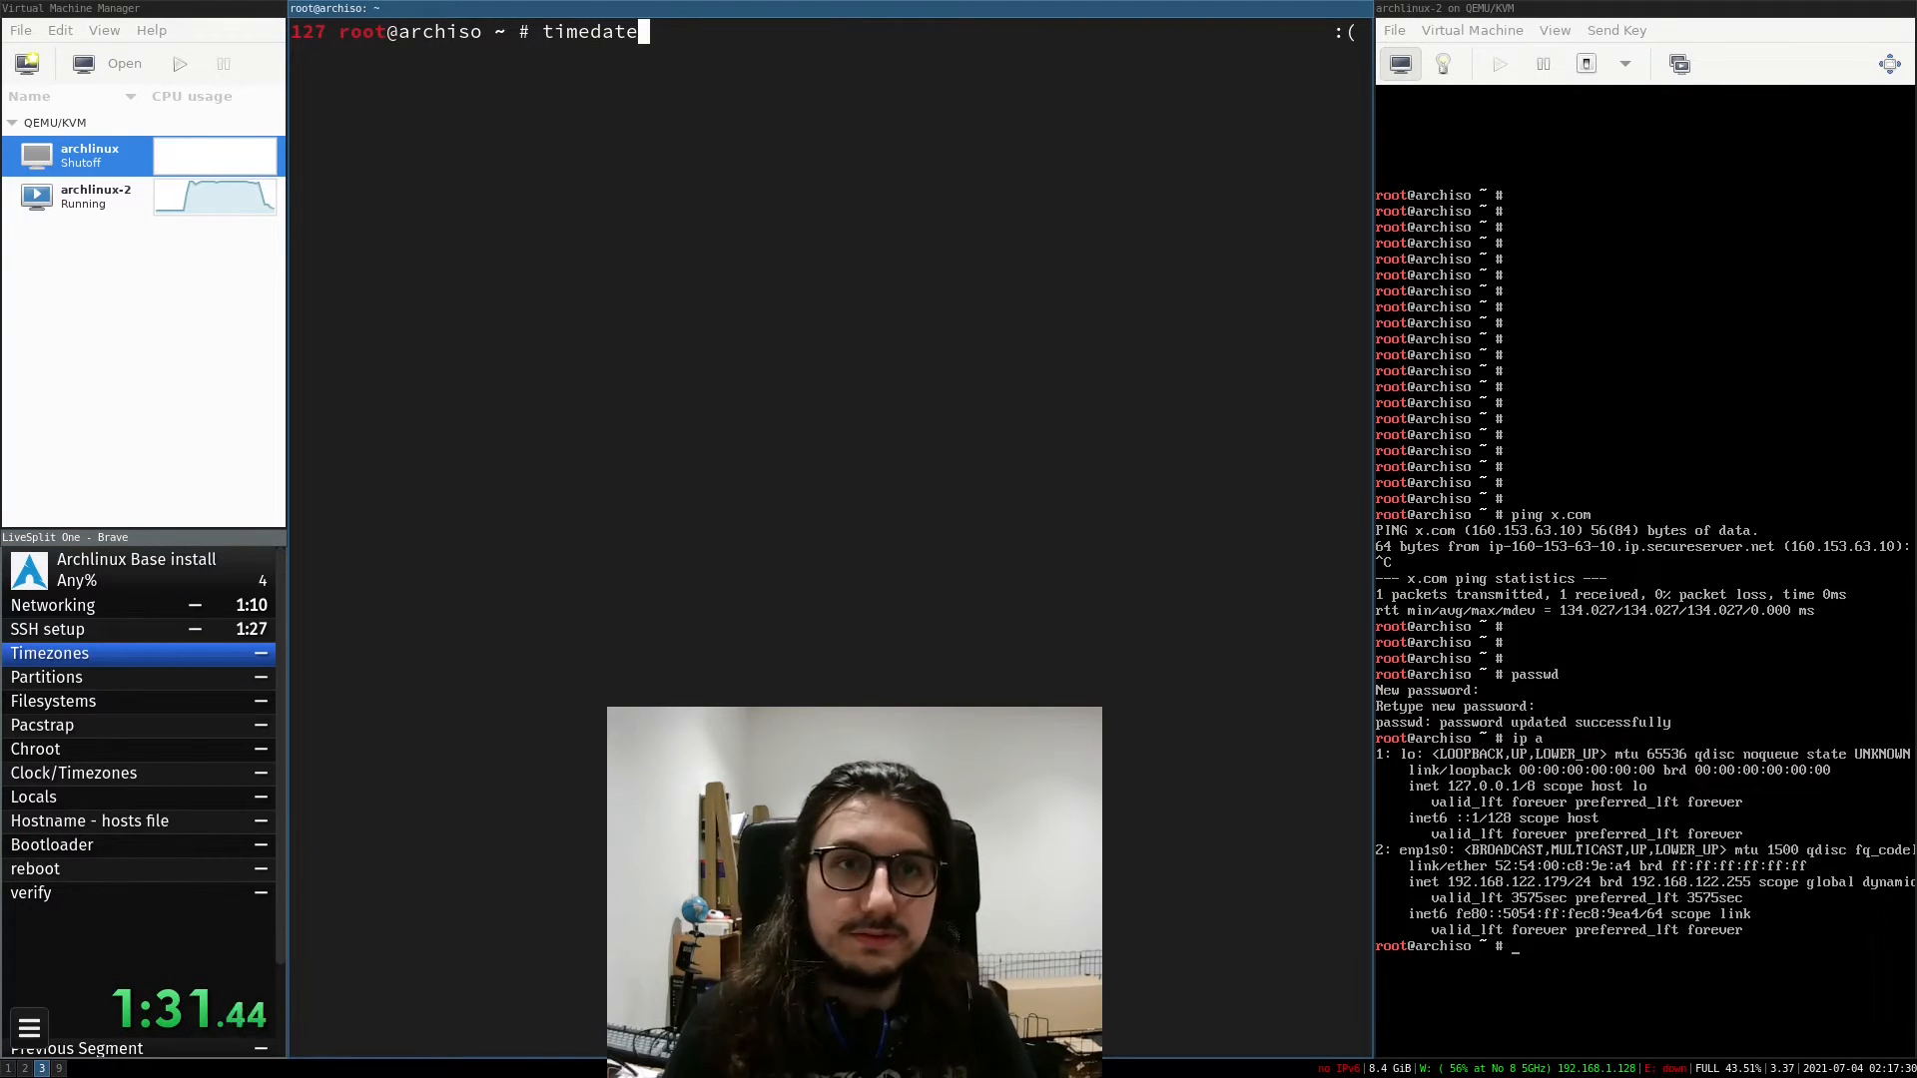
text(set-ntp true)
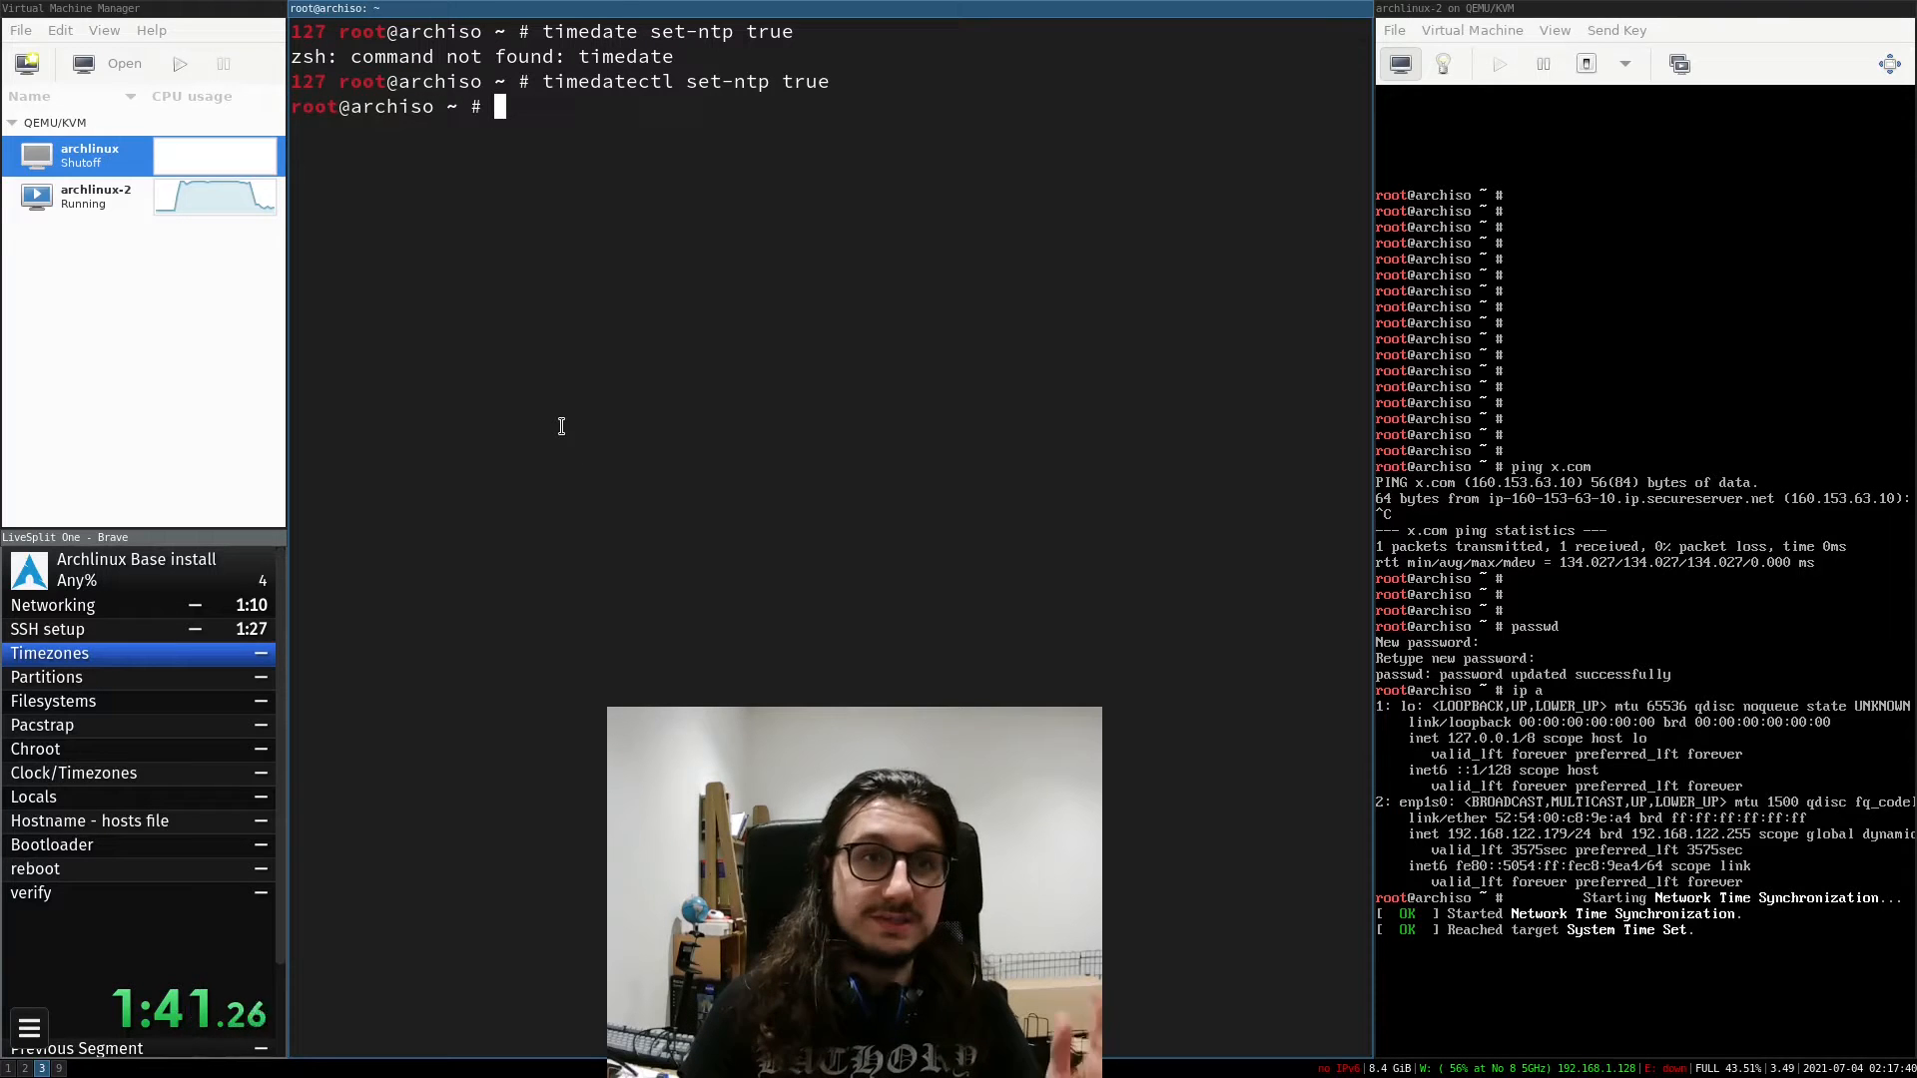
text(date)
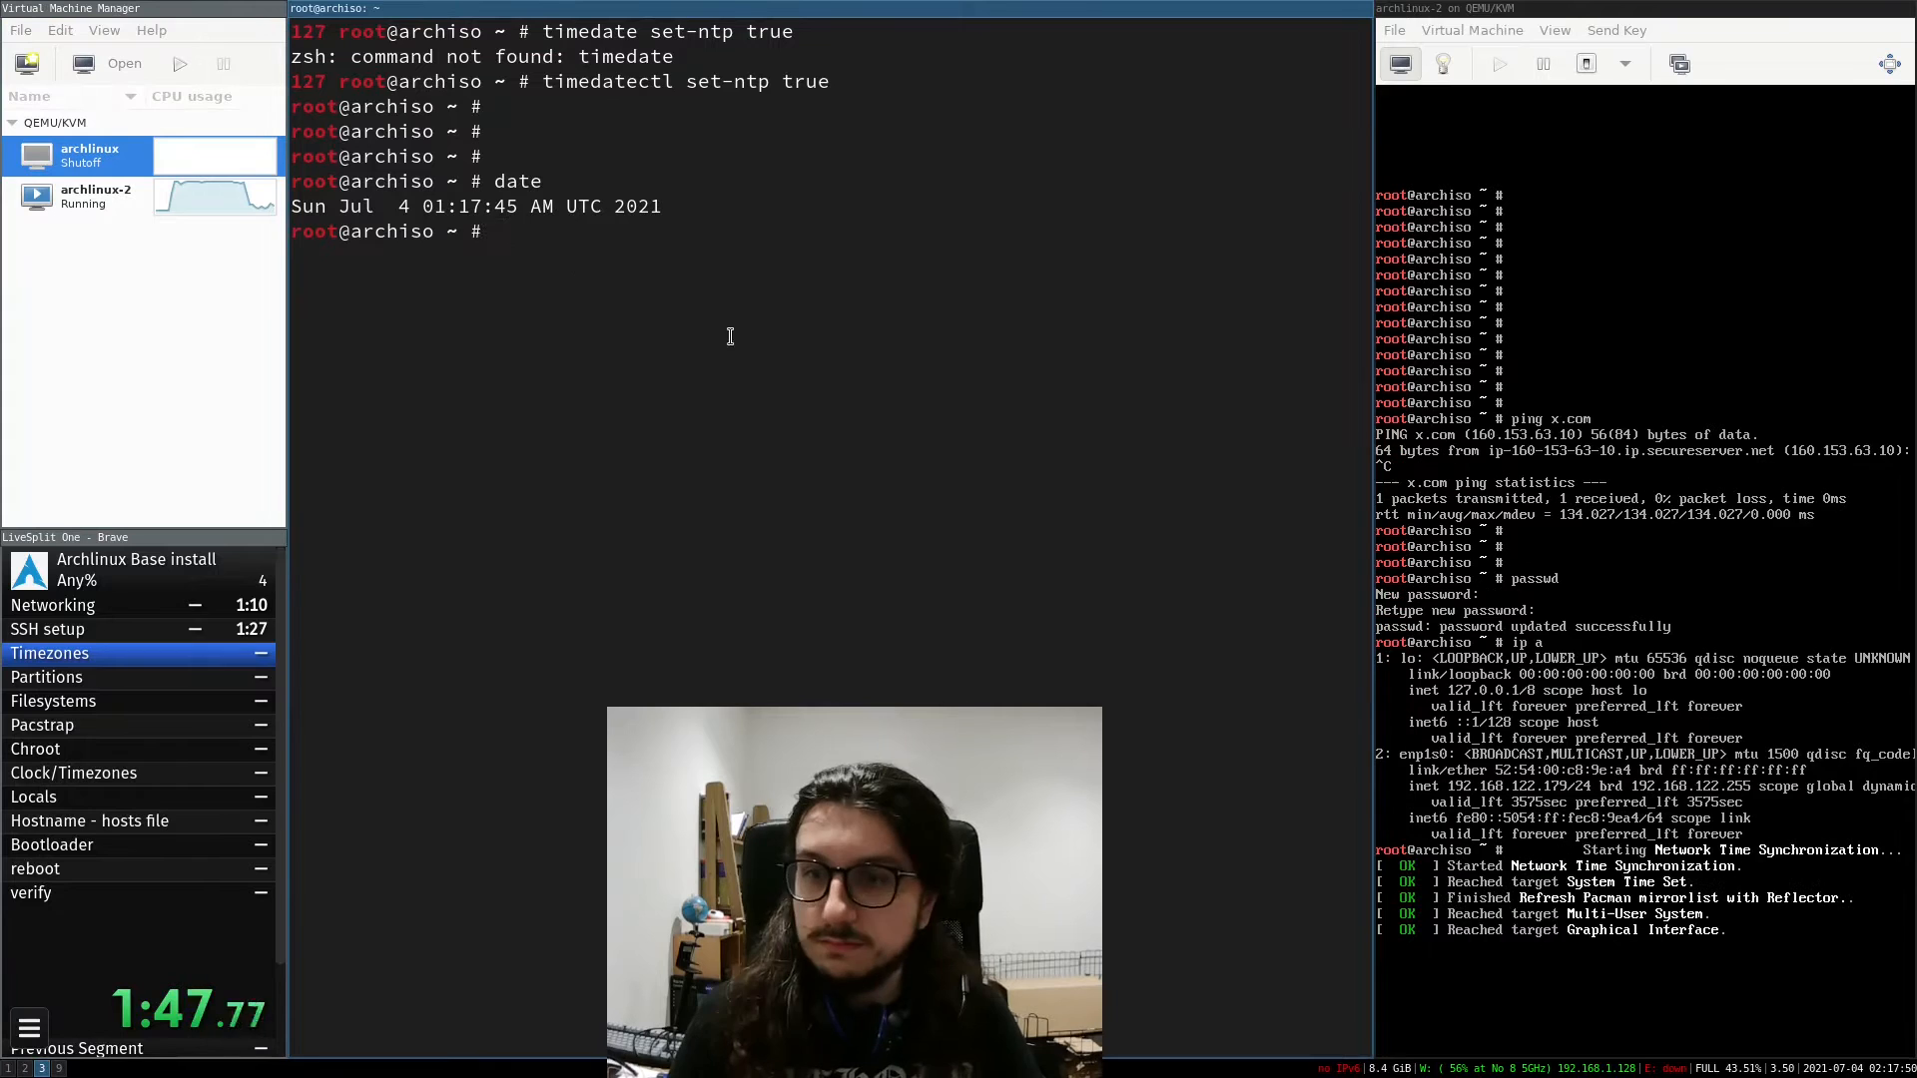
Step: Partition /dev/vda with fdisk into a 512 MiB primary partition and the 9.5 GiB remainder
text(fdisk /)
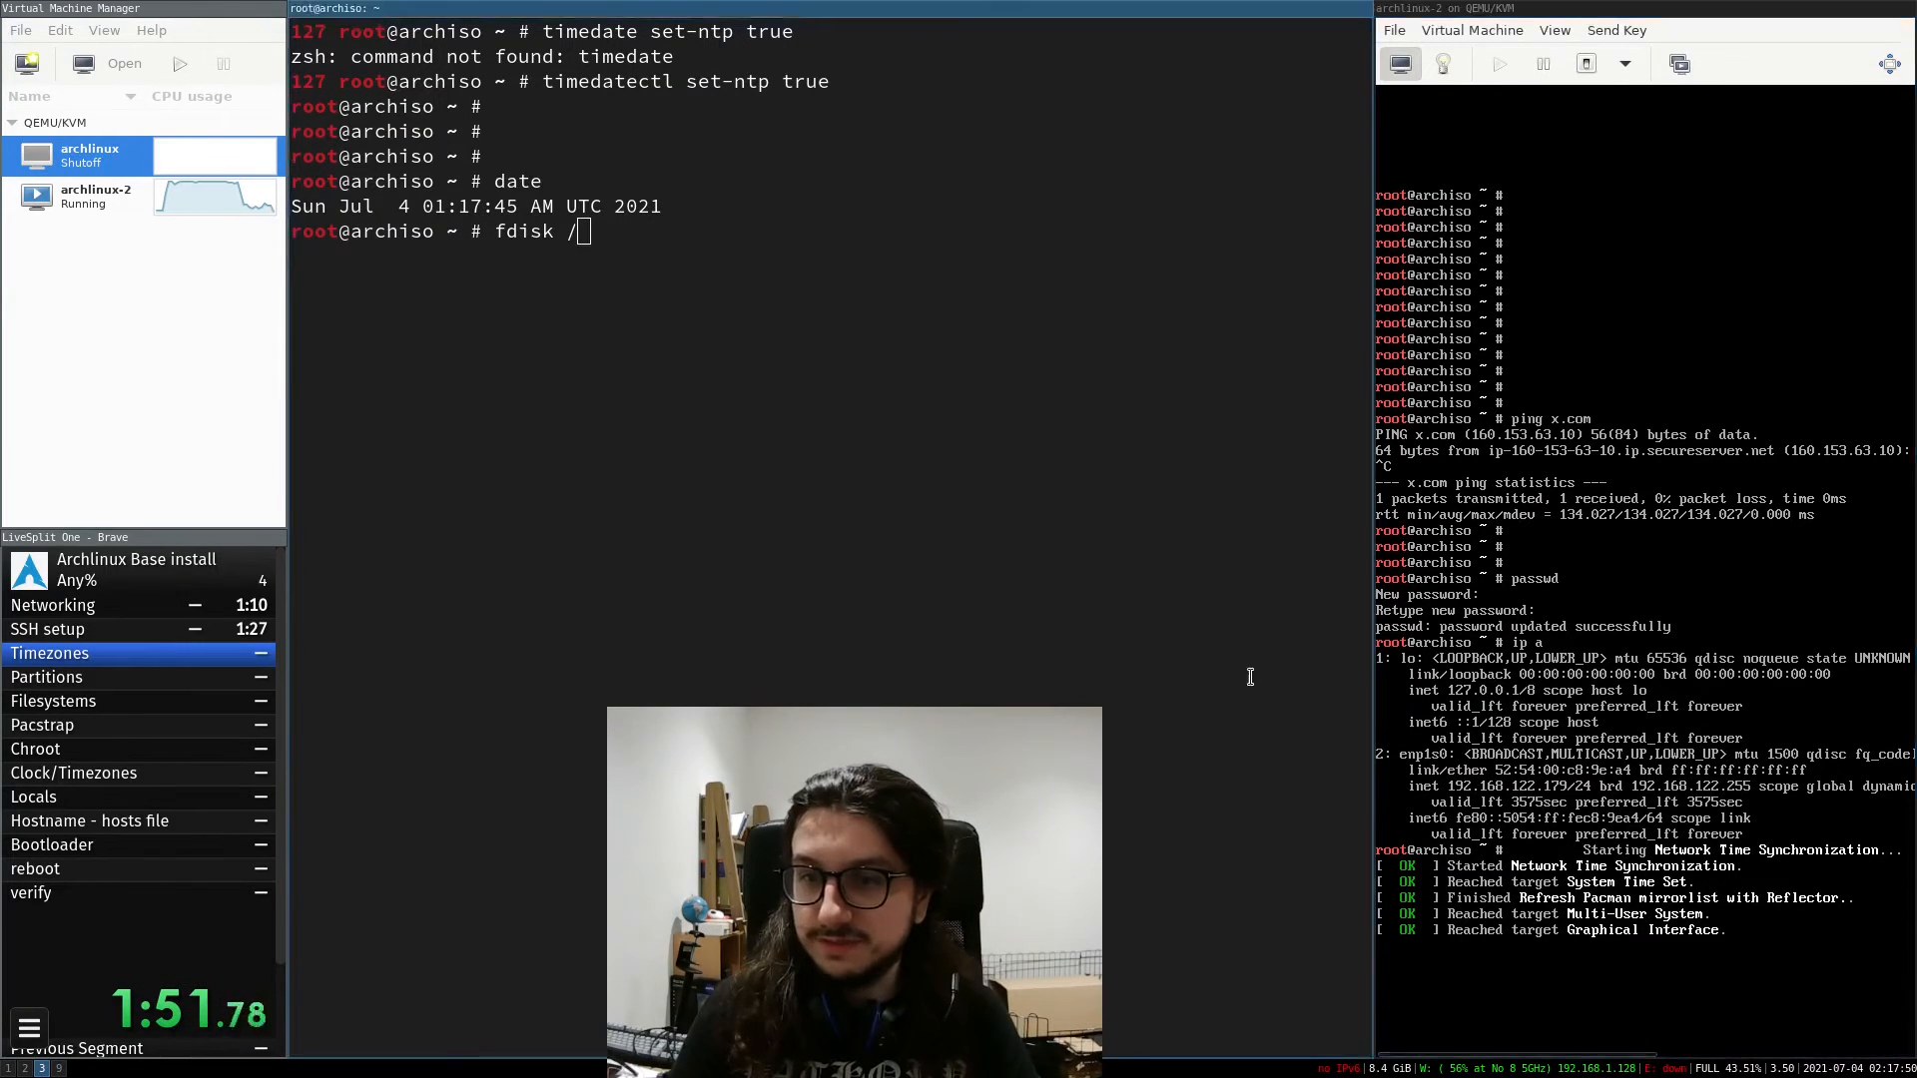
mouse_move(728, 332)
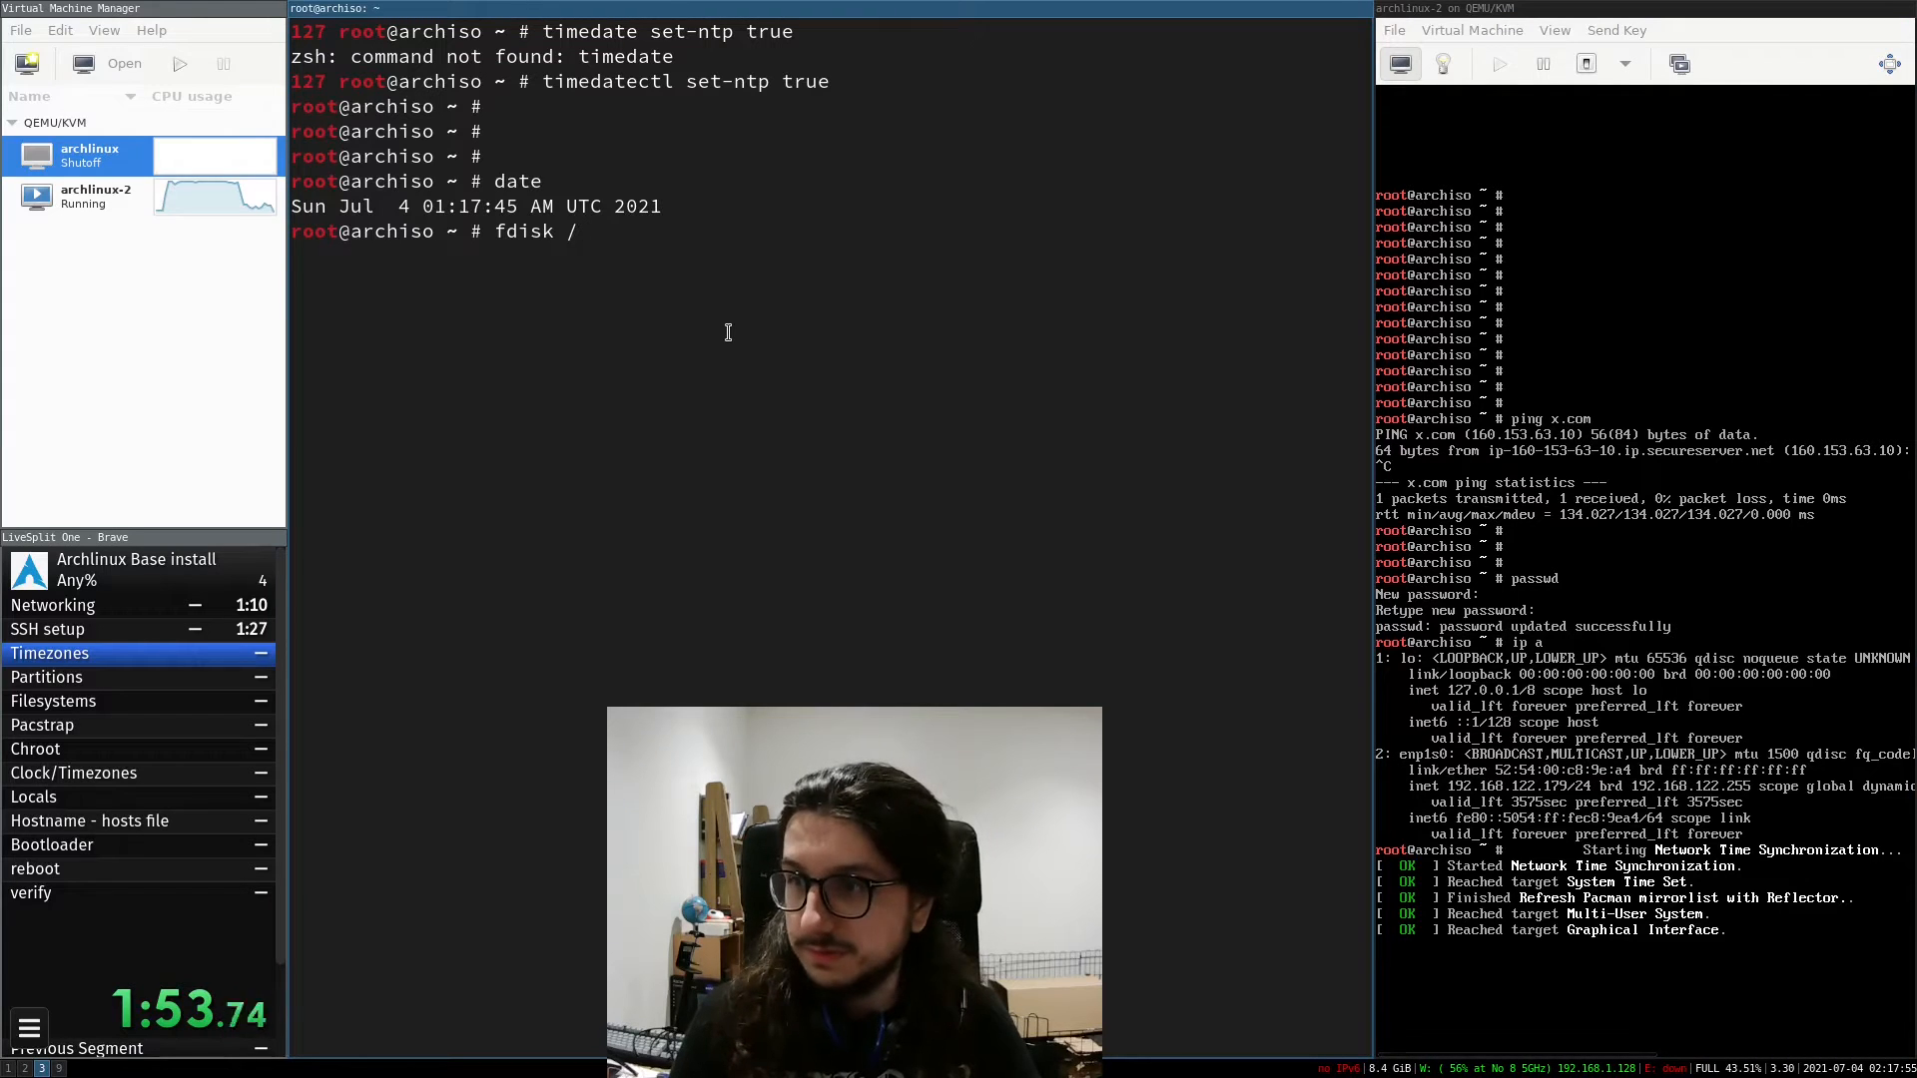
text(dev/d)
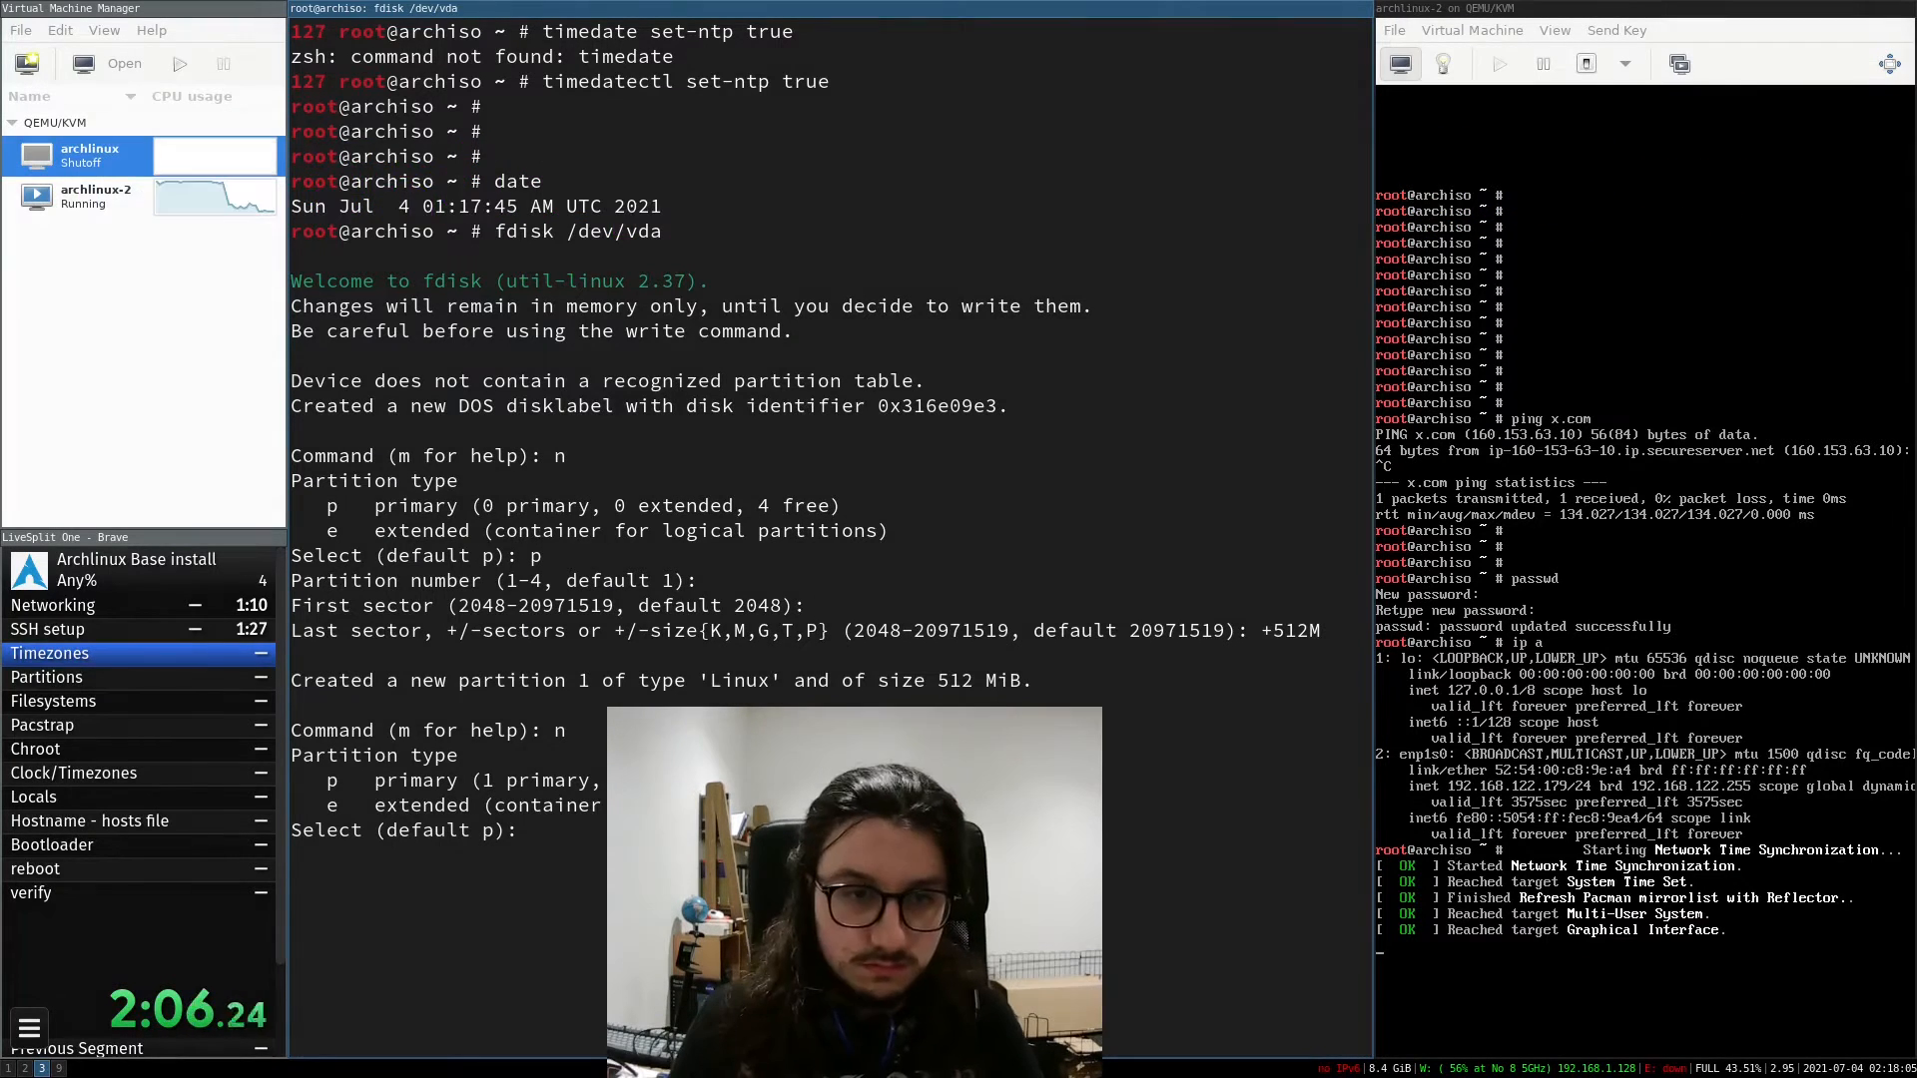
key(Return)
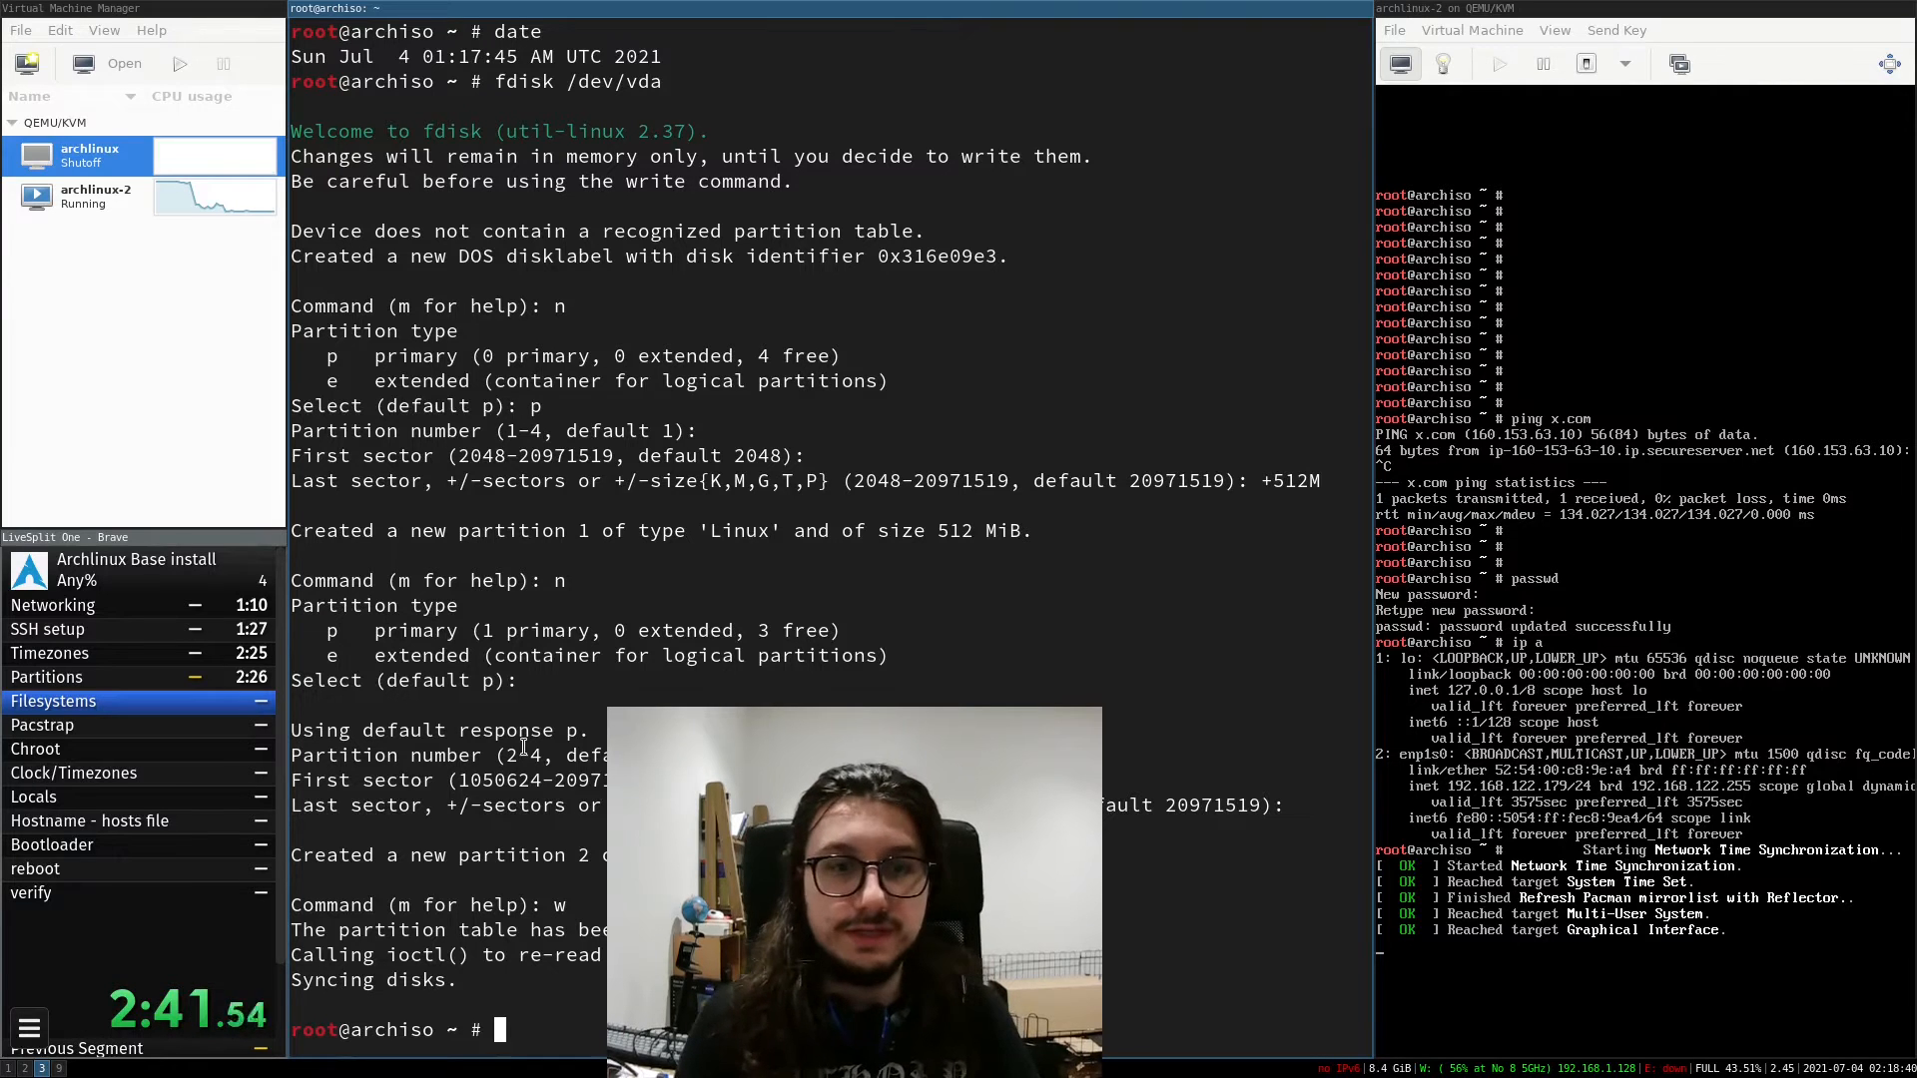
Step: Format /dev/vda2 as ext4 and make swap on the first partition
text(mk)
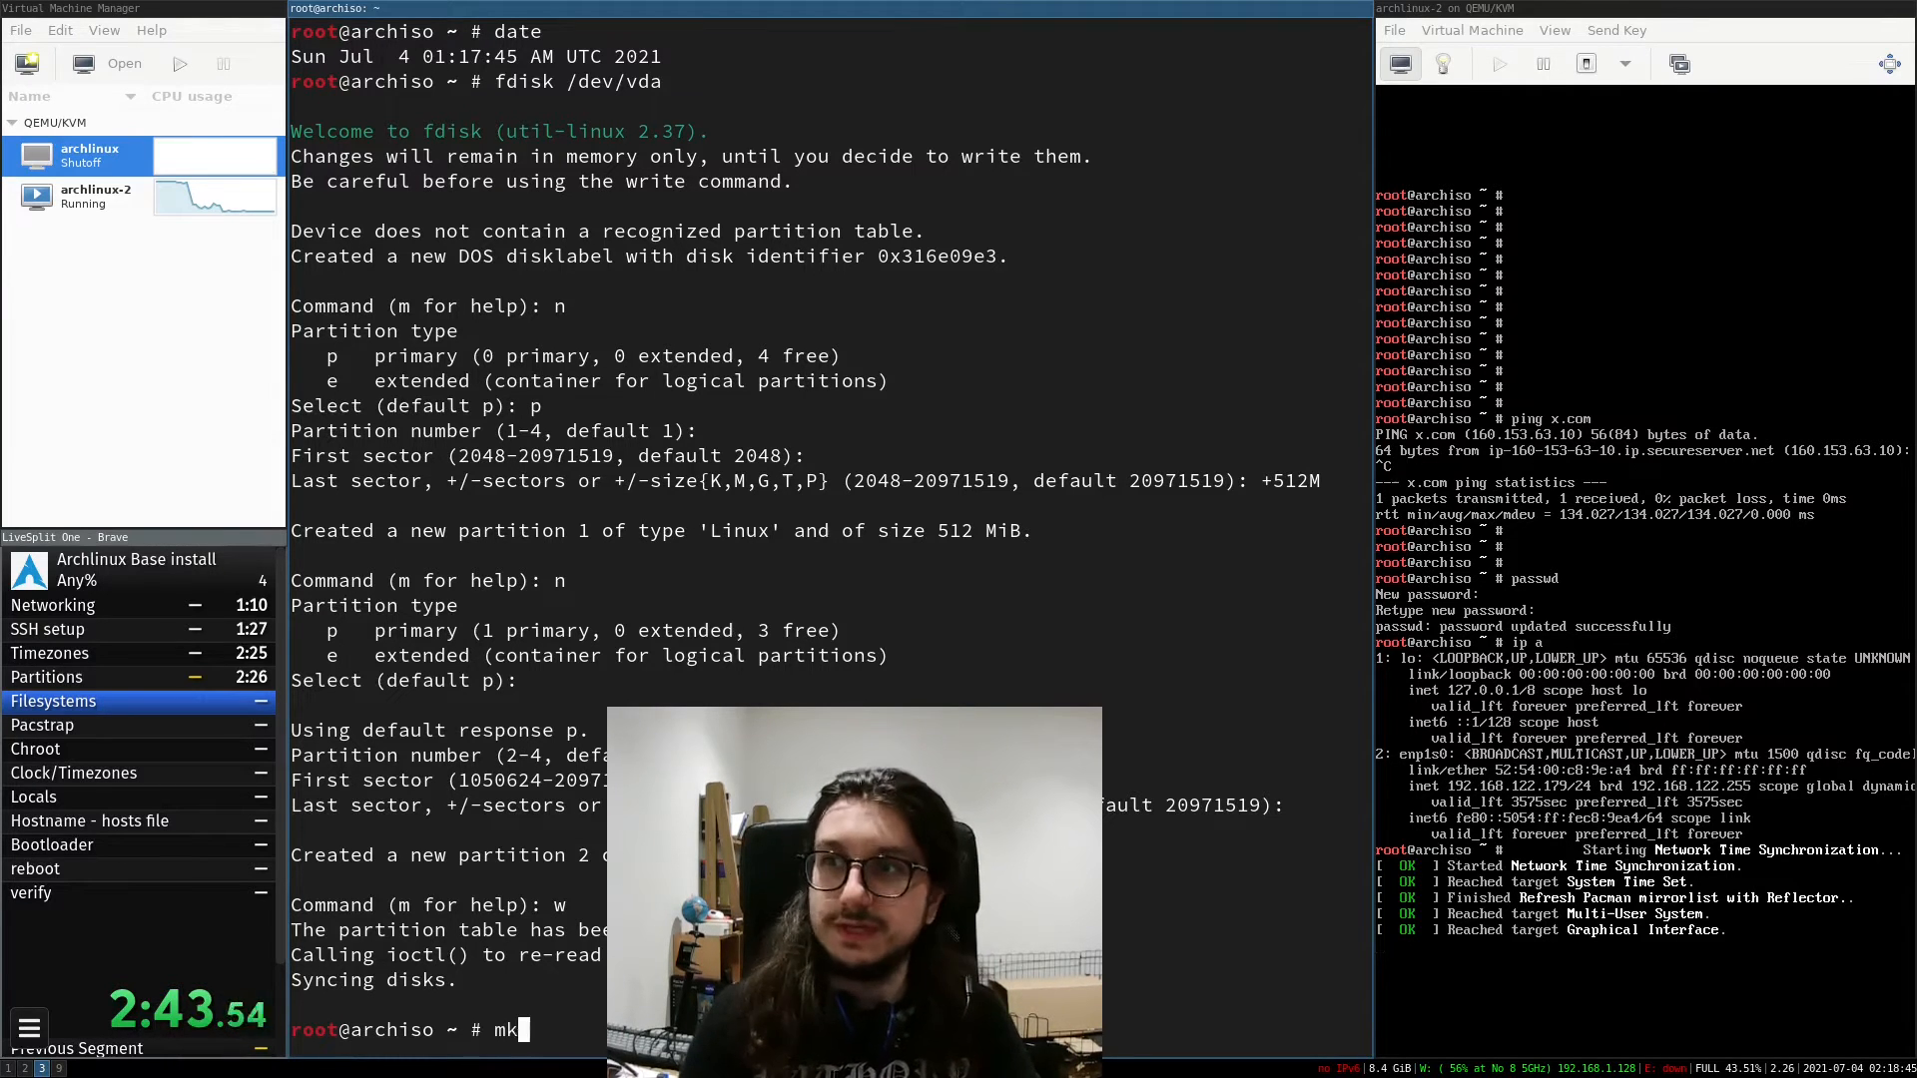
text(fs.ext4 /dev/vda2)
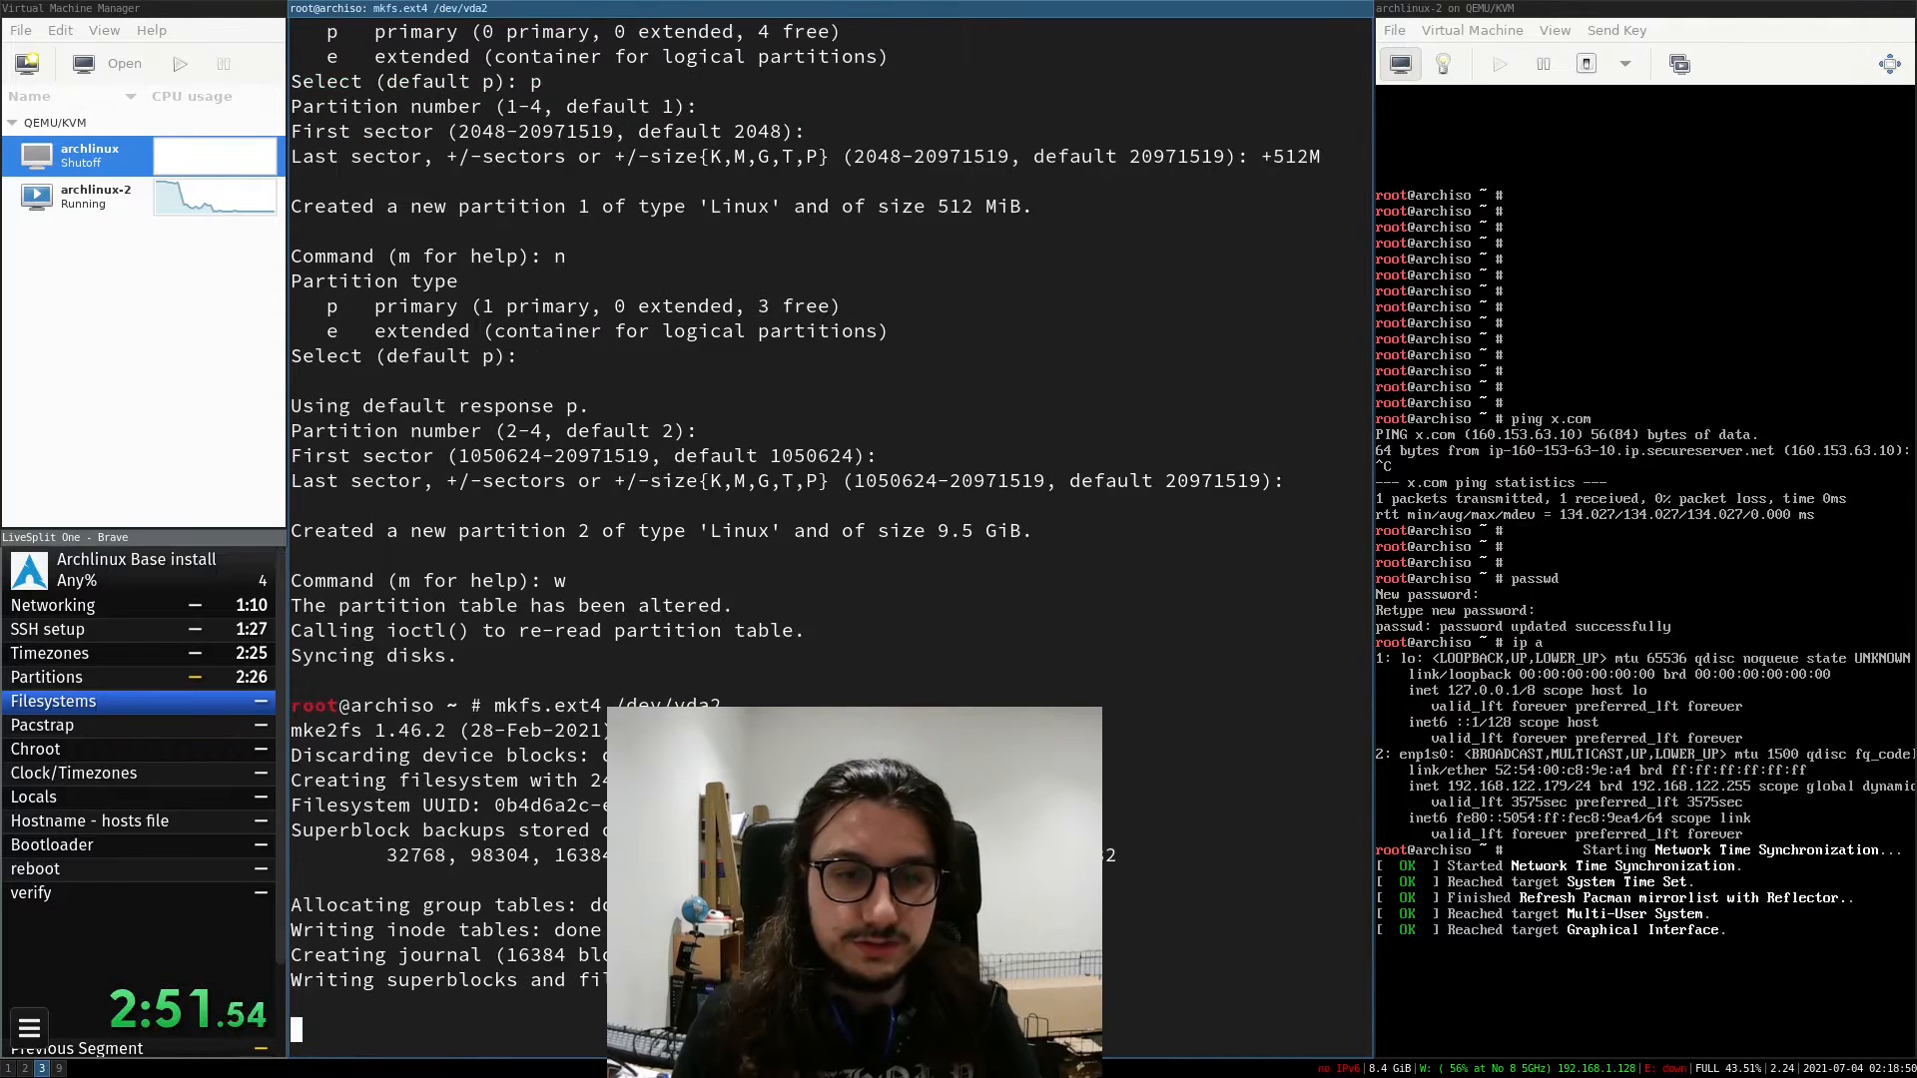
text(mkswap /de)
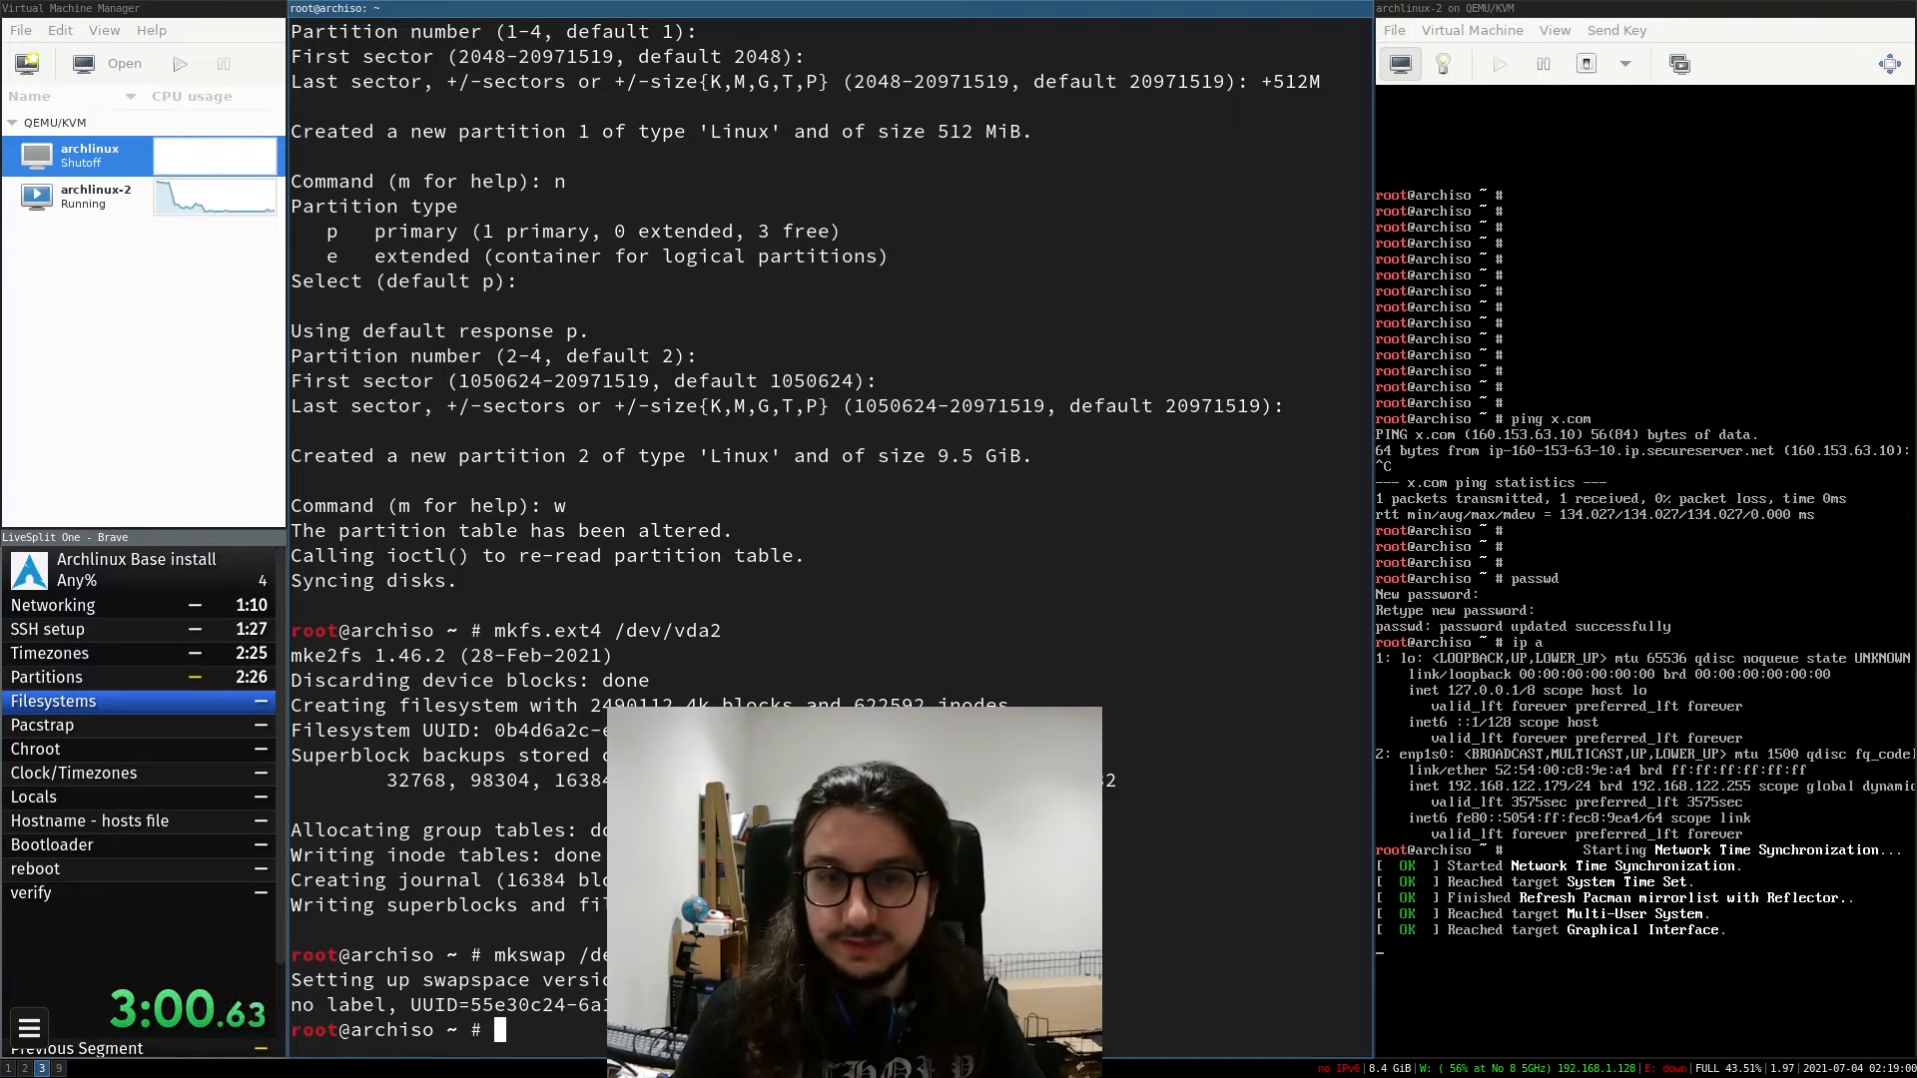
Step: Run pacstrap /mnt base linux linux-firmware to install the base system
text(pacstrap)
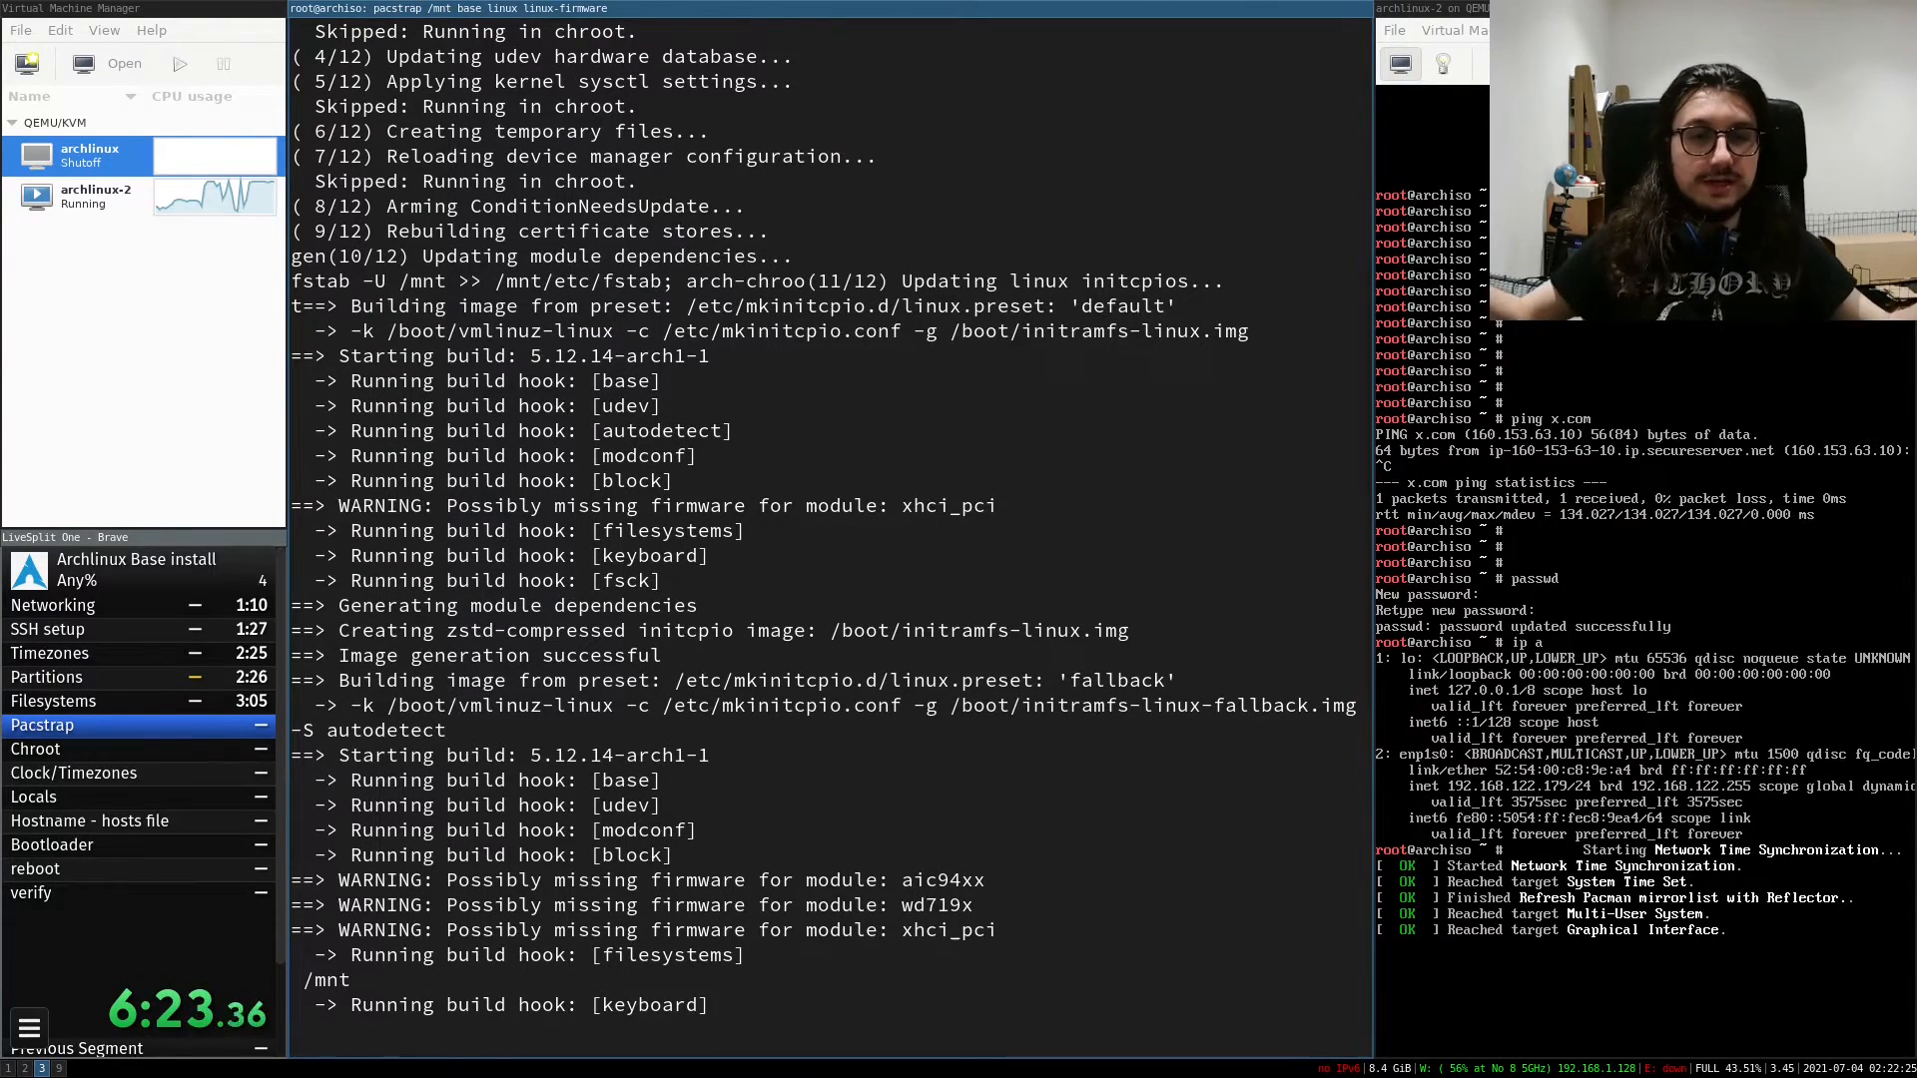
Step: Link the timezone, sync the hardware clock with hwclock --systohc, and install vi with pacman
scroll(down, 3)
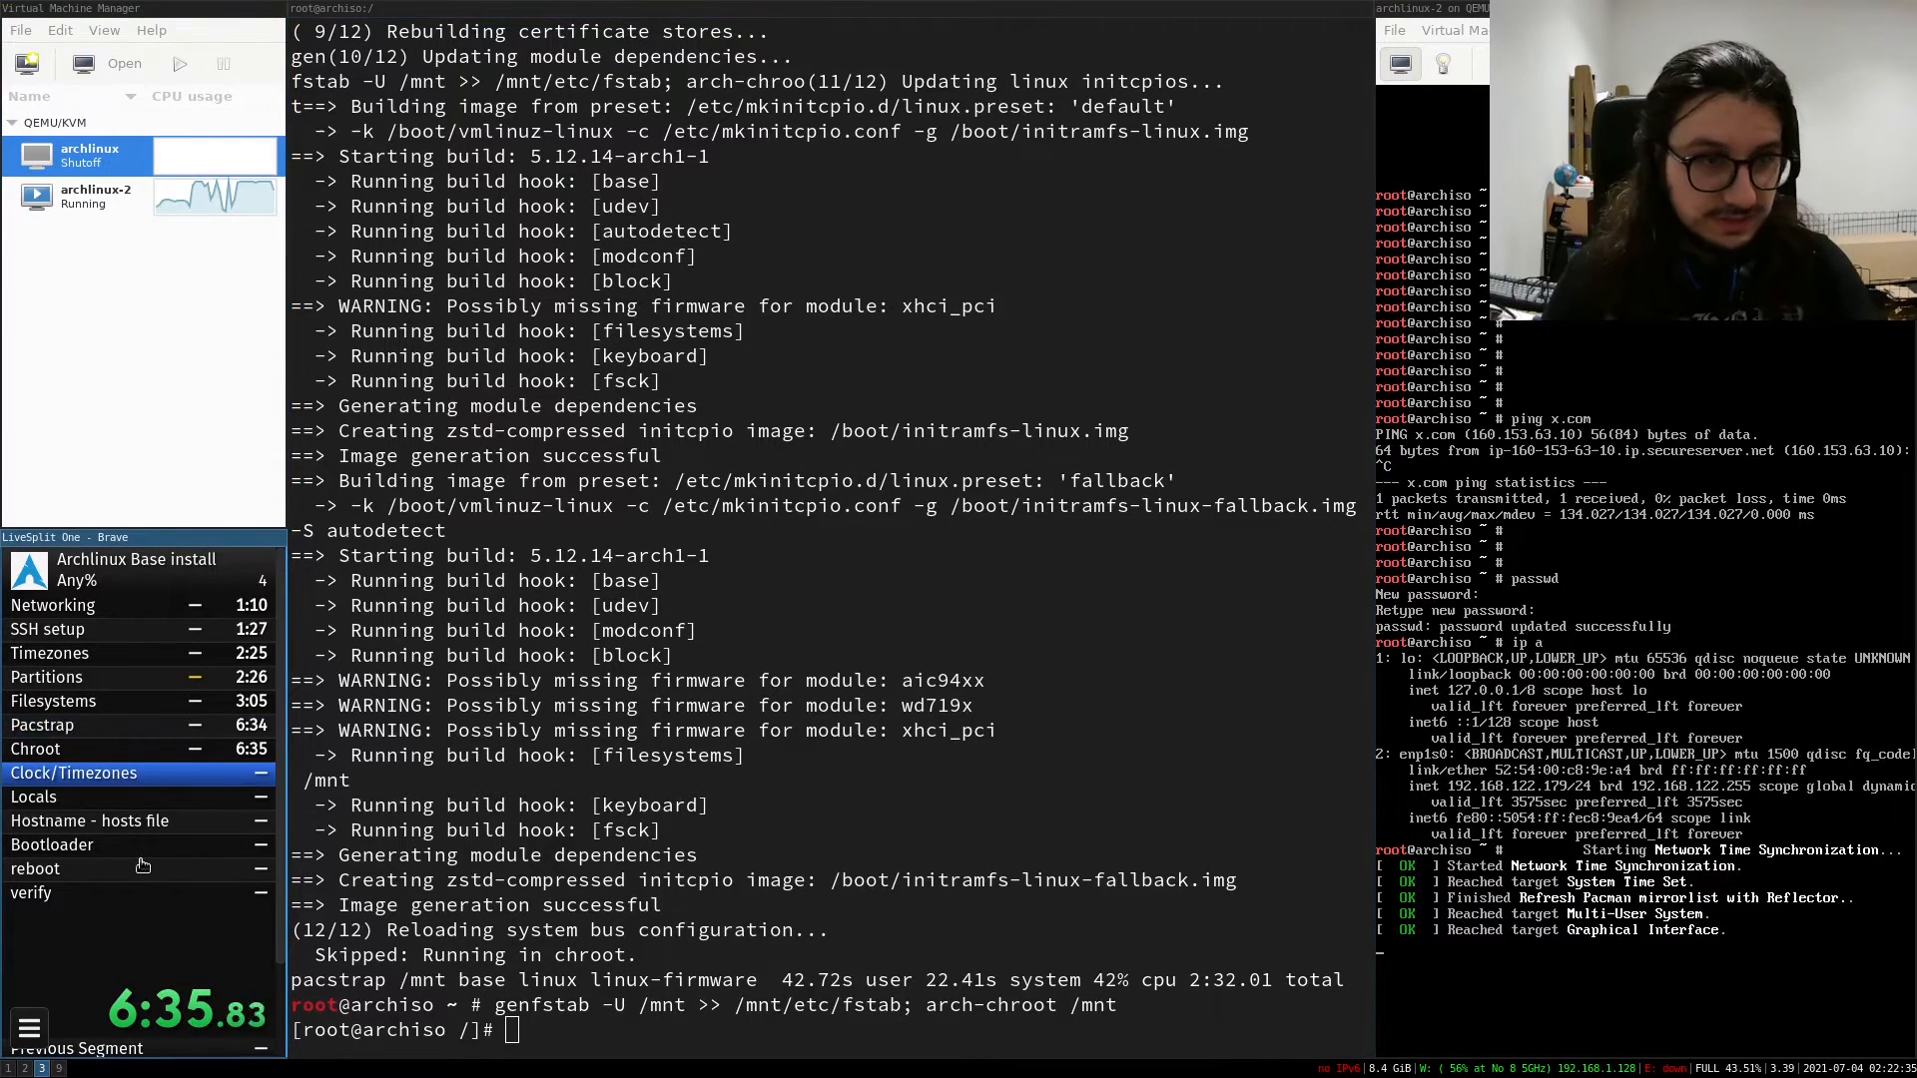
text(ln -sf /usr/share/zoneinfo/Europe/London /etc/localtime)
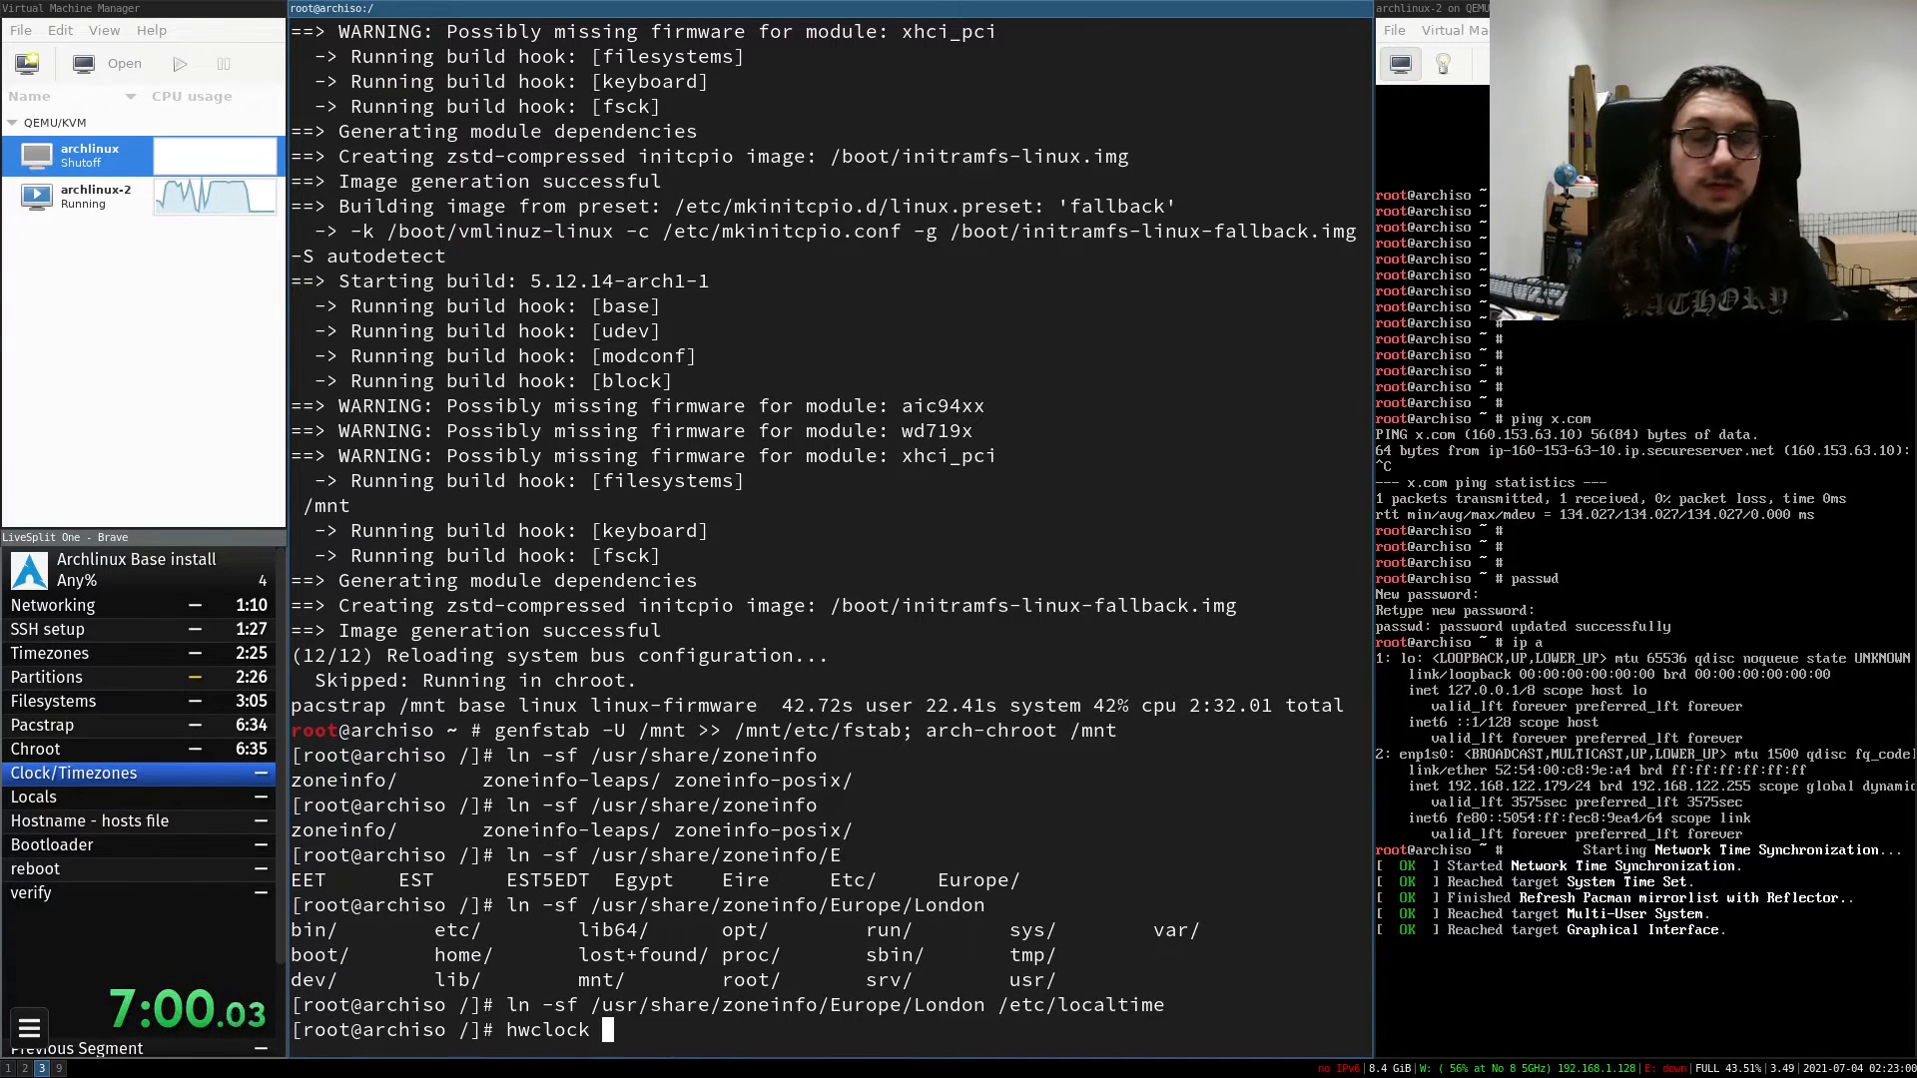
text(--systohc)
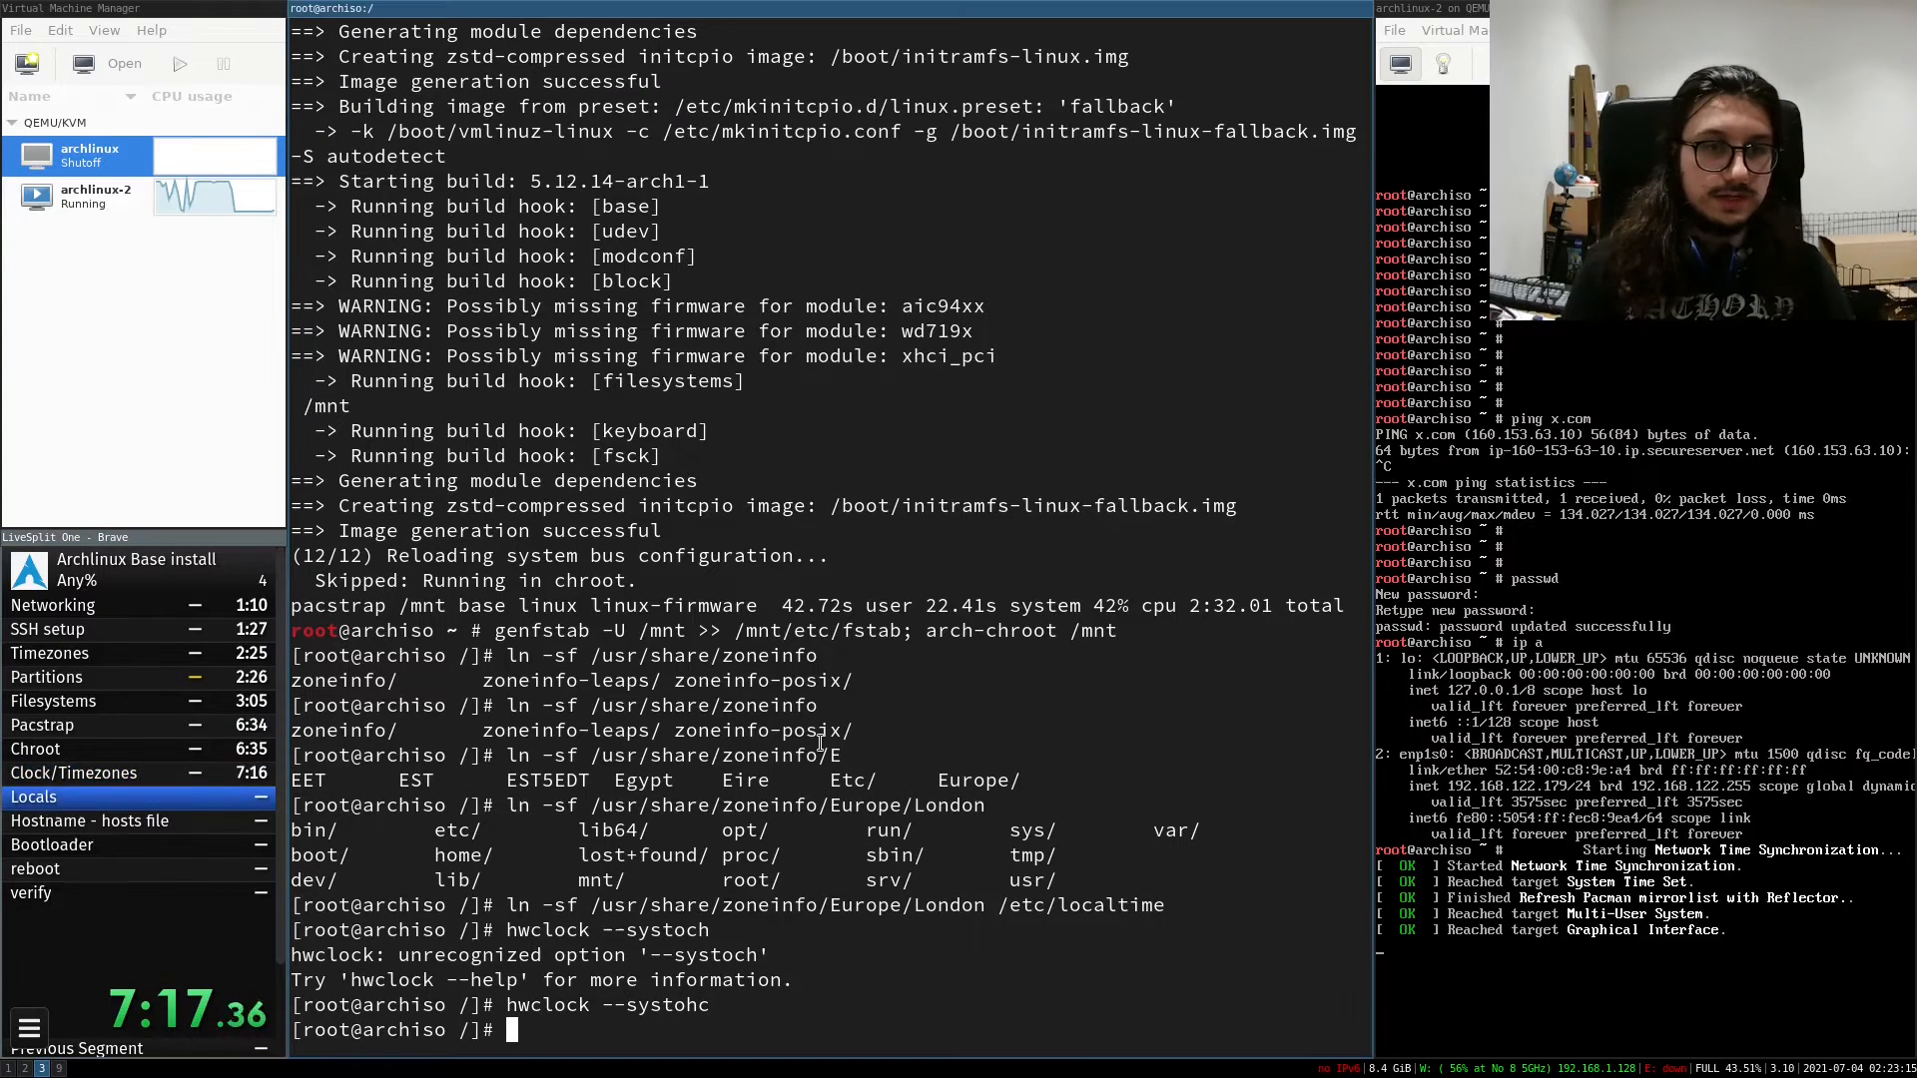
text(pacman -S vi)
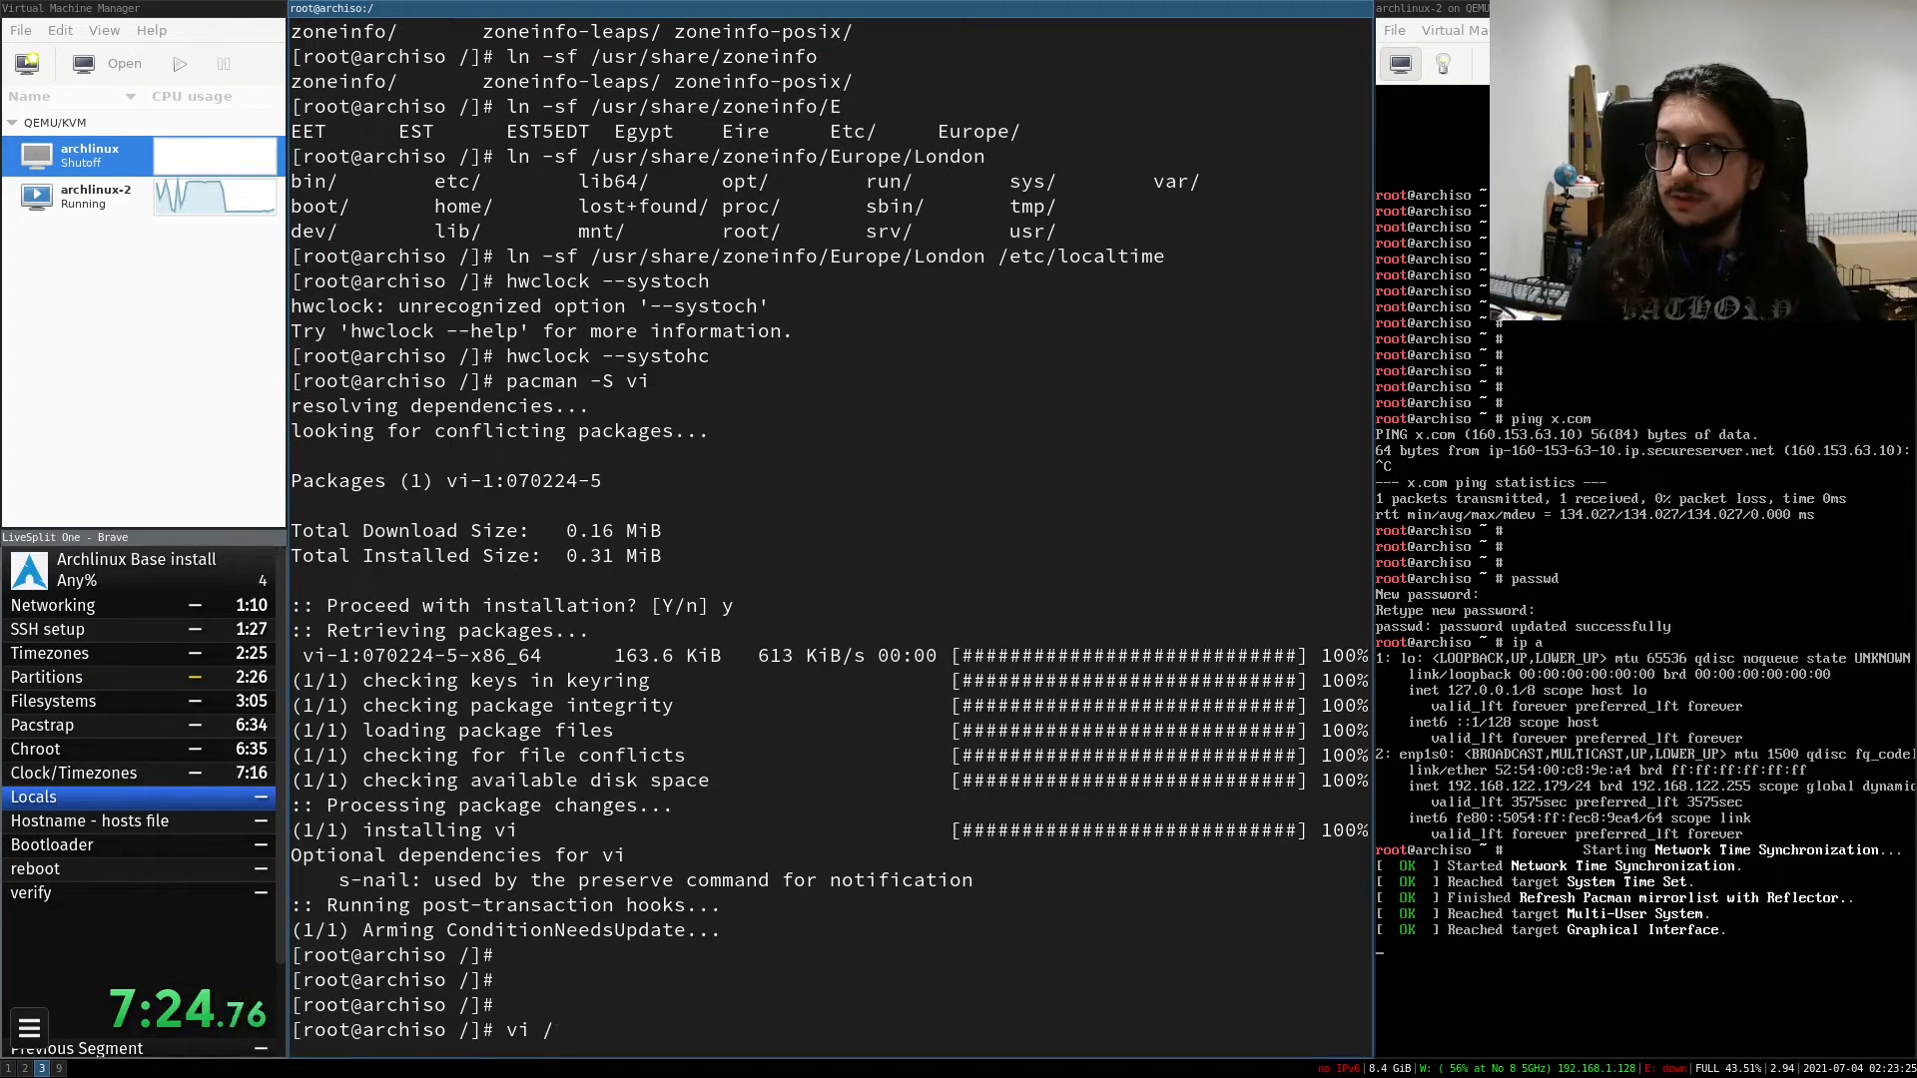
Step: Edit /etc/locale.gen to enable en_GB.UTF-8 and run locale-gen
text(etc/l)
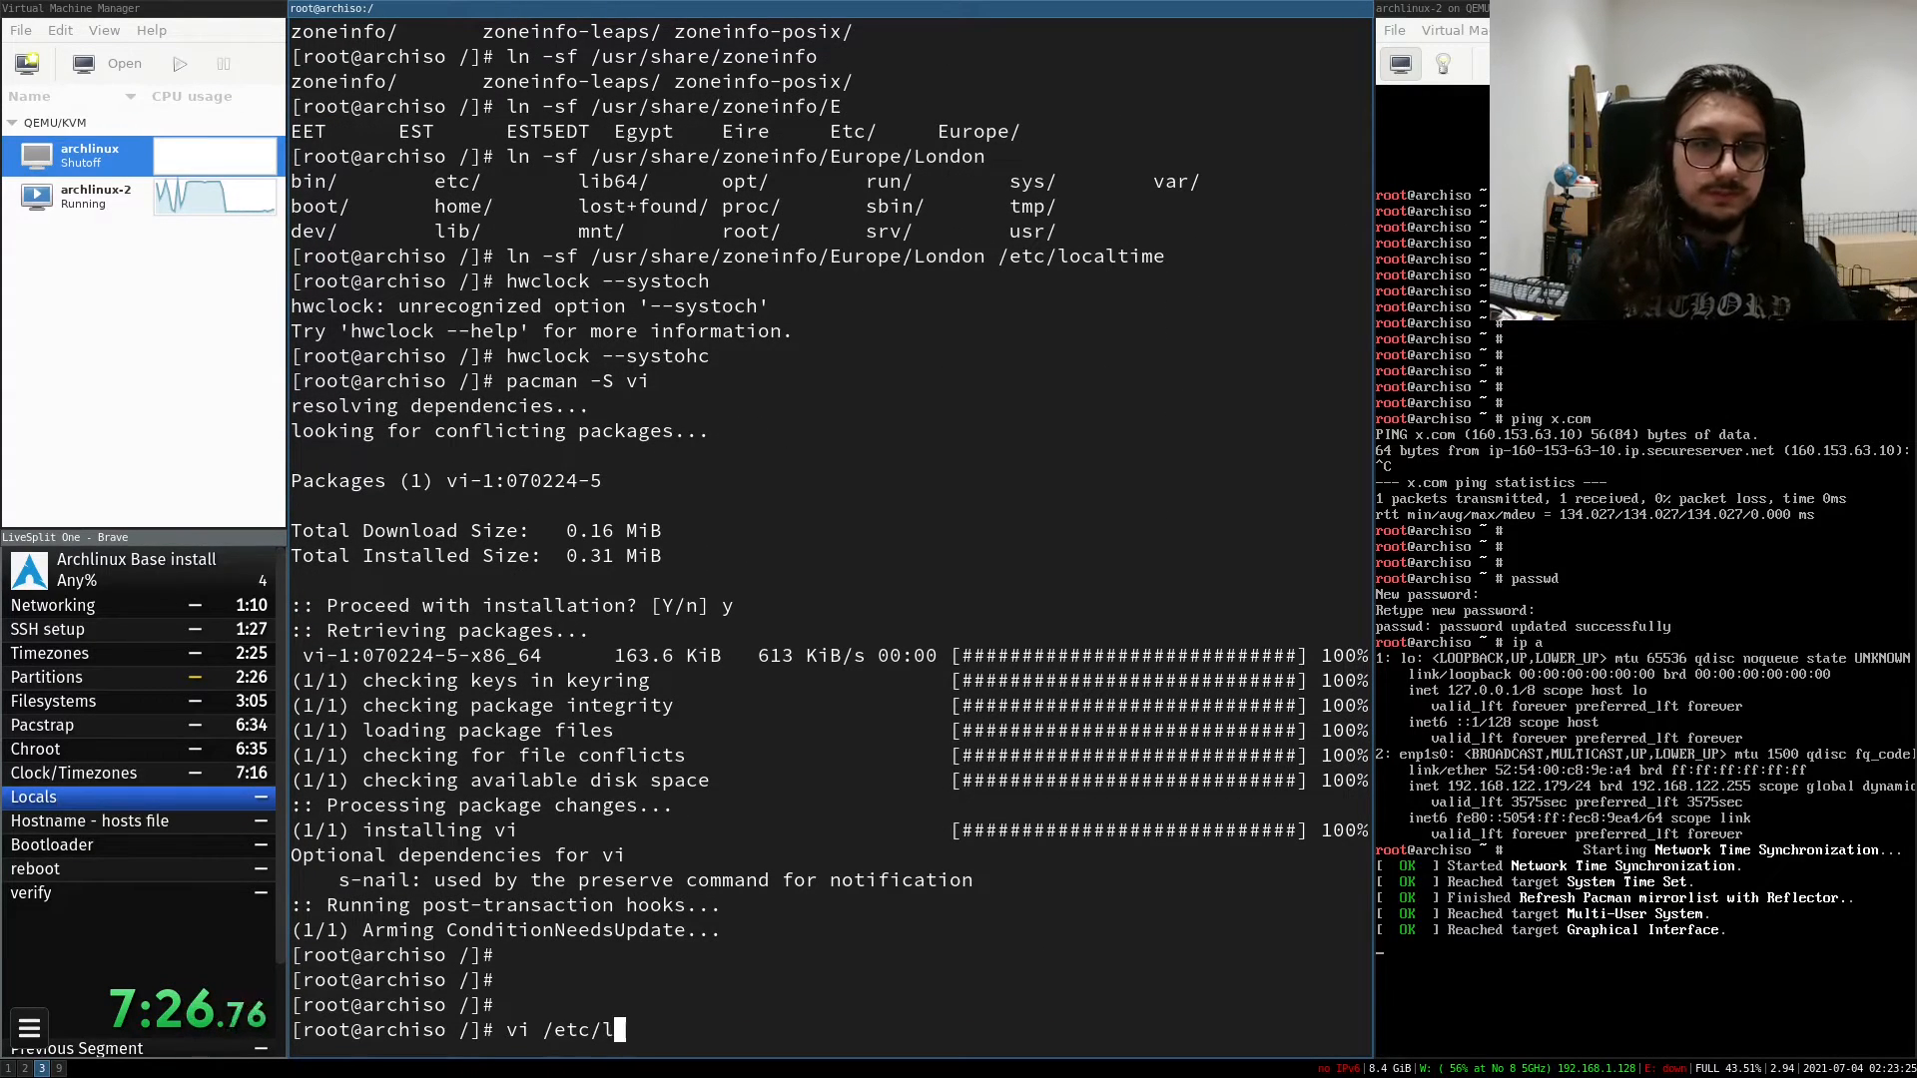
key(Return)
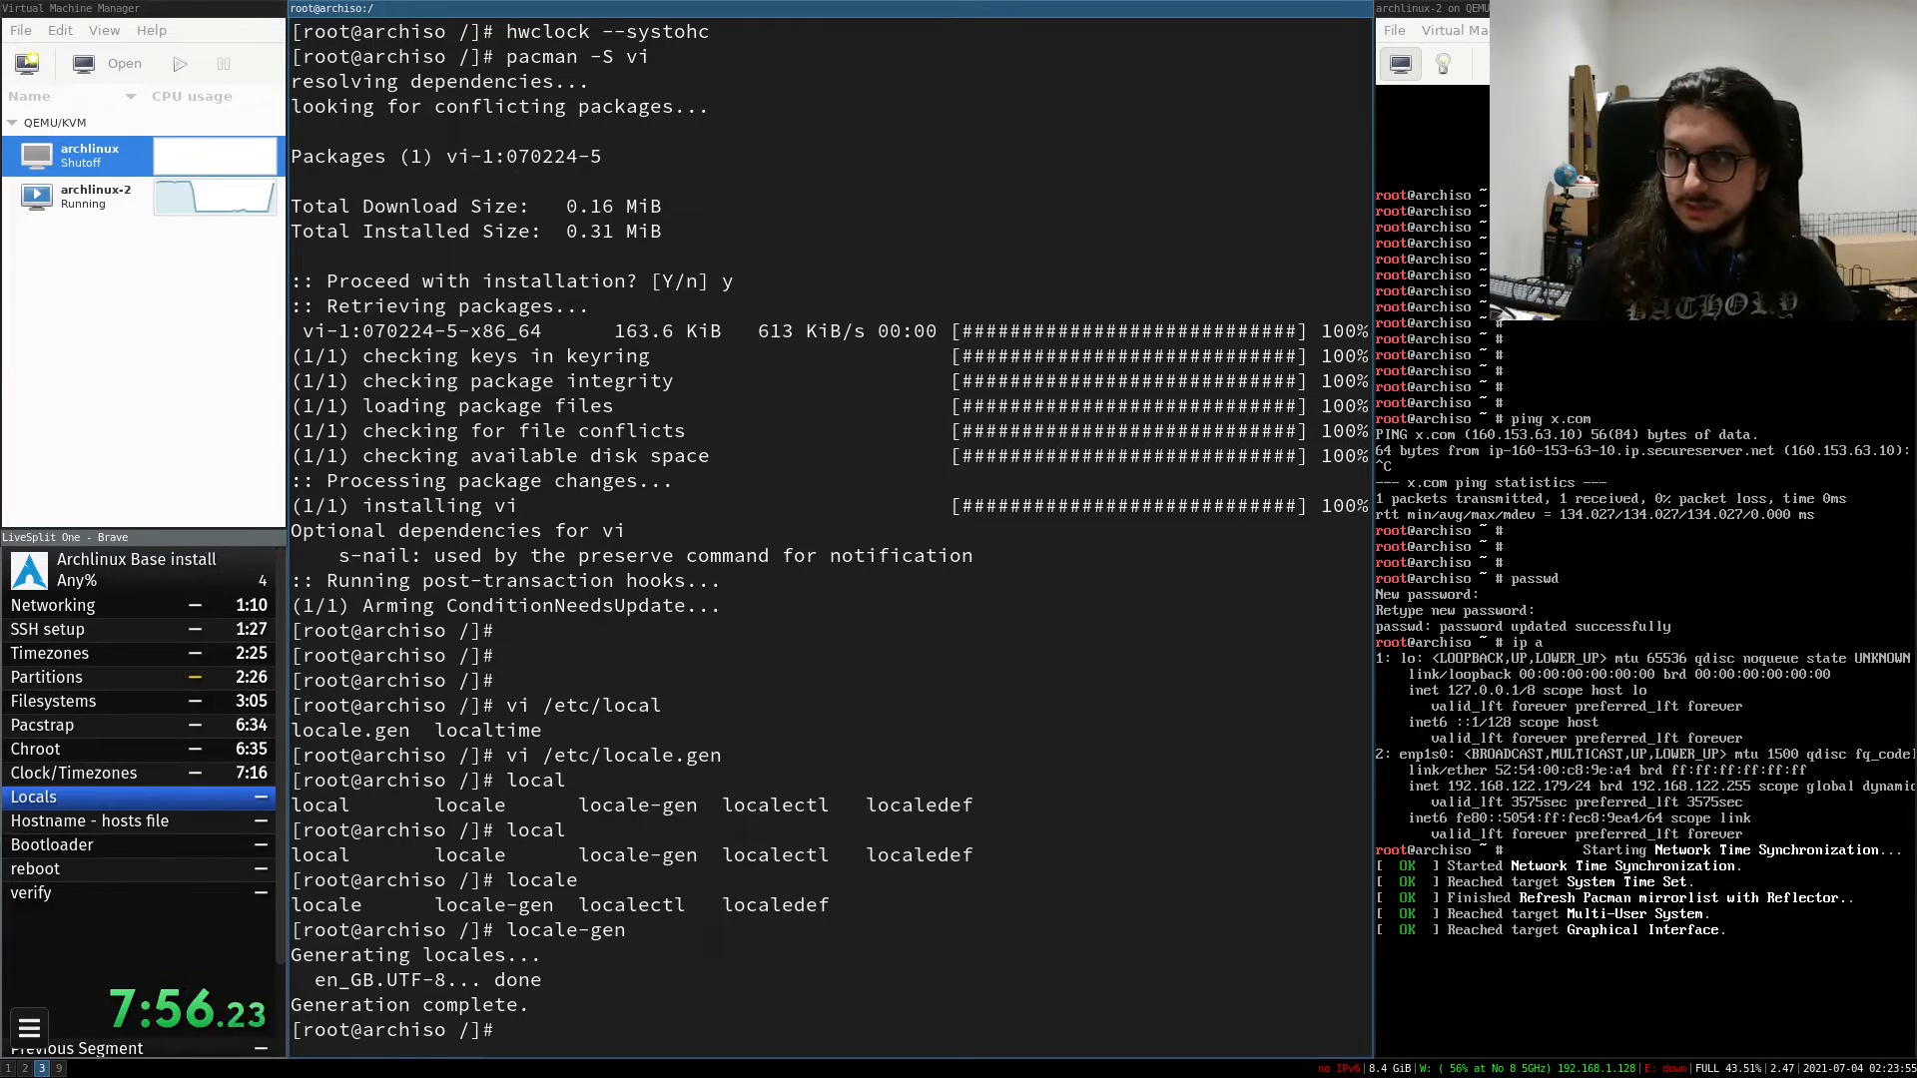
Step: Create /etc/locale.conf in vi containing LANG=en_GB.UTF-8
text(vi)
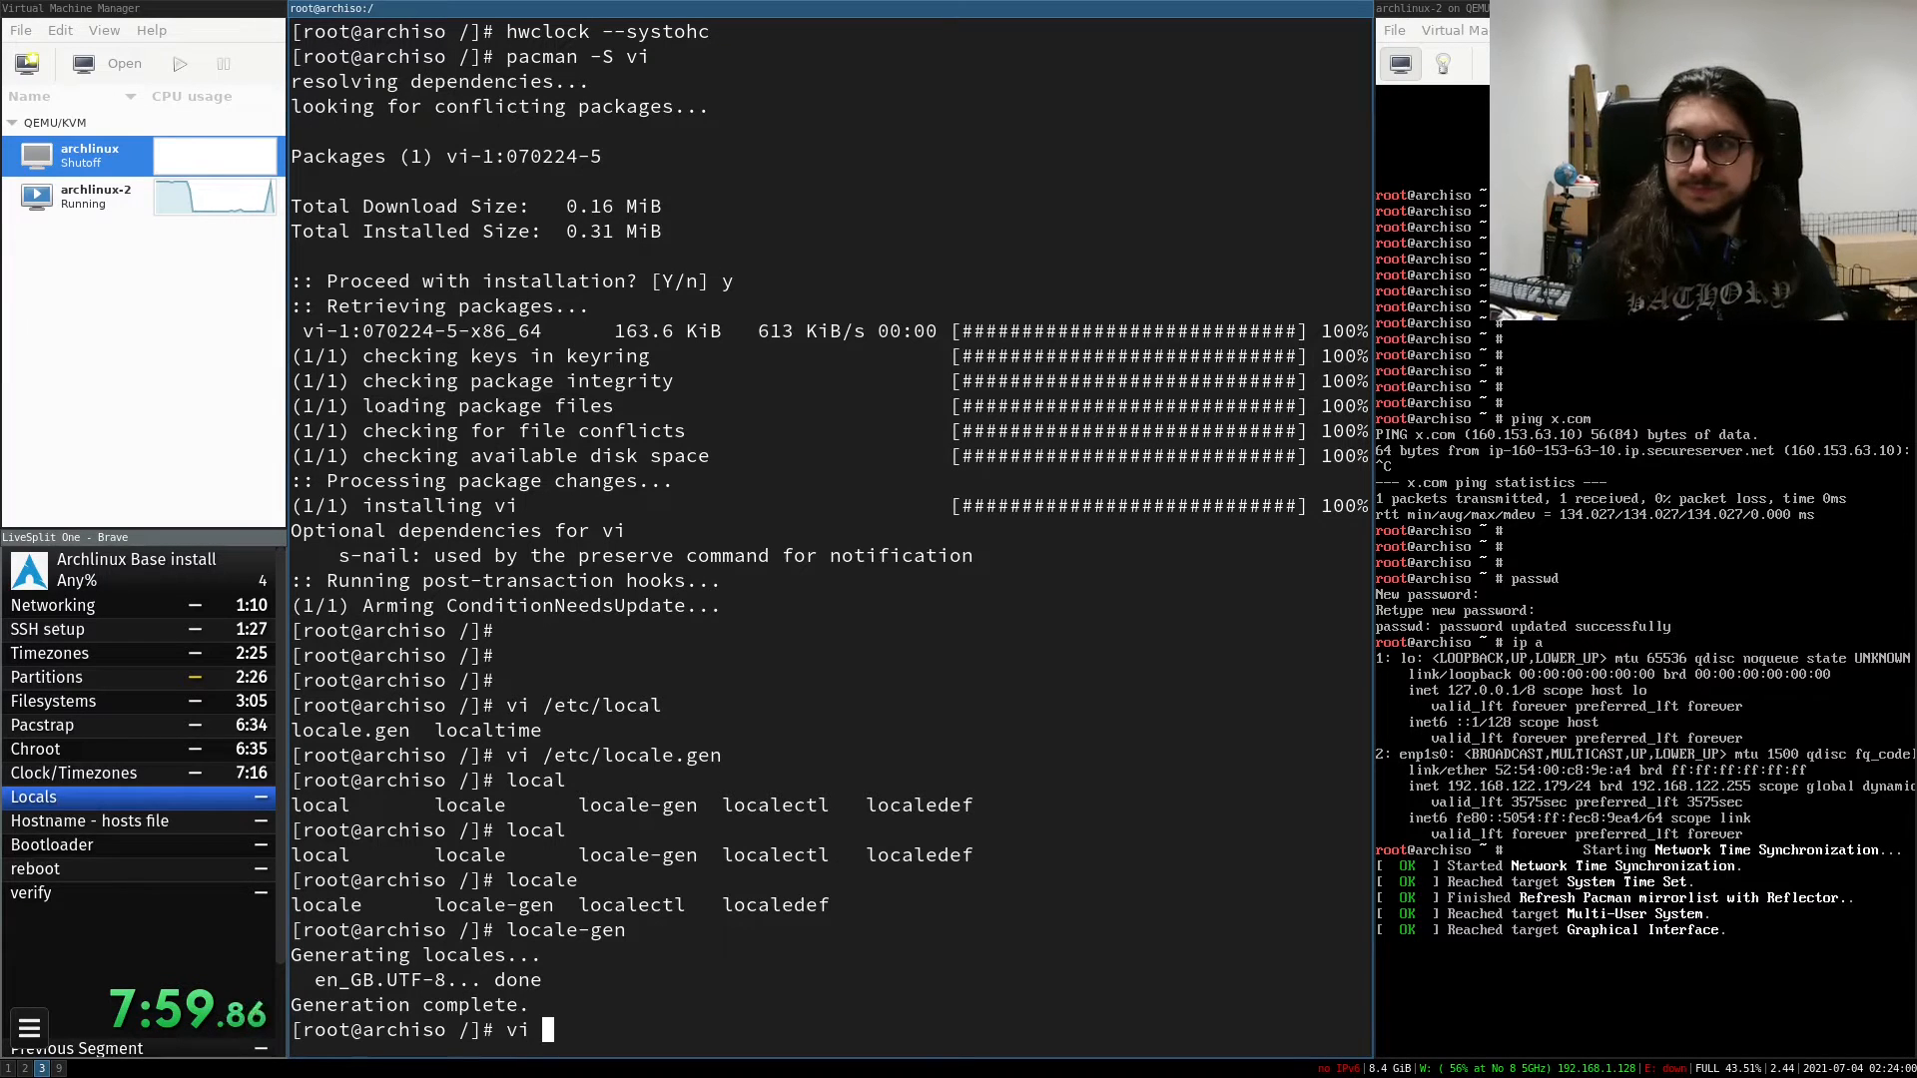
text(/etc/local)
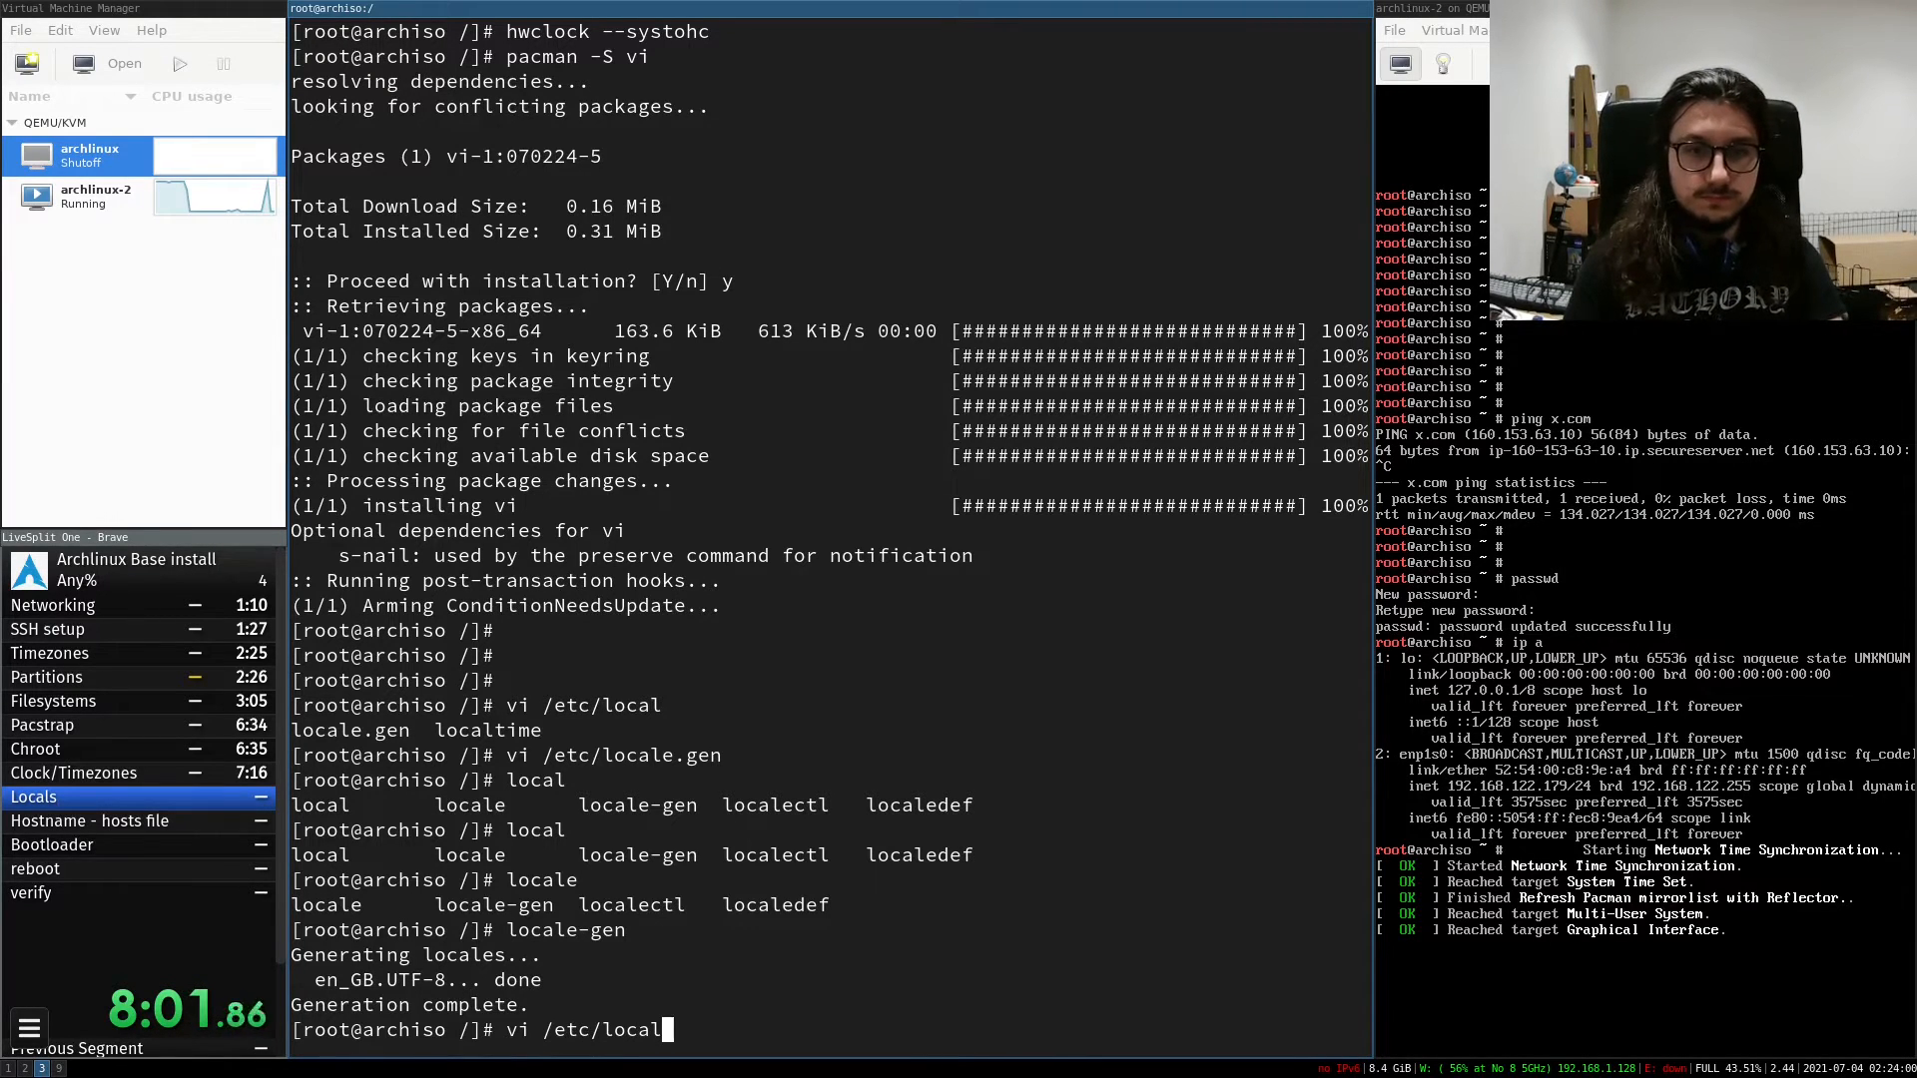
key(Return)
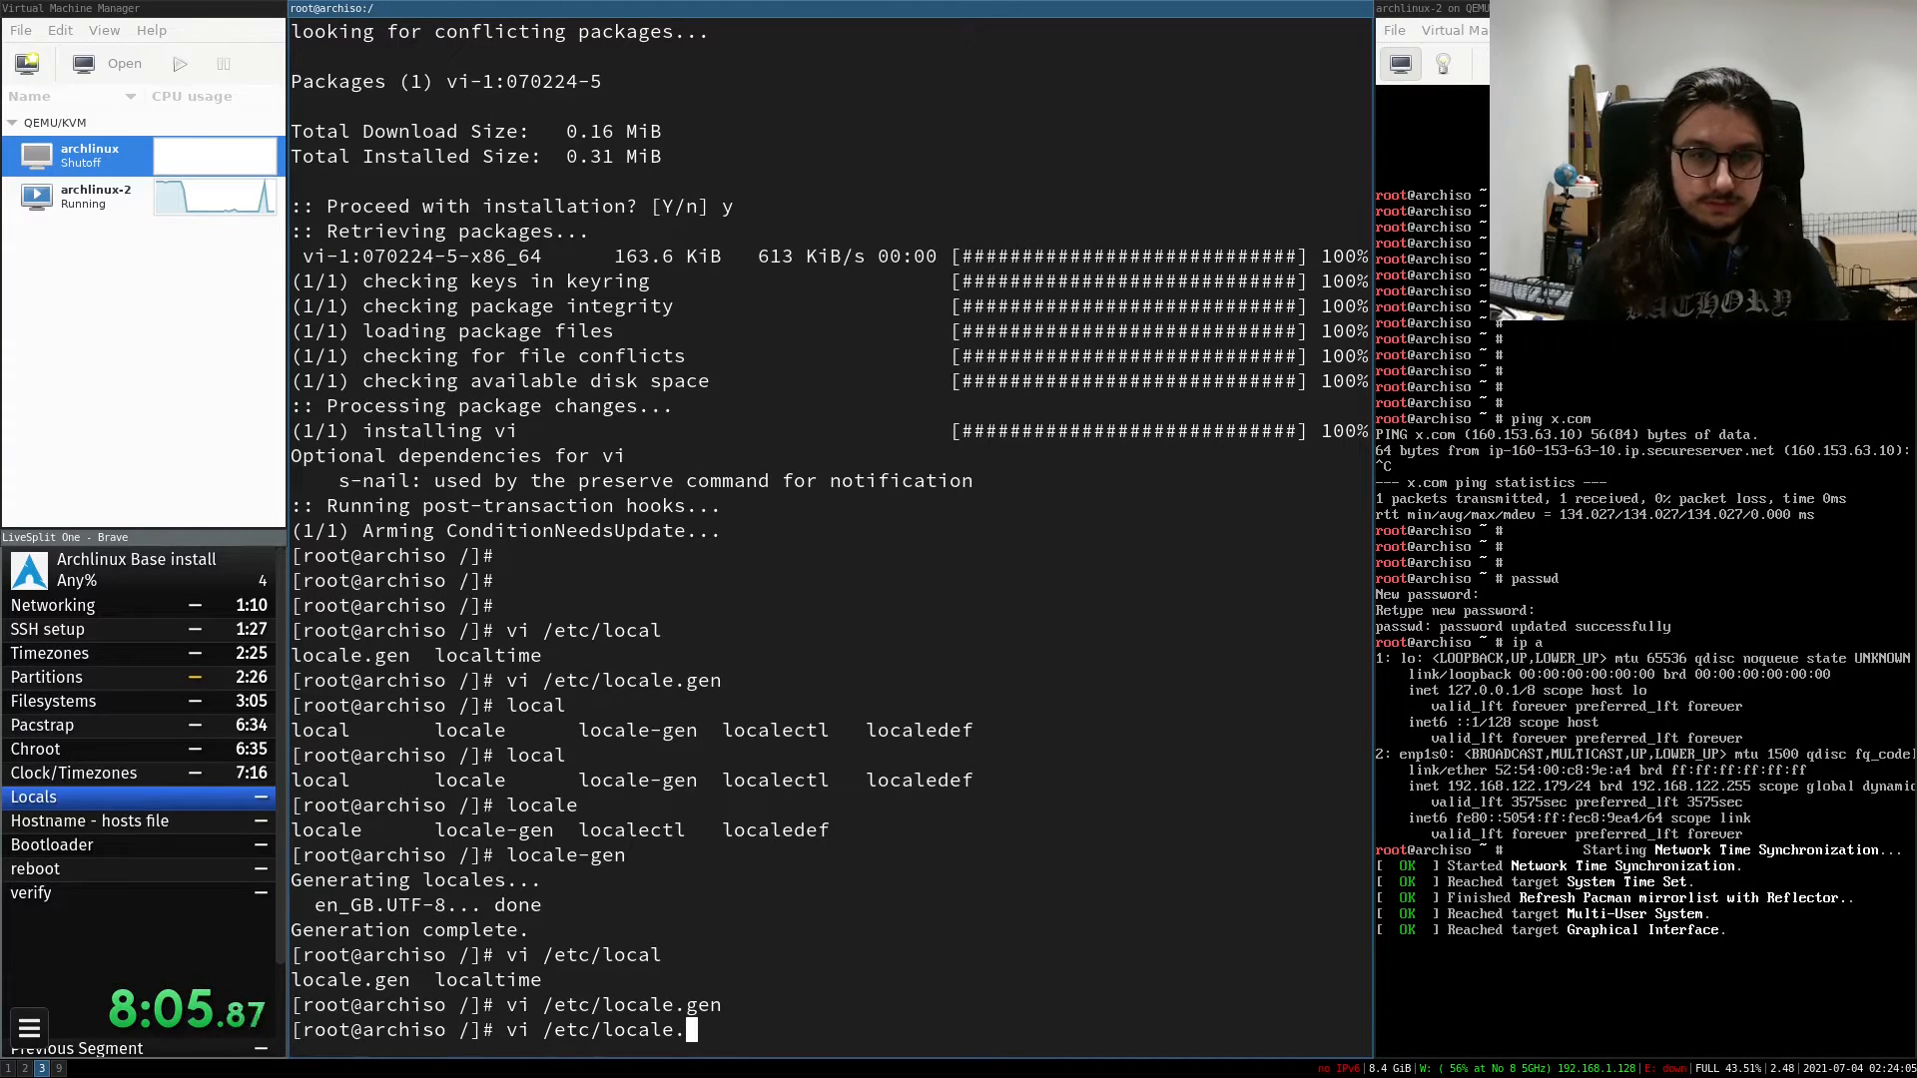
key(Return)
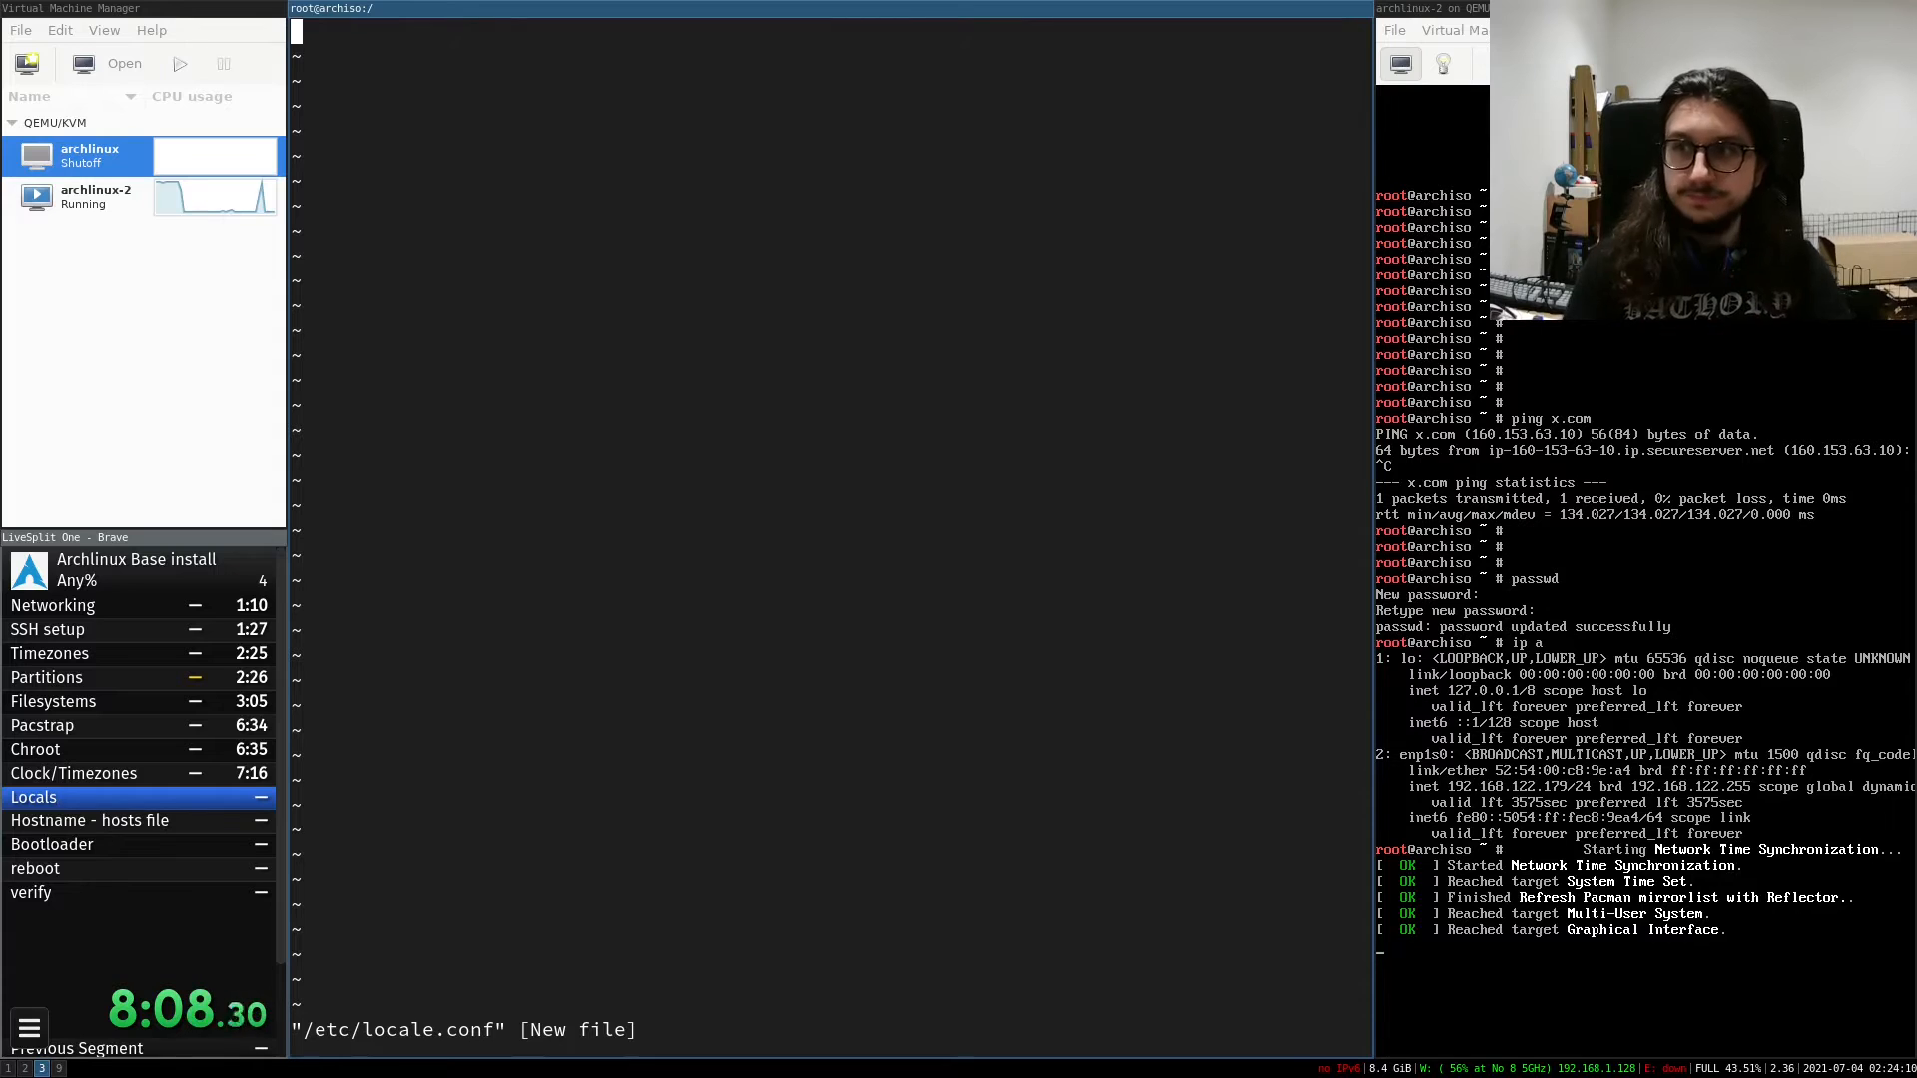
text(LANG=en)
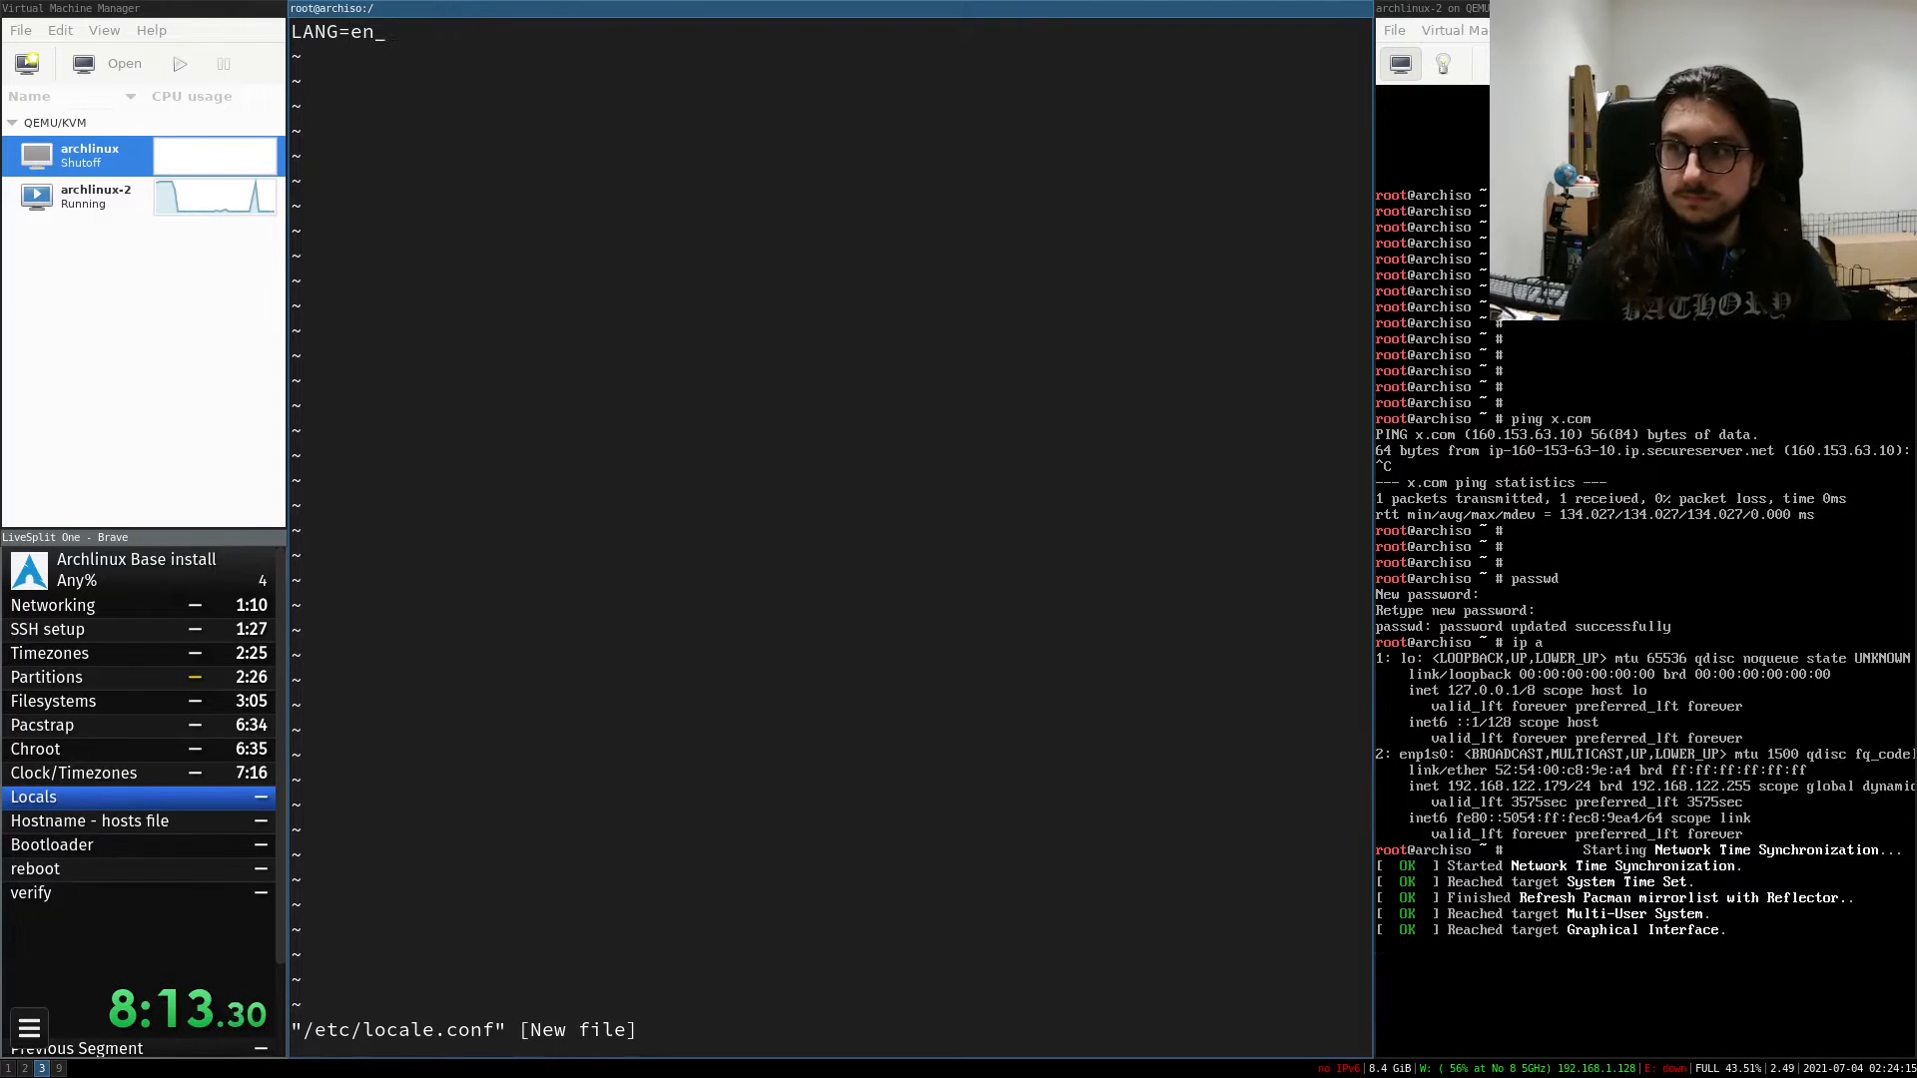
text(_GB.UTF-8)
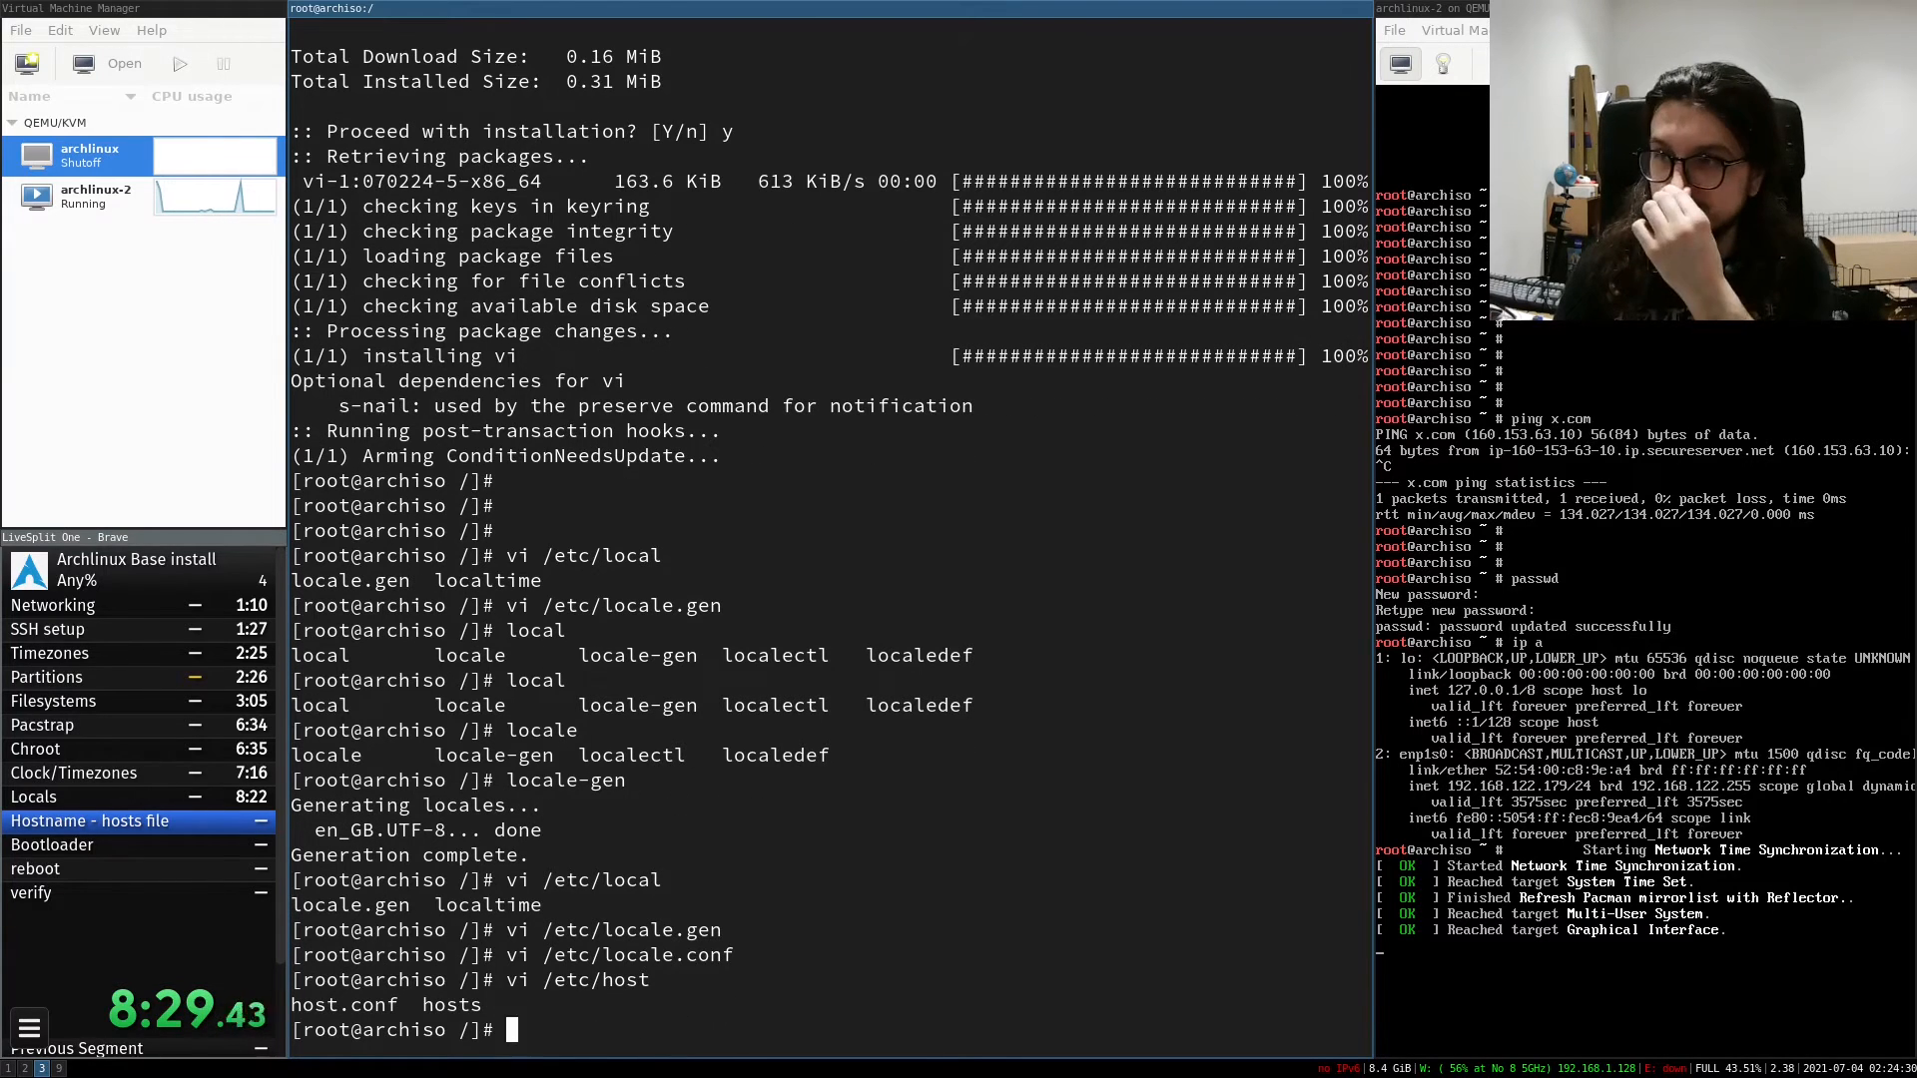
Step: Write the hostname into /etc/hostname and open /etc/hosts in vi
text(vi /etc/hostname)
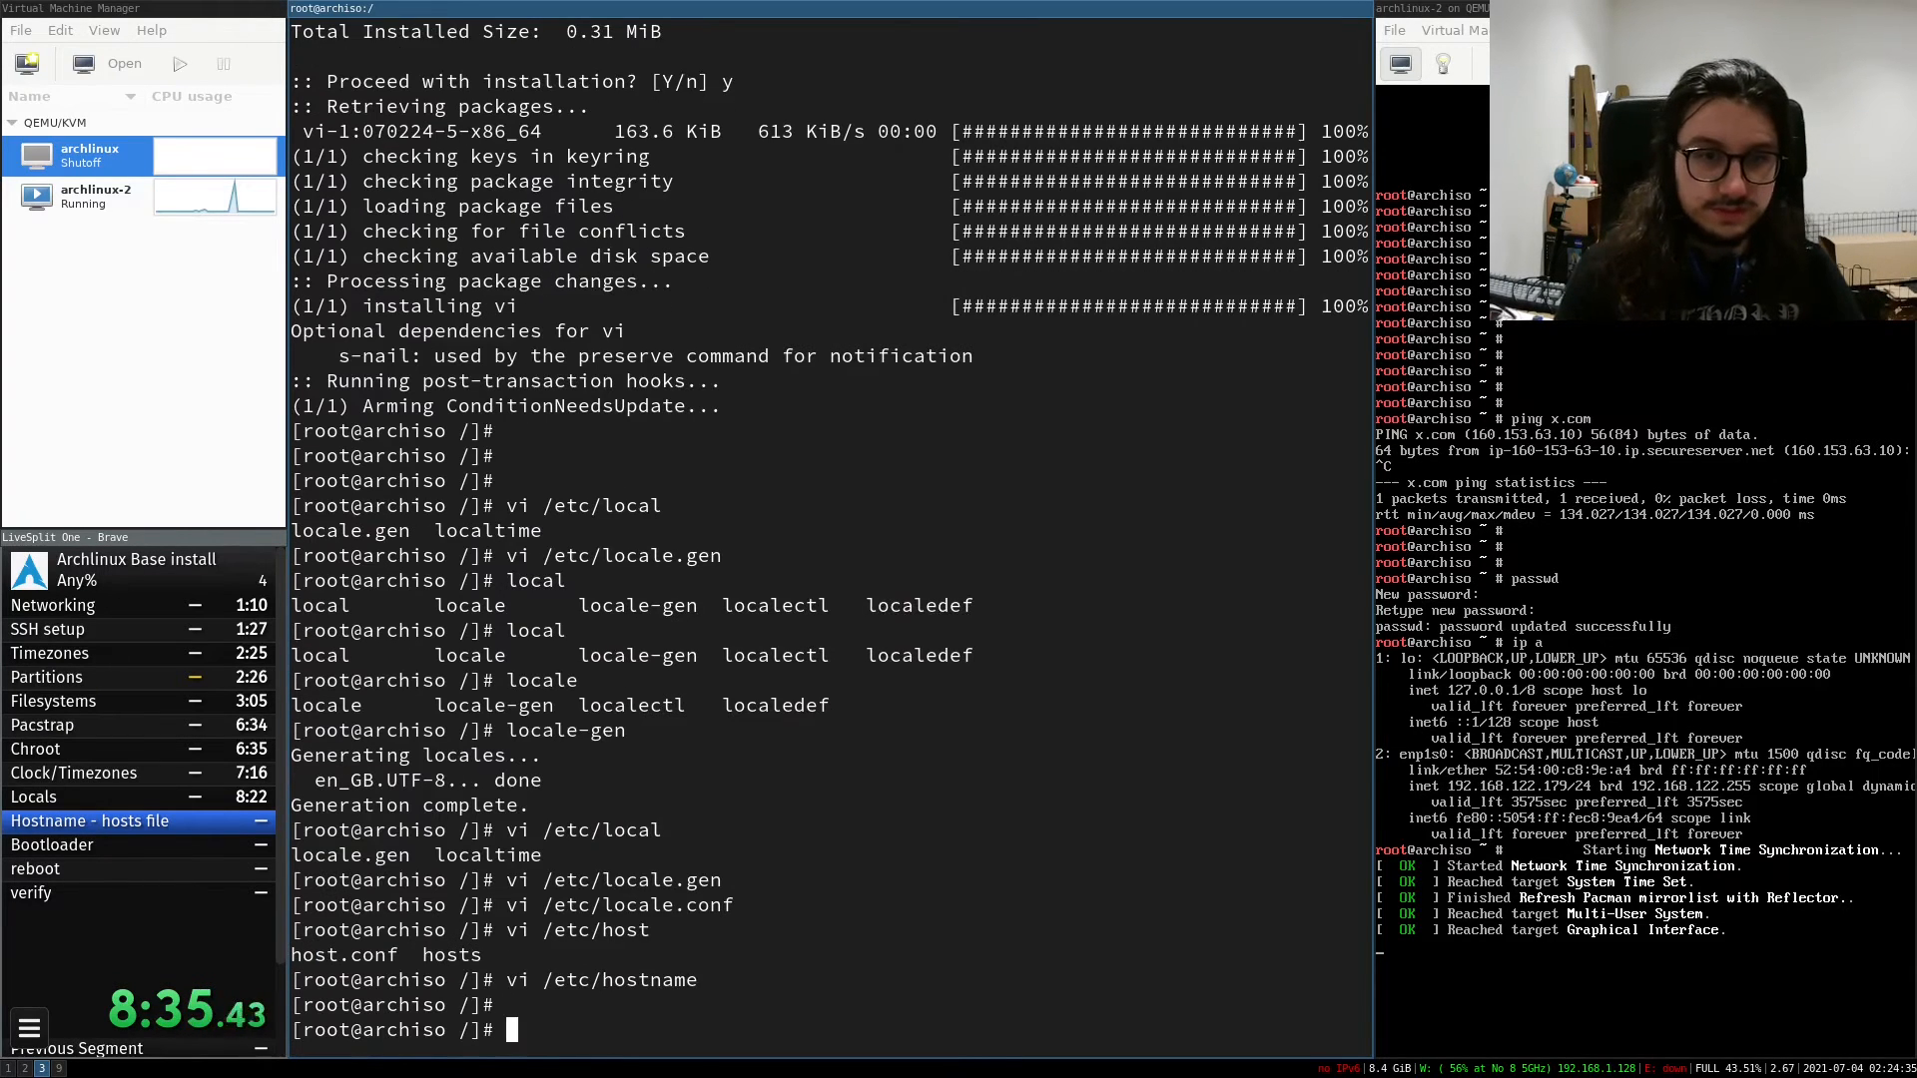
text(vi /etc/hos)
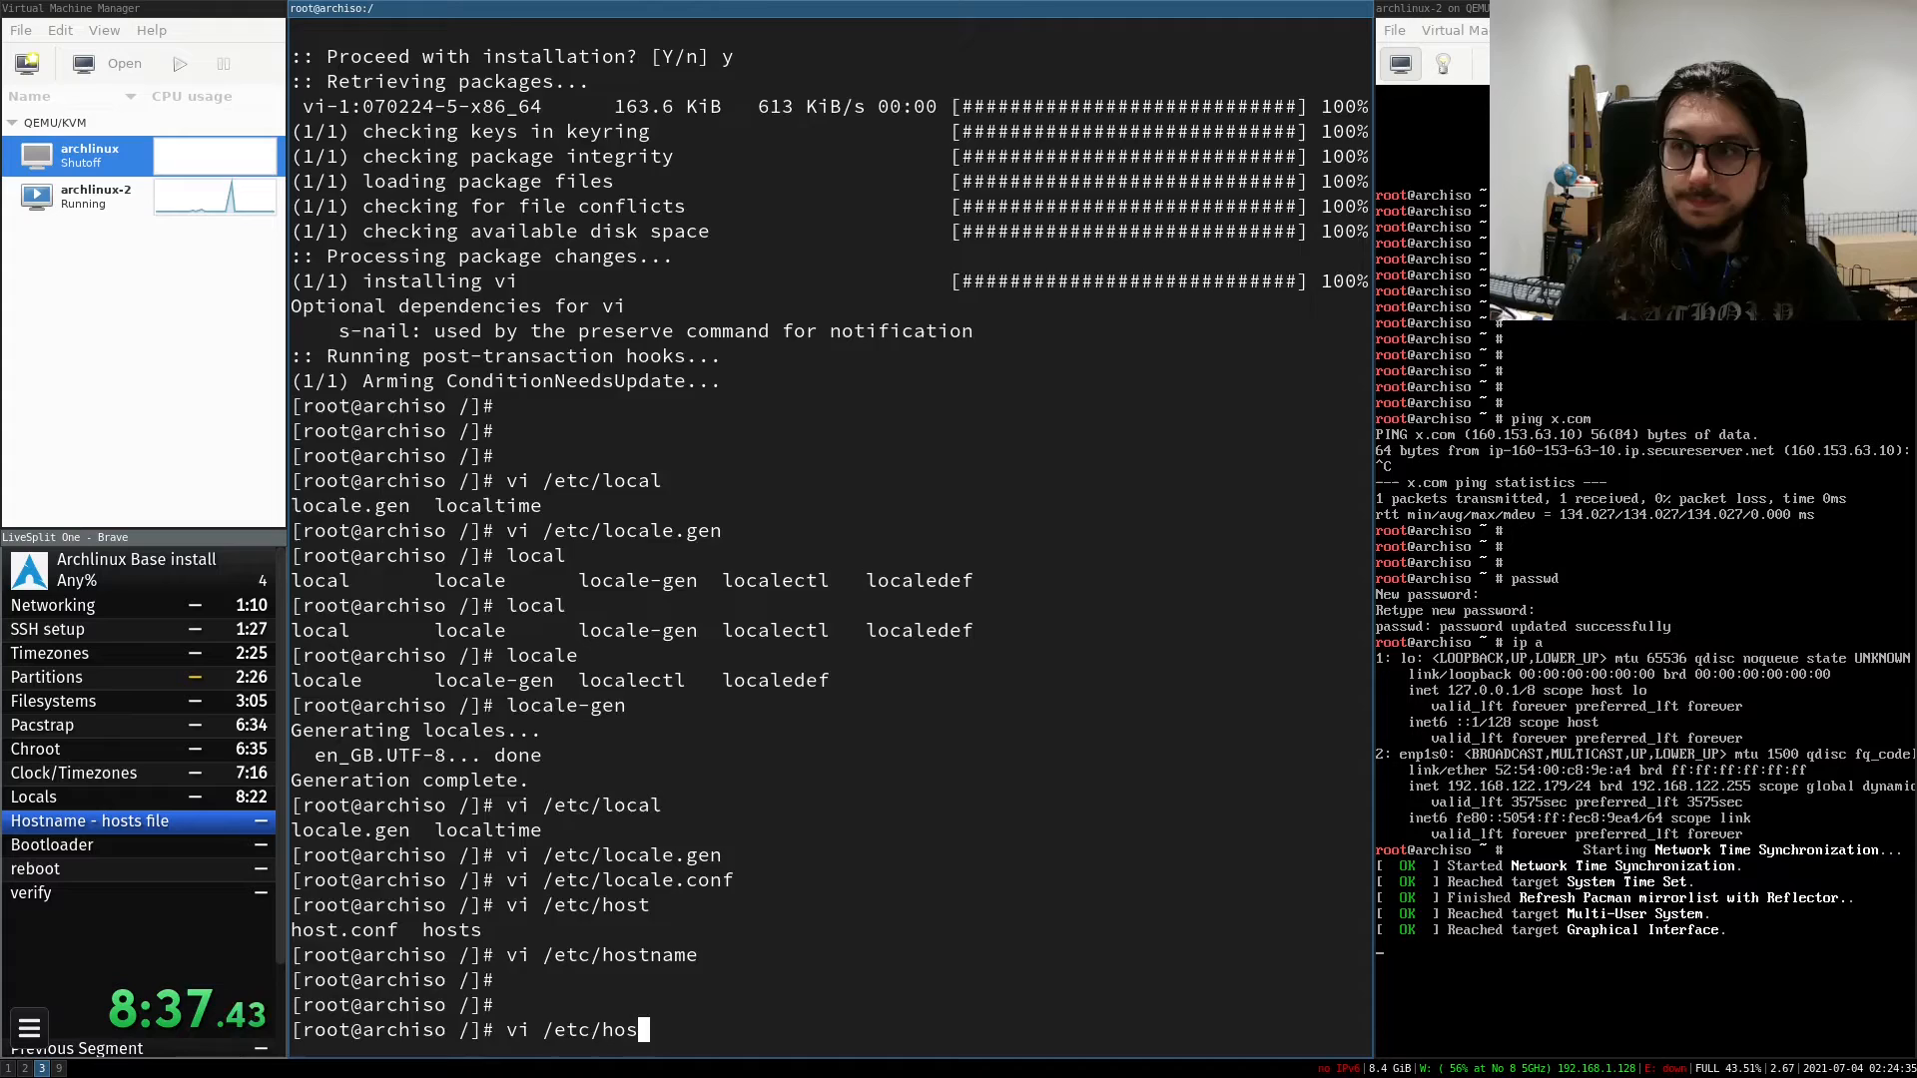
key(Return)
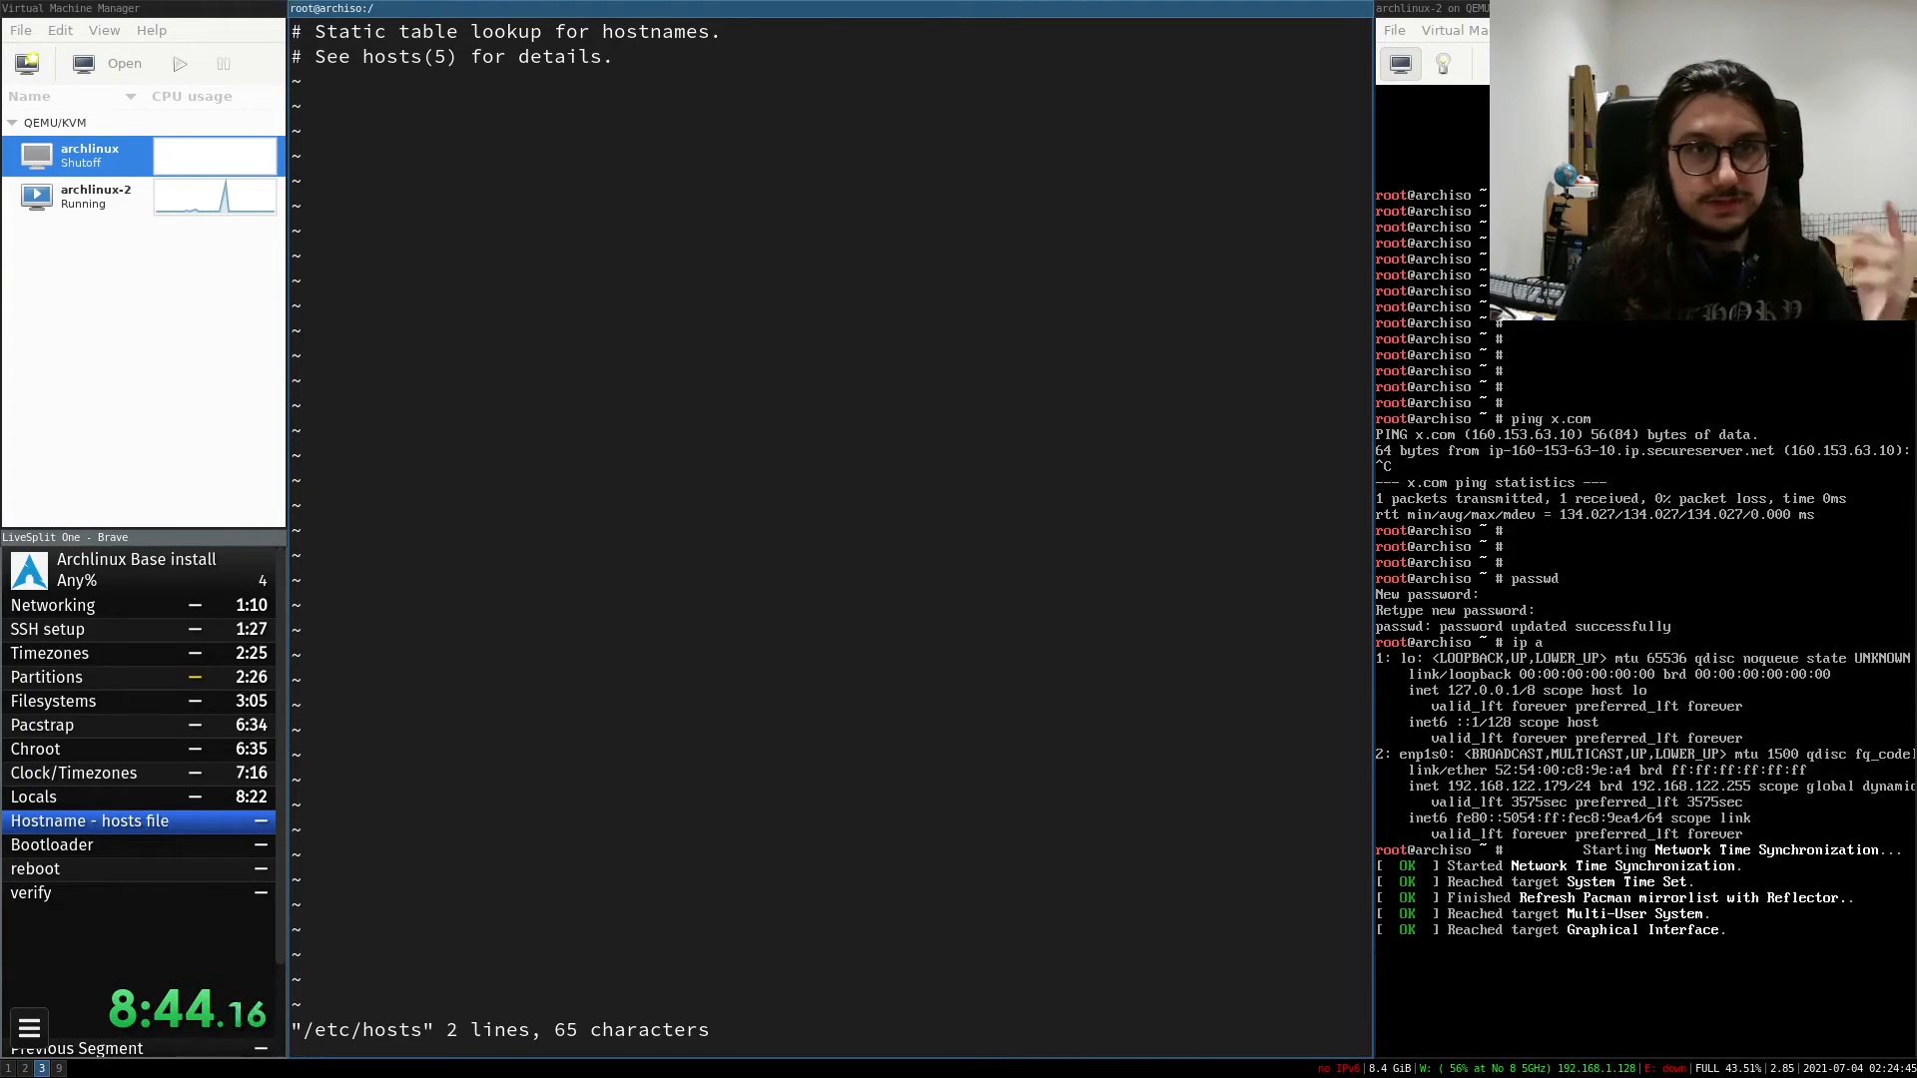
Step: Add the 127.0.0.1 localhost, ::1 localhost and 127.0.1.1 entries to /etc/hosts
text(127.0.0.1 localhost)
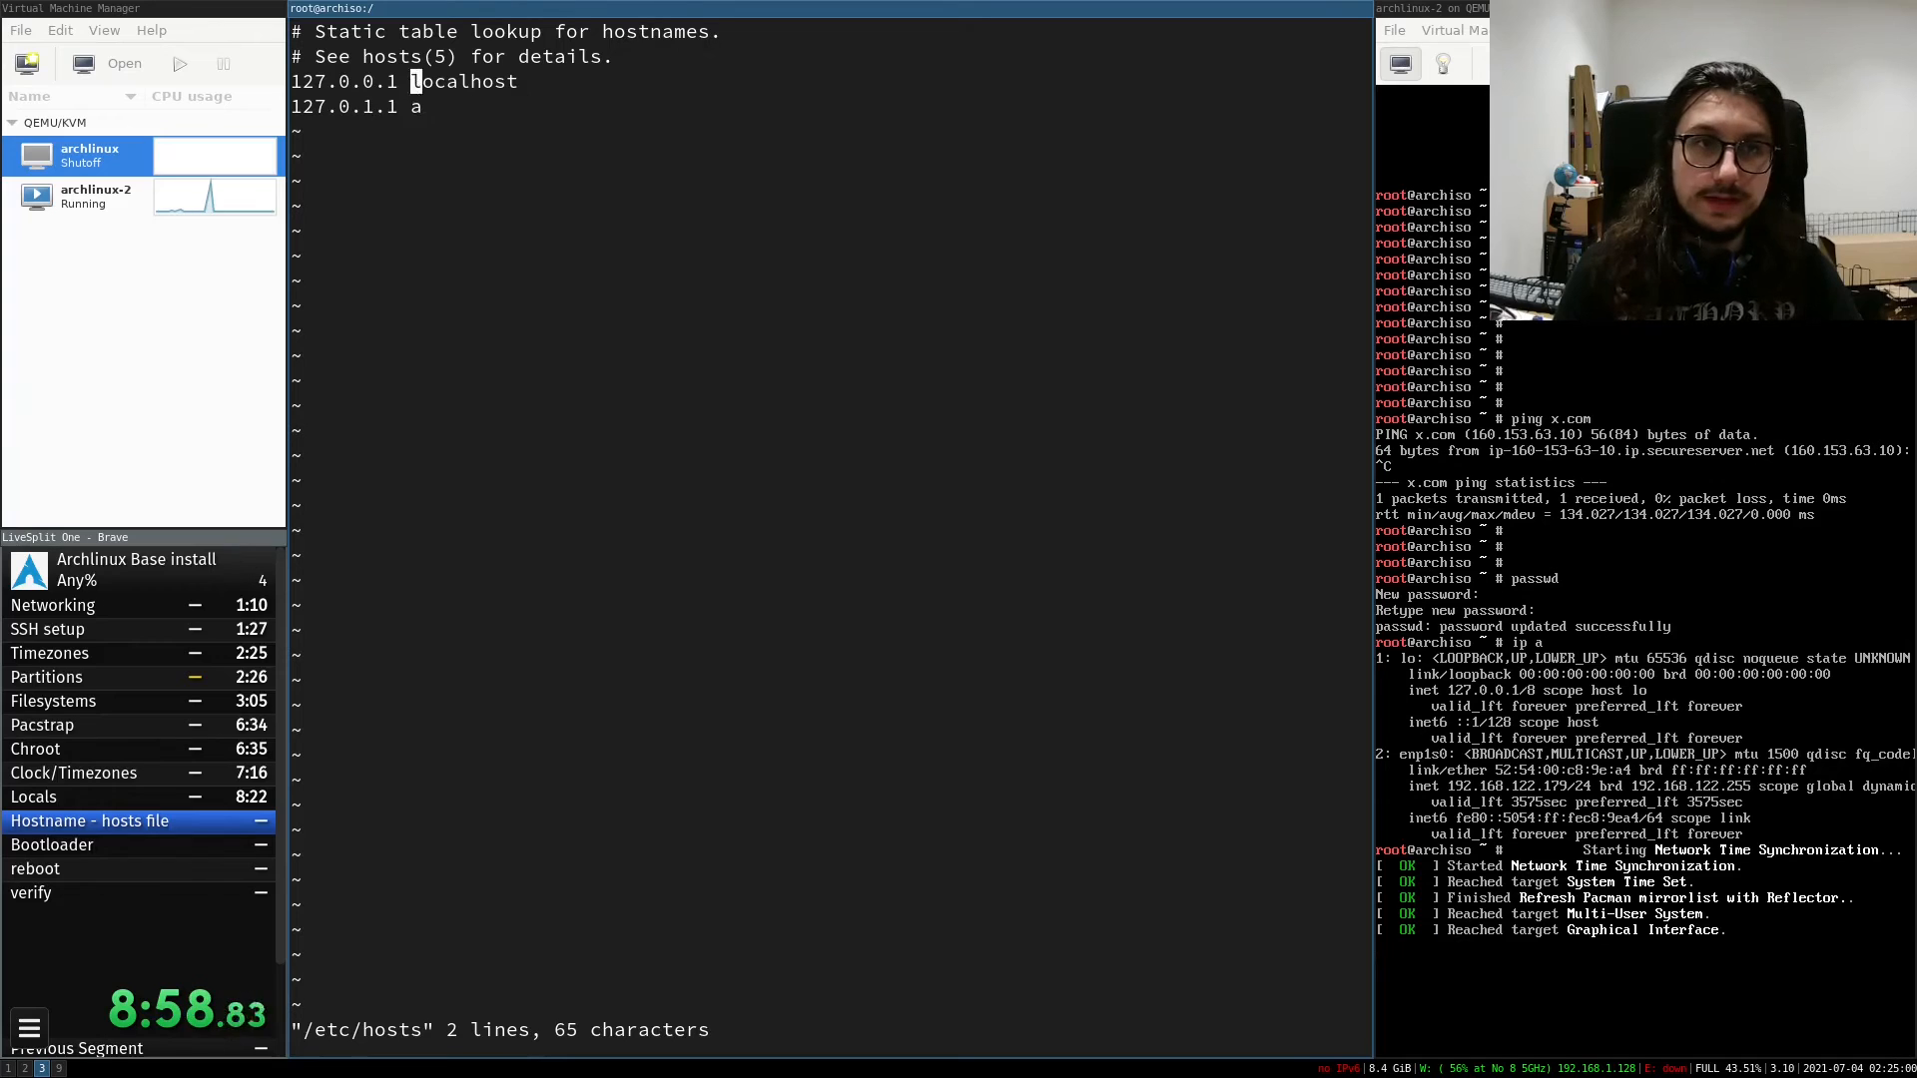
text(::1)
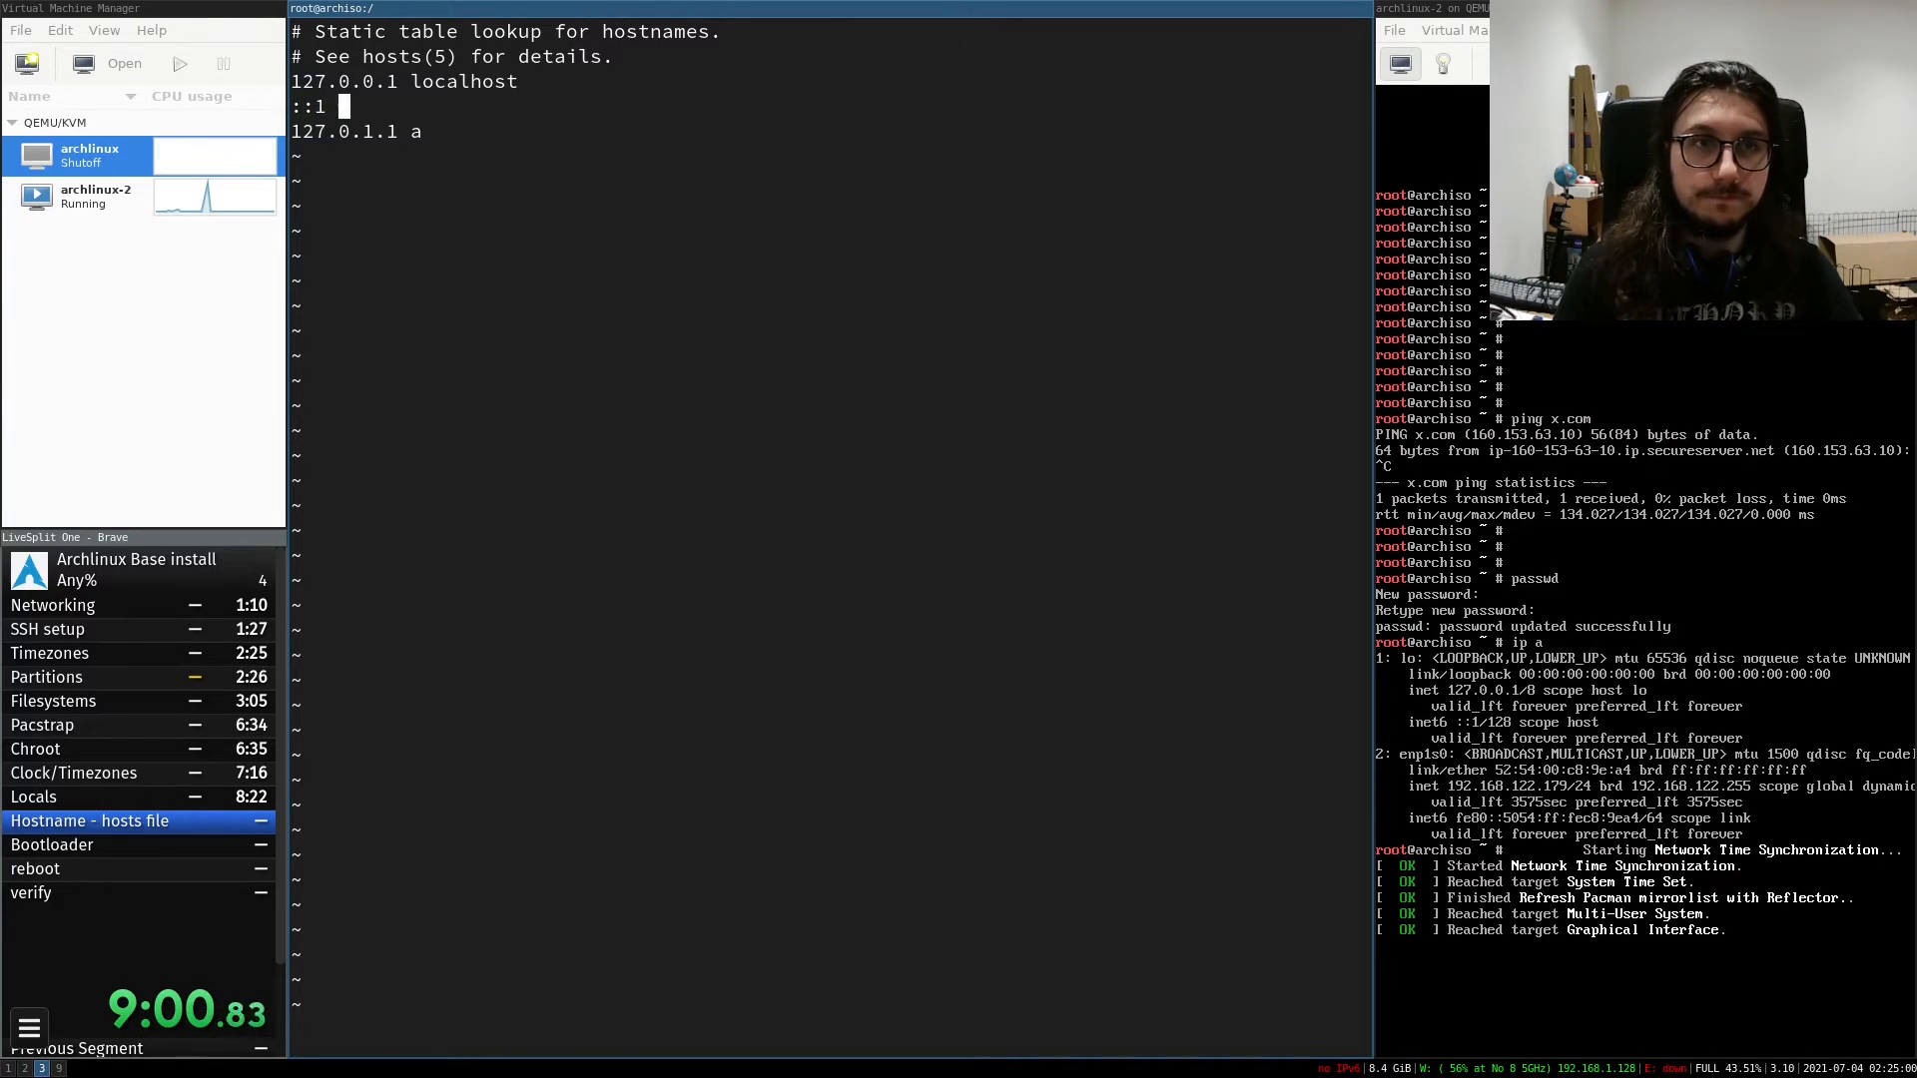
text(loc)
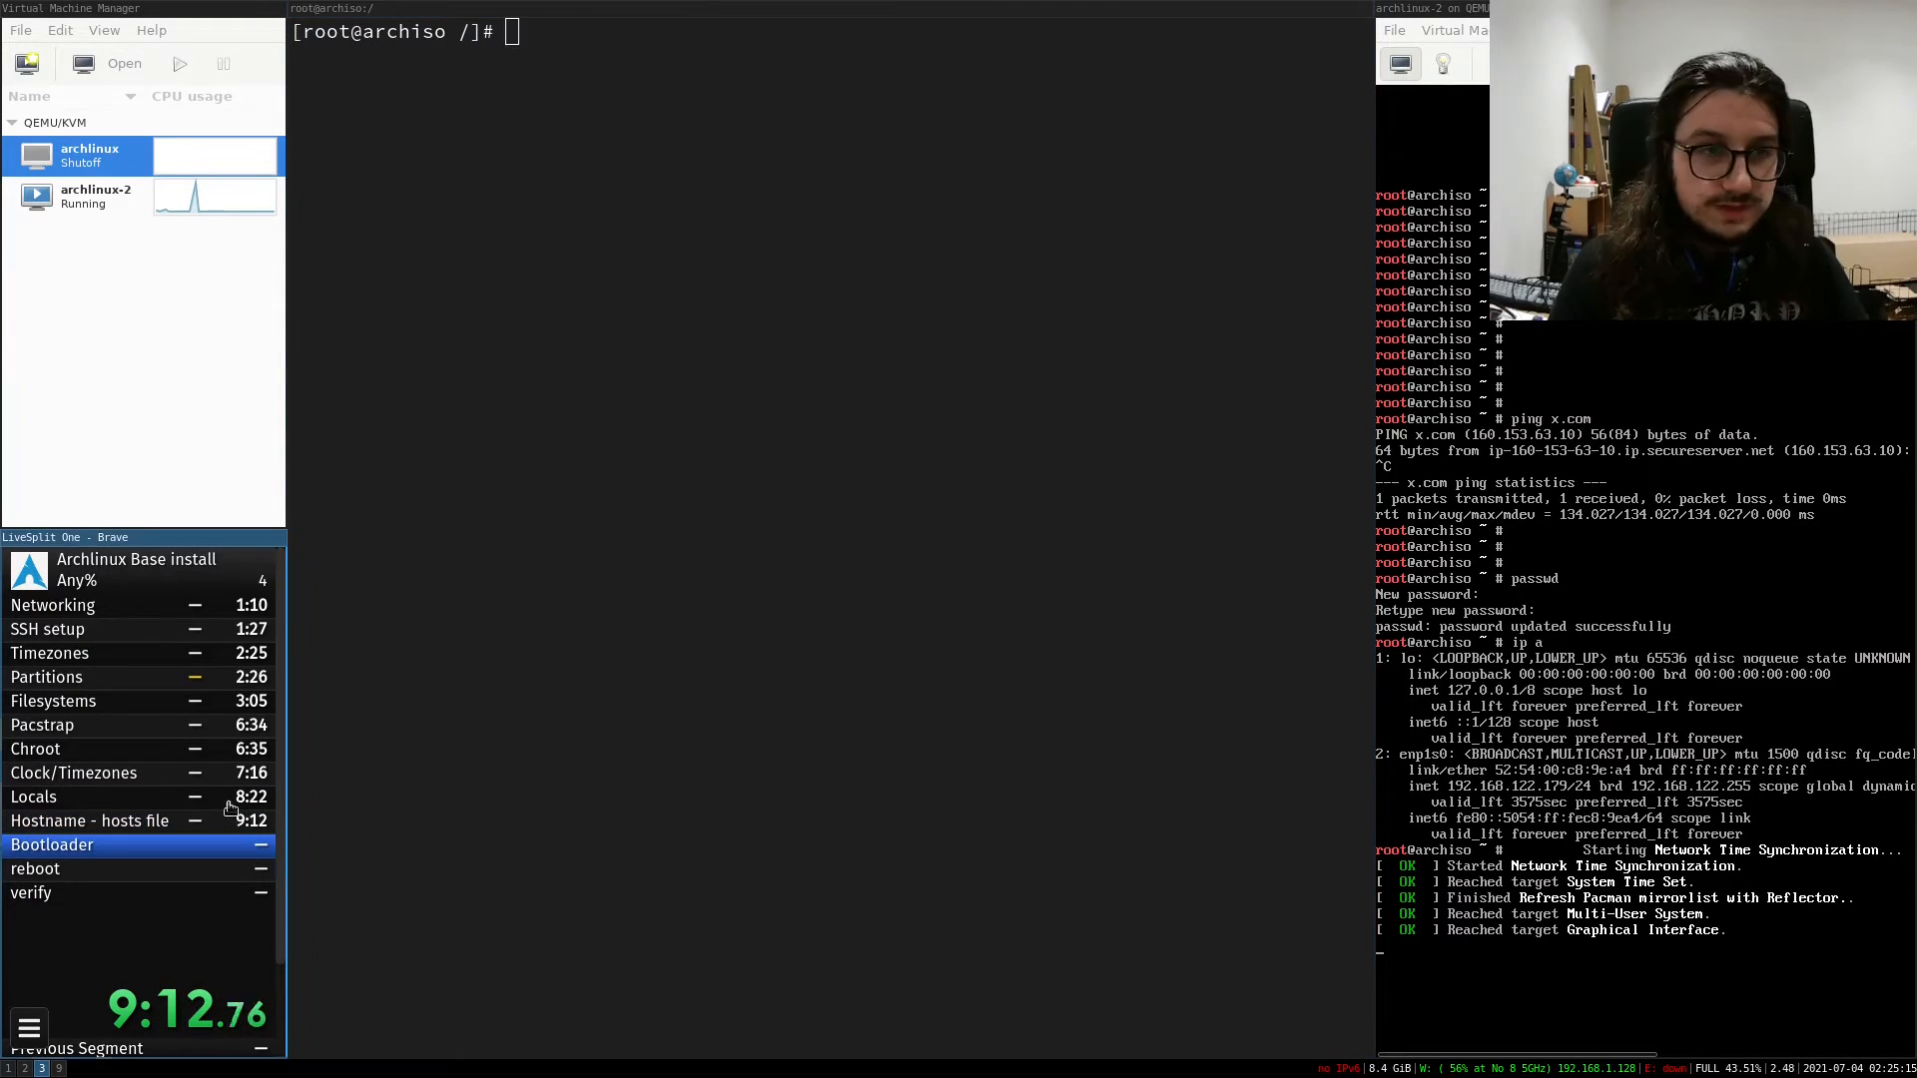
Step: Set the root password with passwd, then request grub via pacman -S grub
text(passwd)
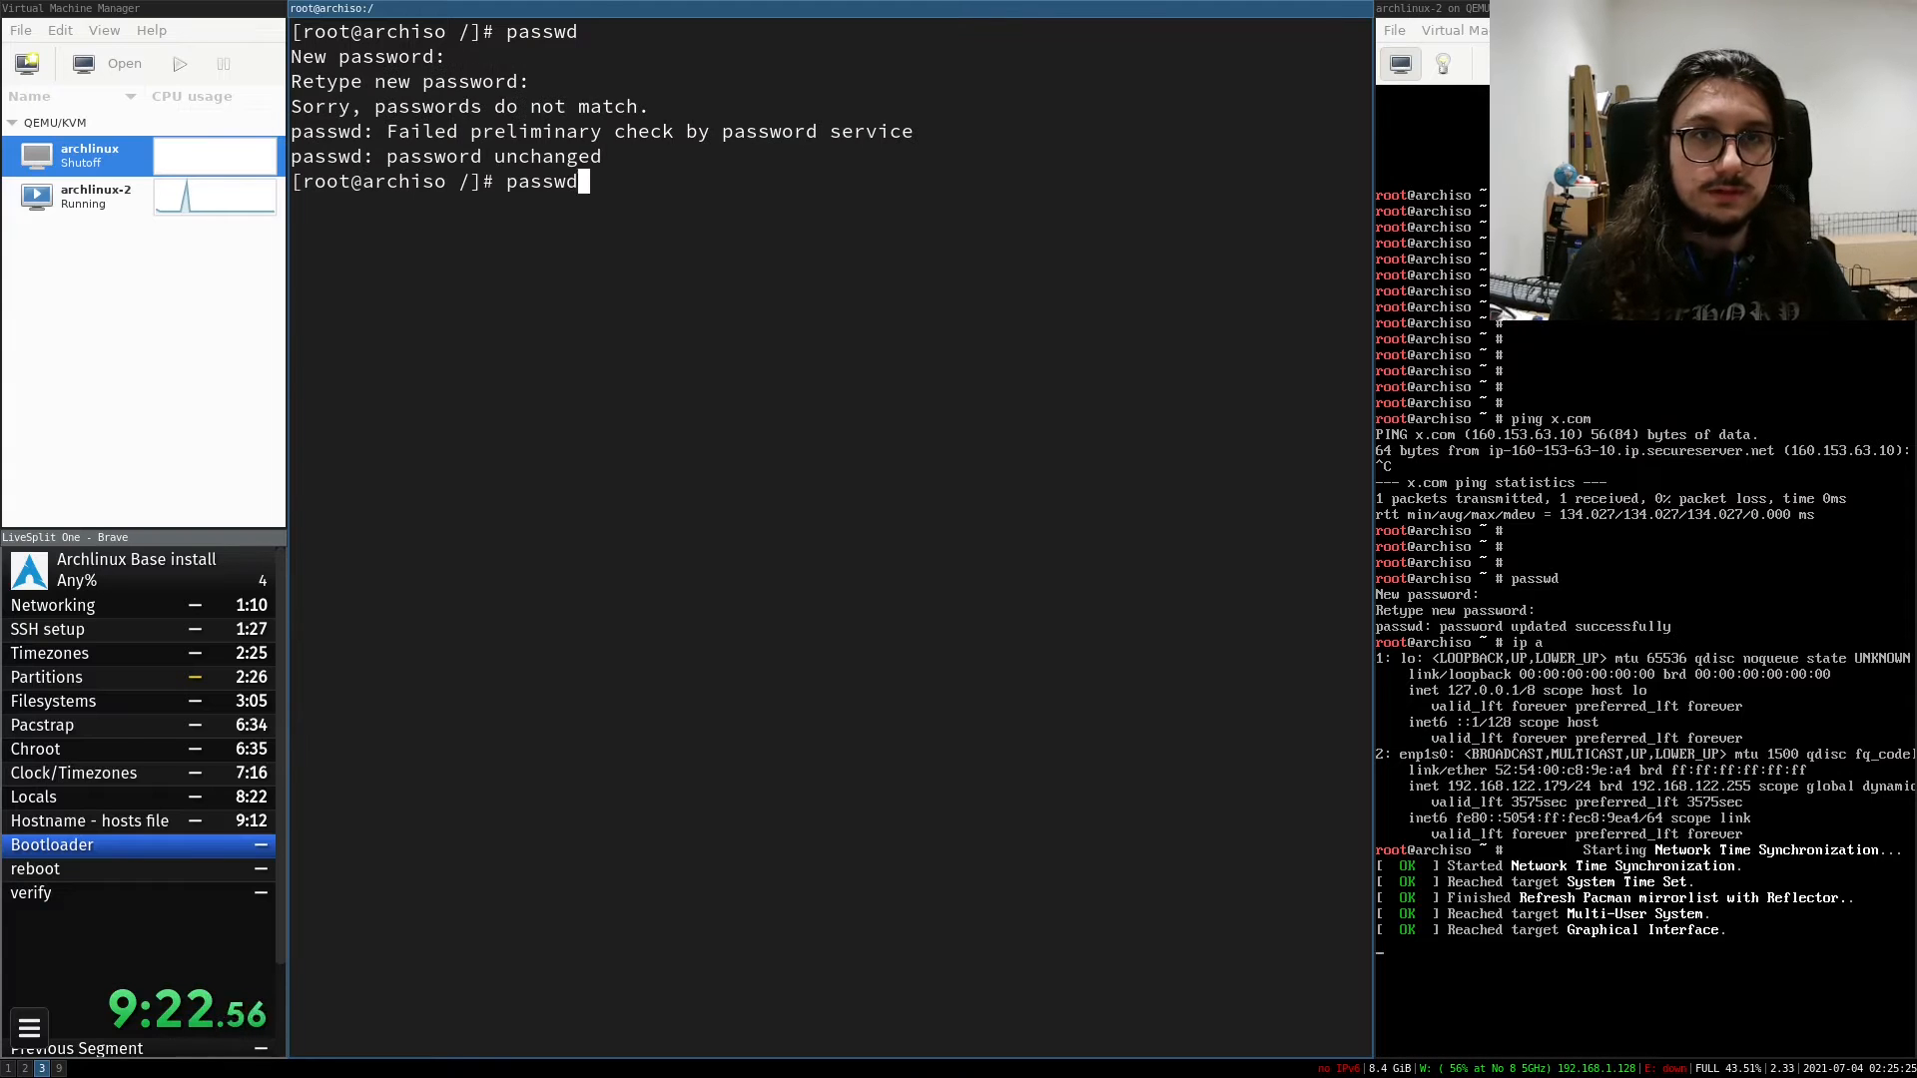
key(Return)
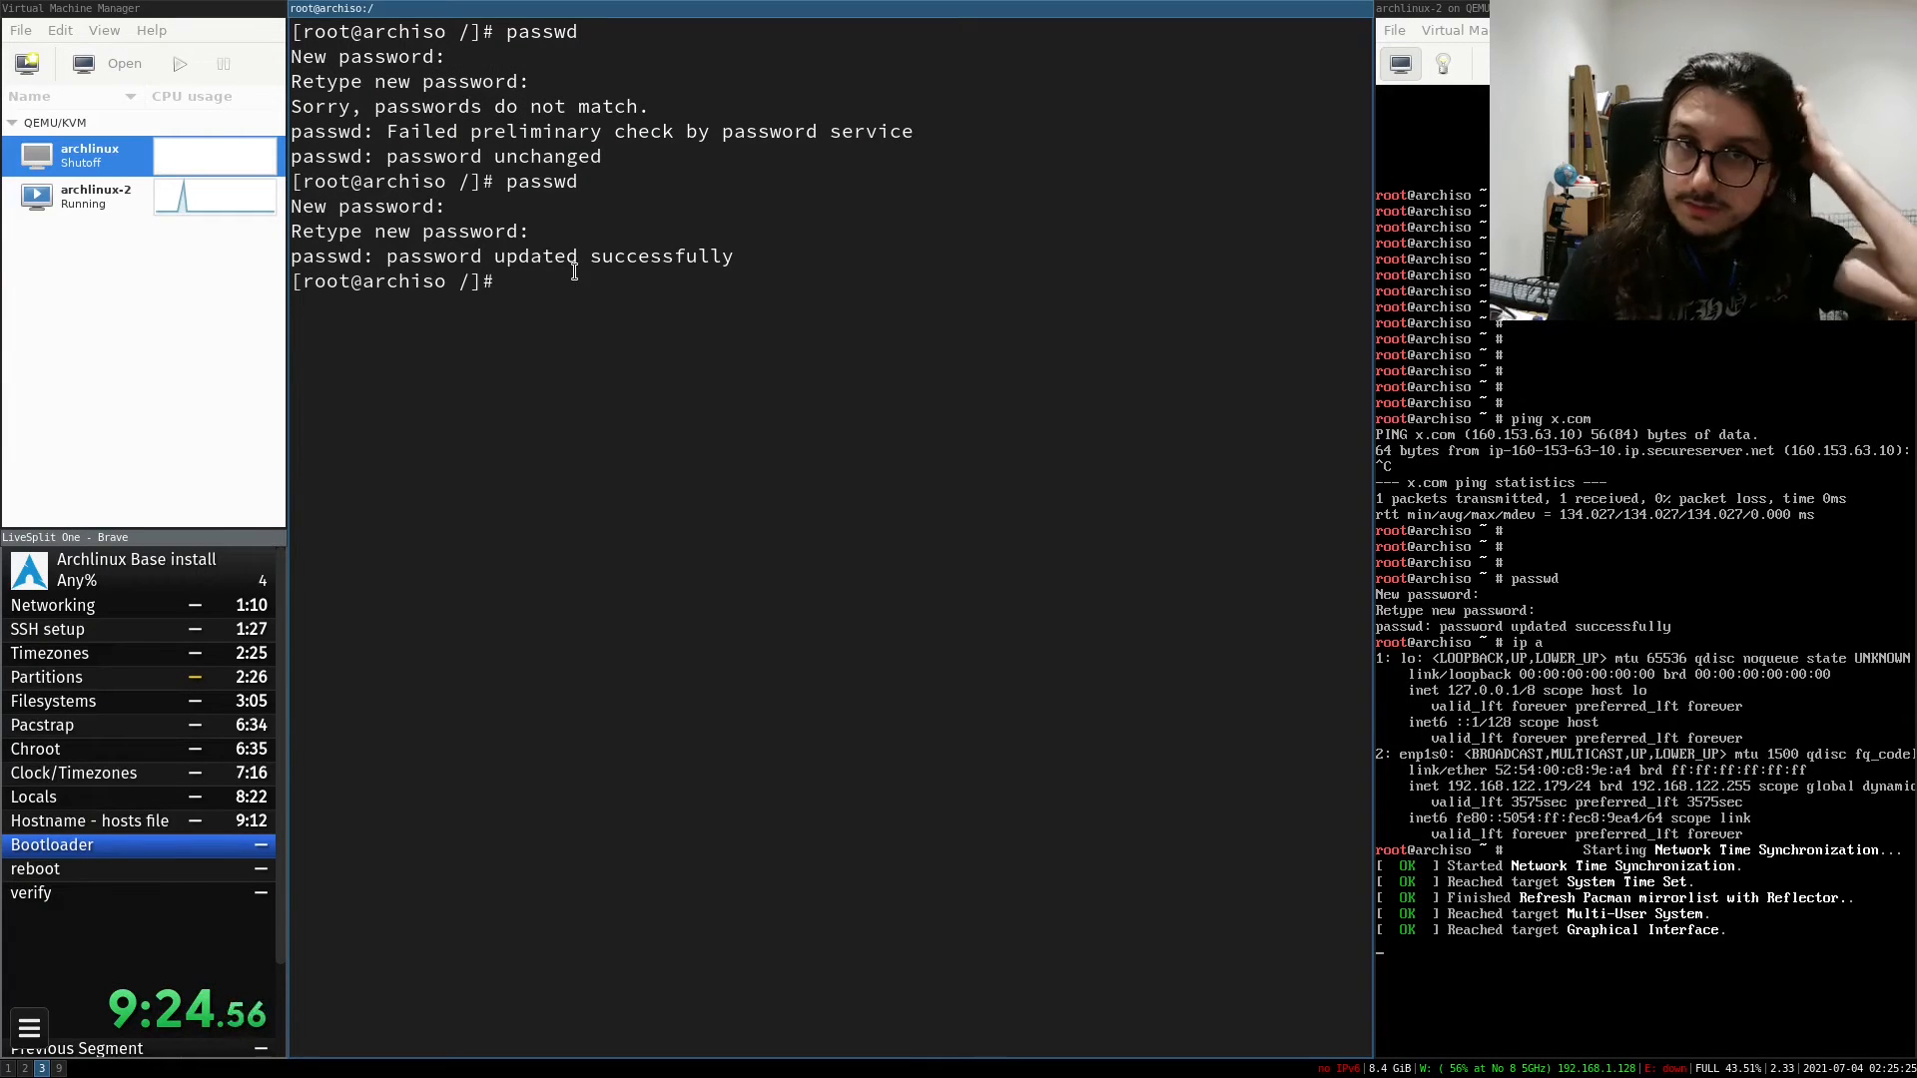
text(pacman -S grub)
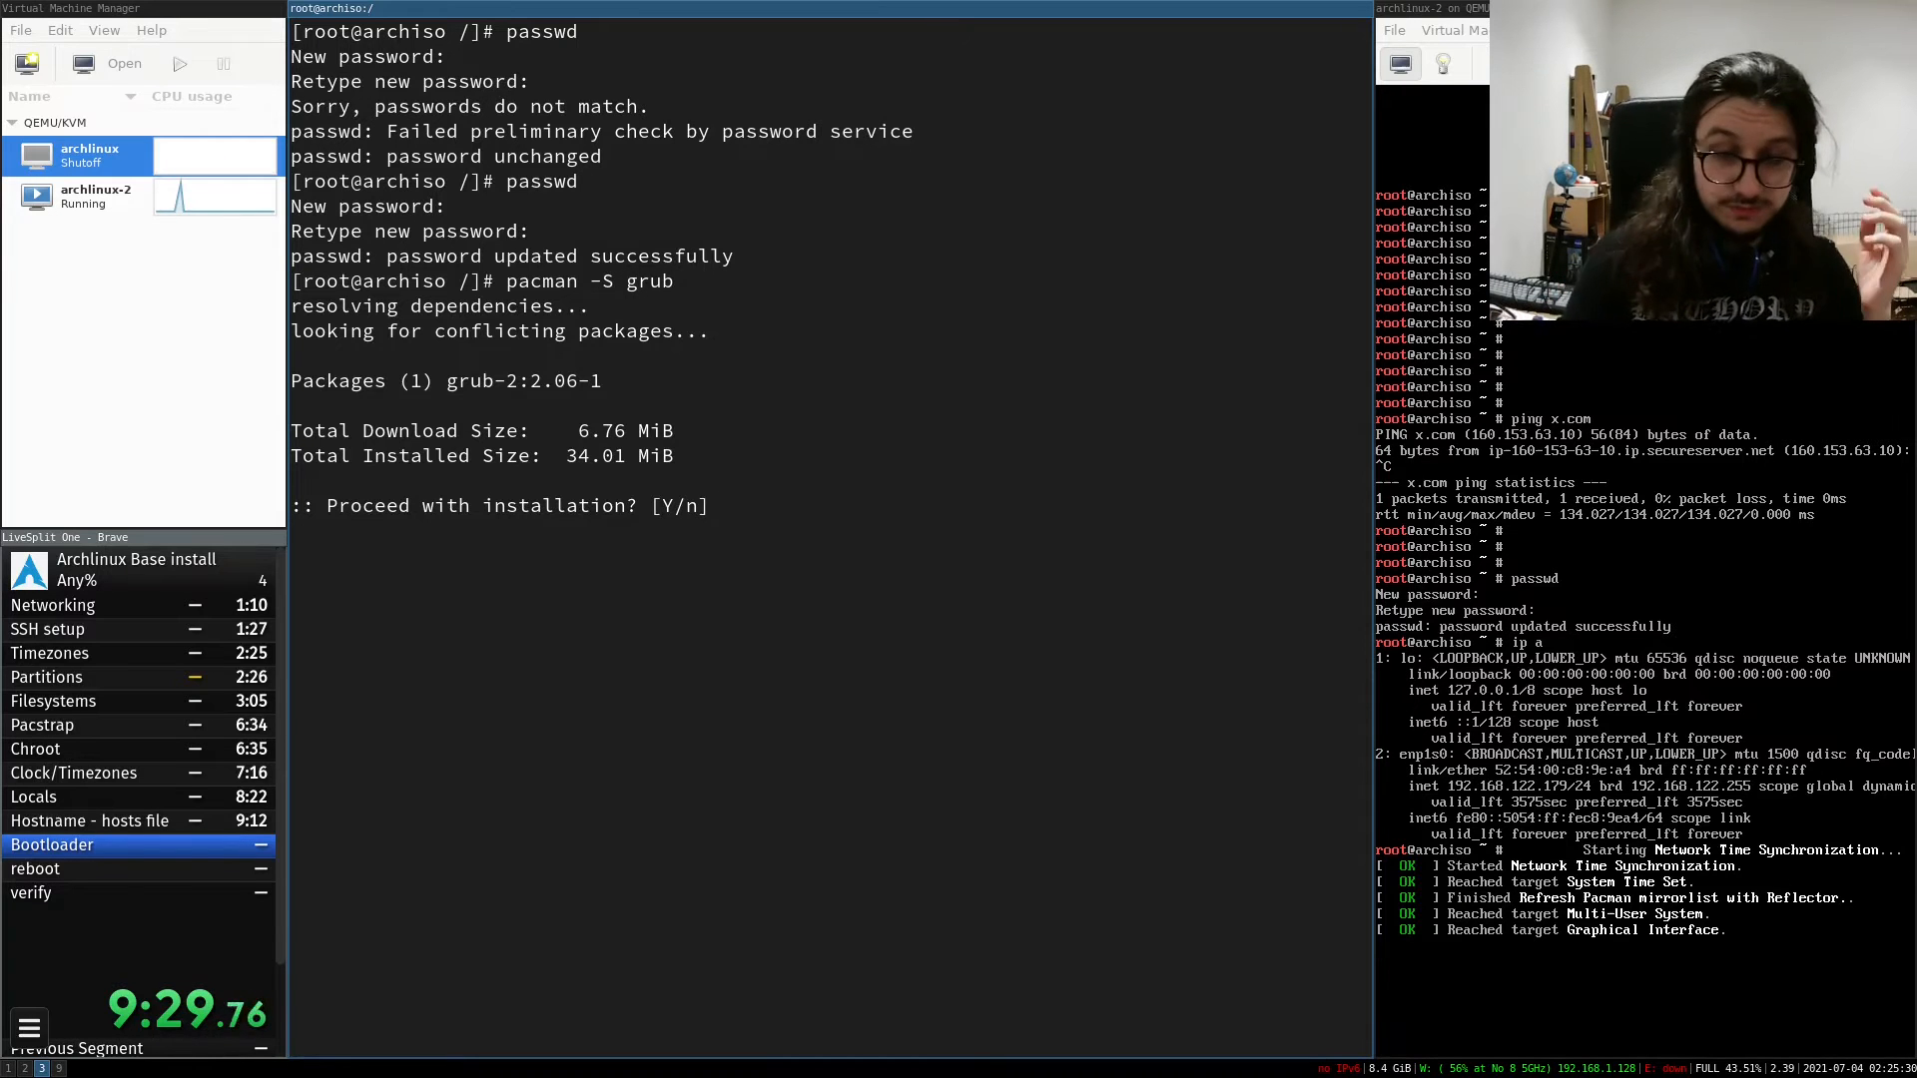
Step: Confirm the grub install, run grub-install /dev/vda and grub-mkconfig -o /boot/grub/grub.cfg
text(y)
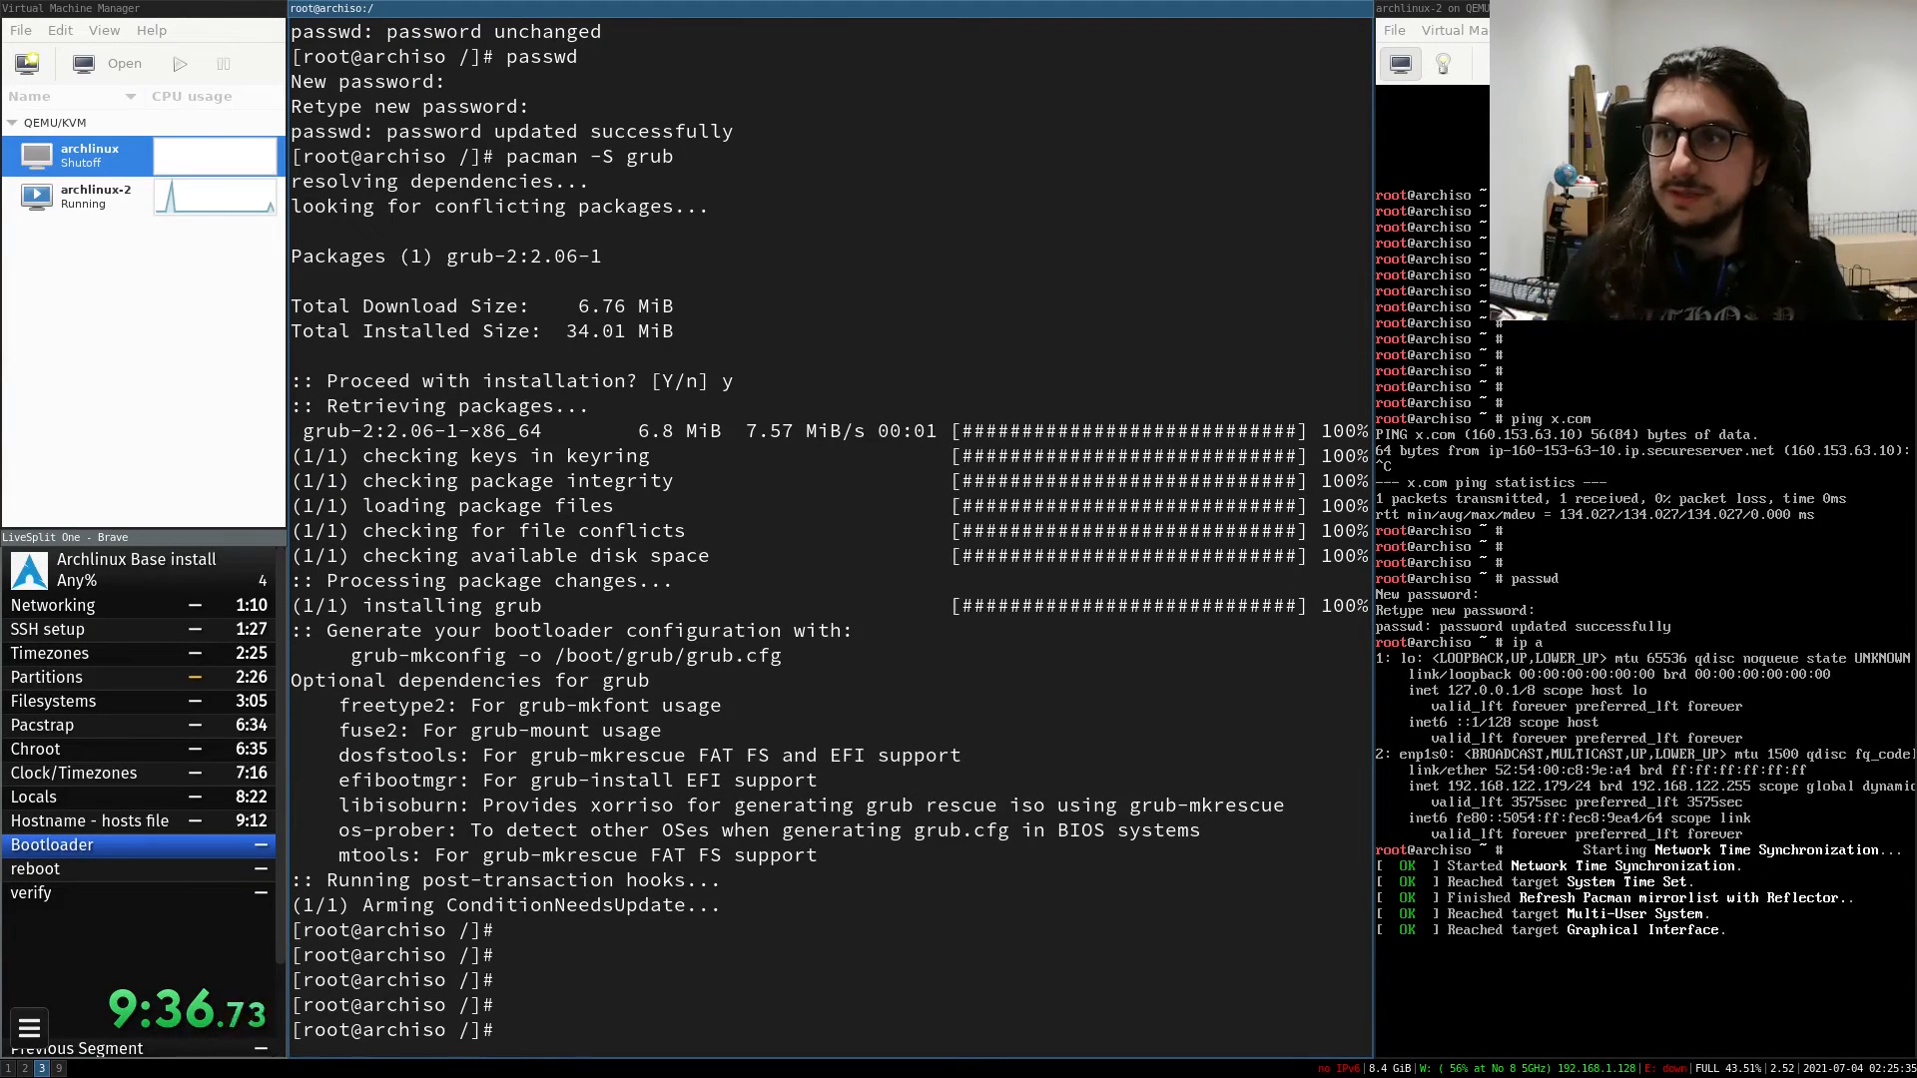
text(grub-i)
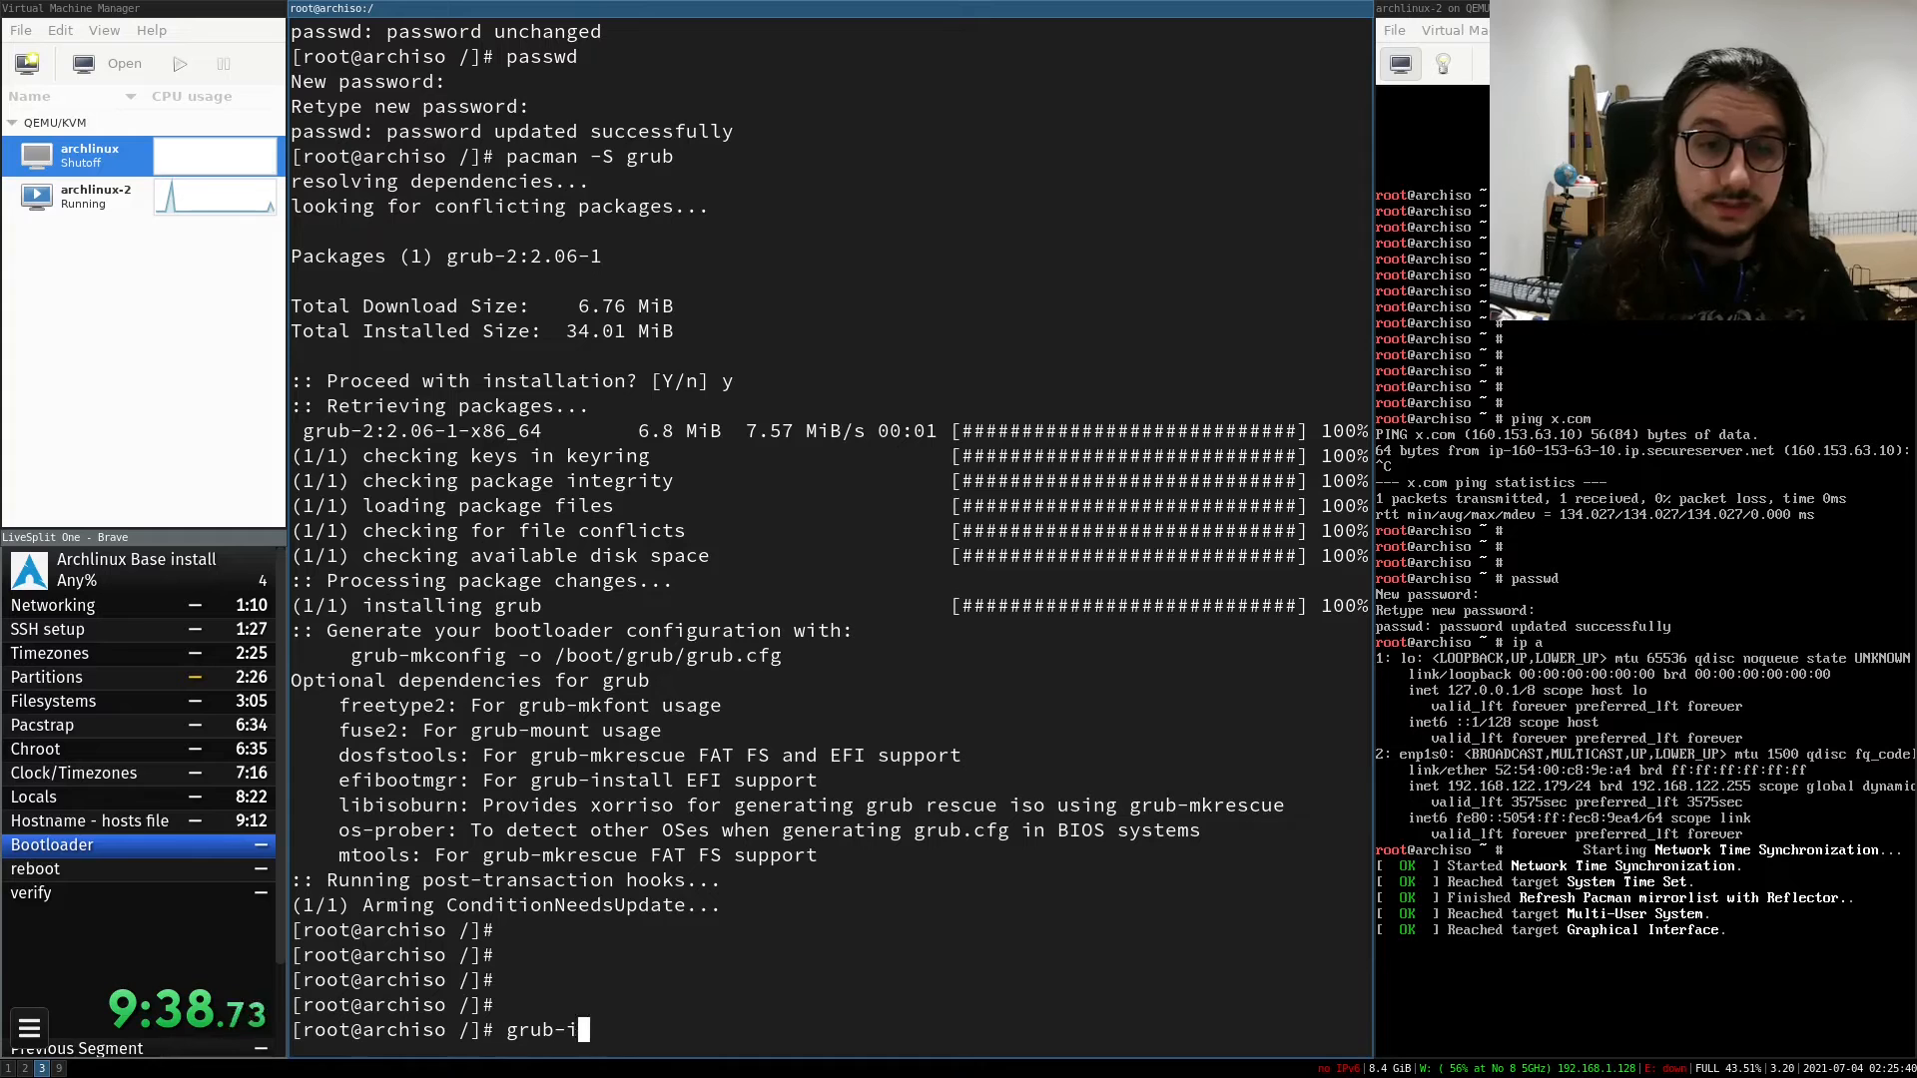
text(nstall /dev/vd)
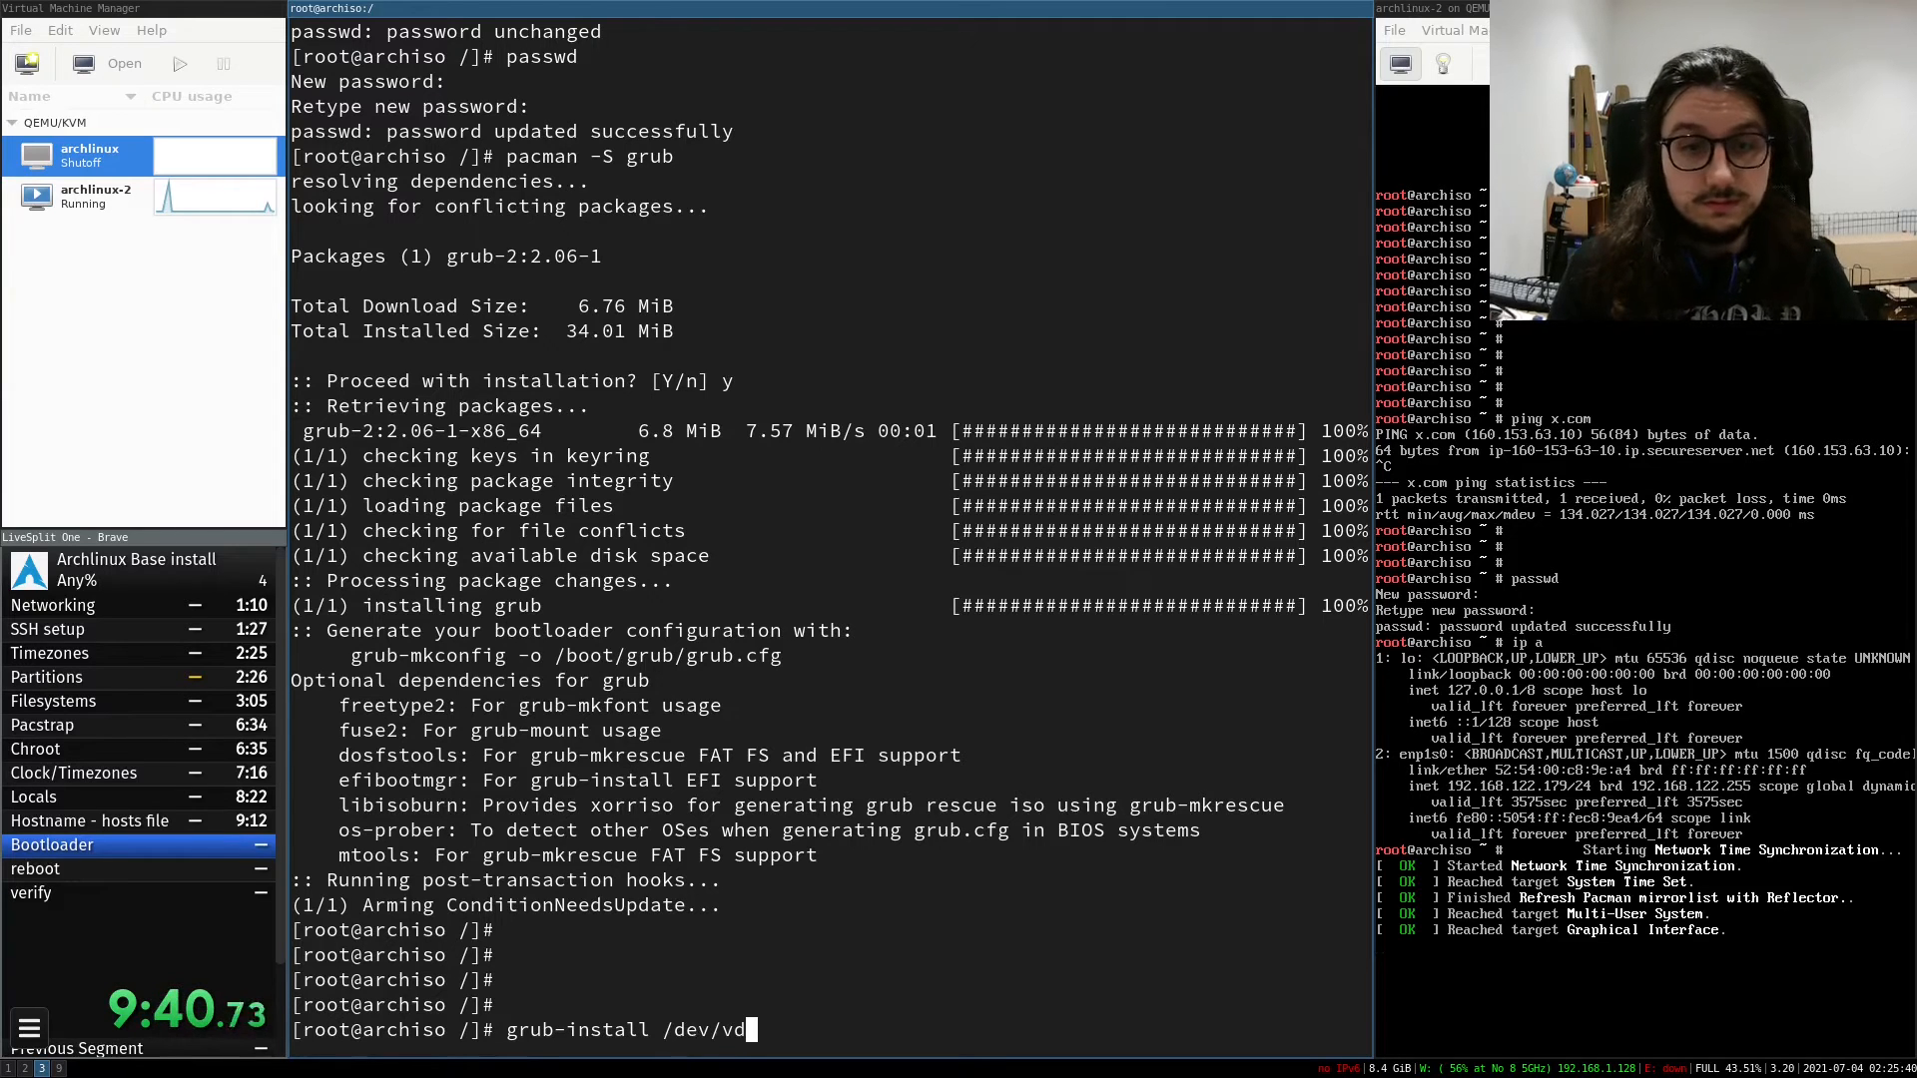
key(Return)
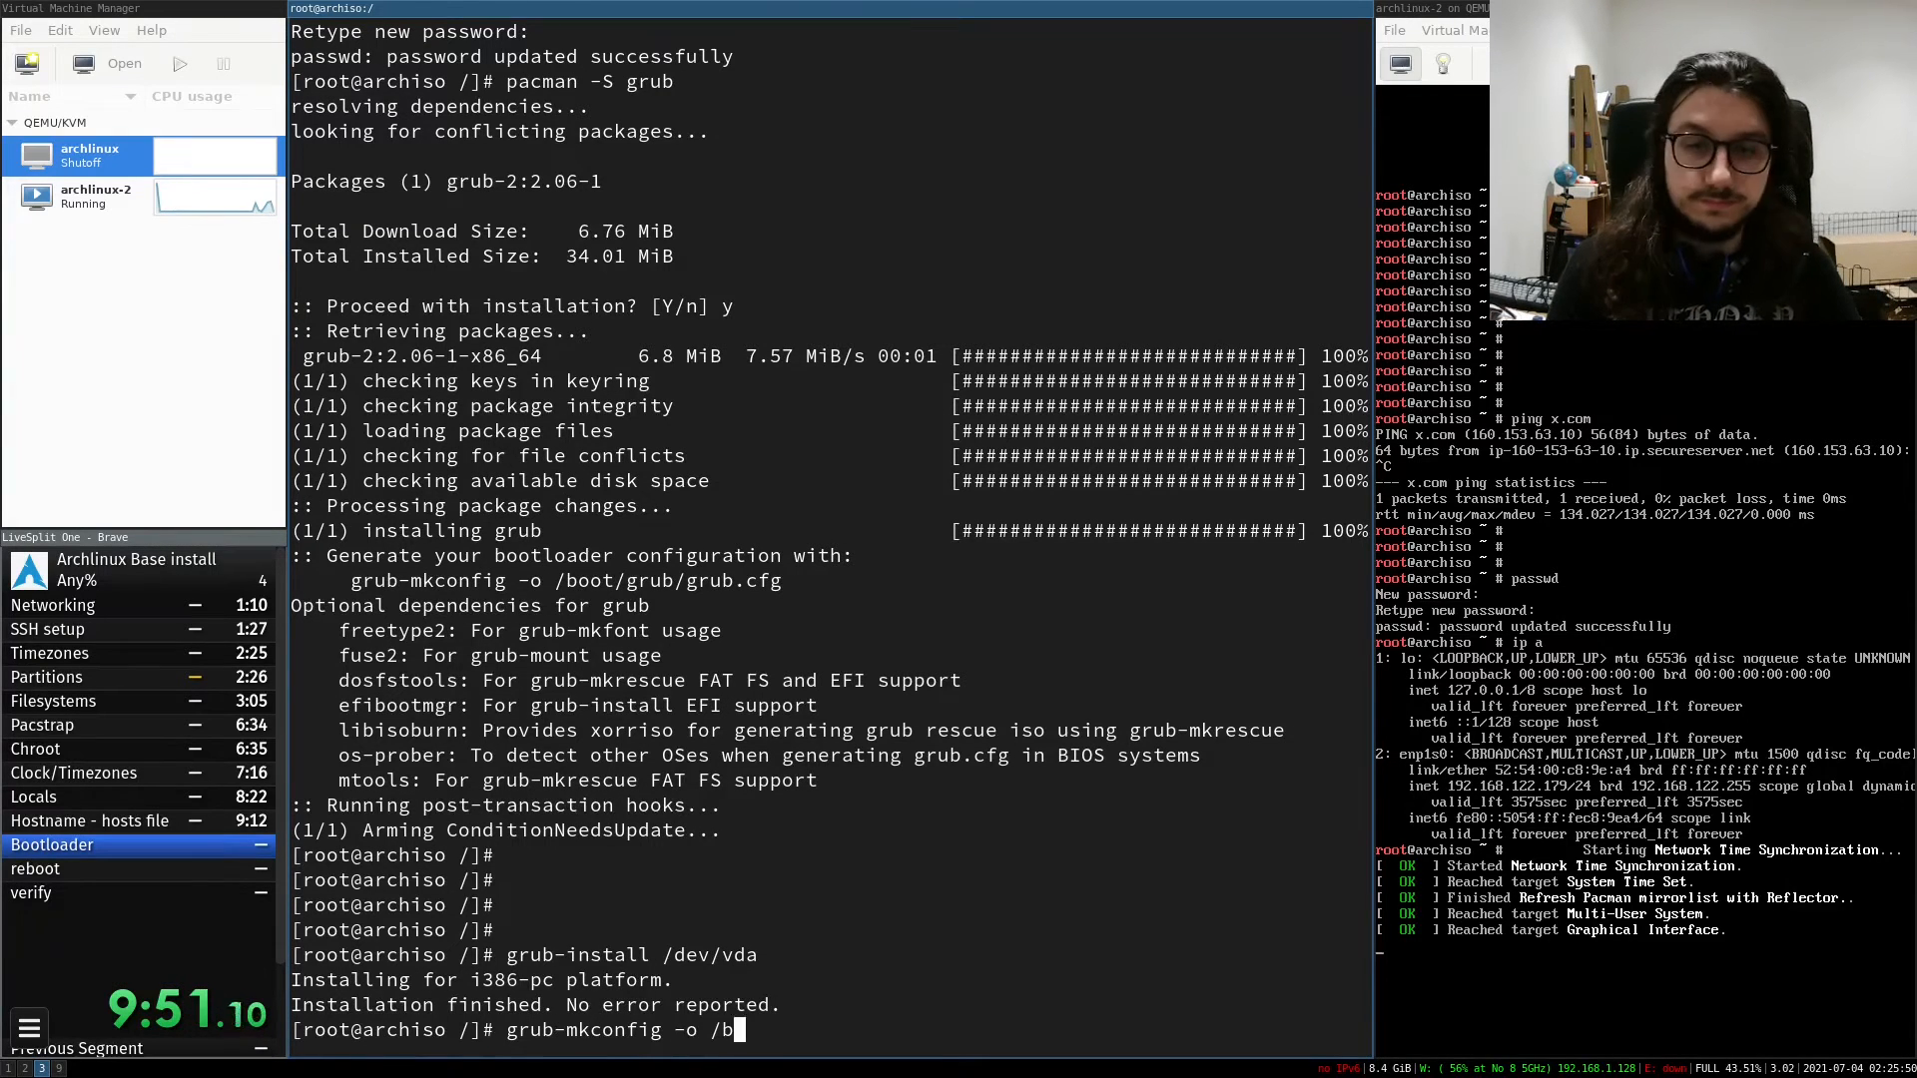
key(Return)
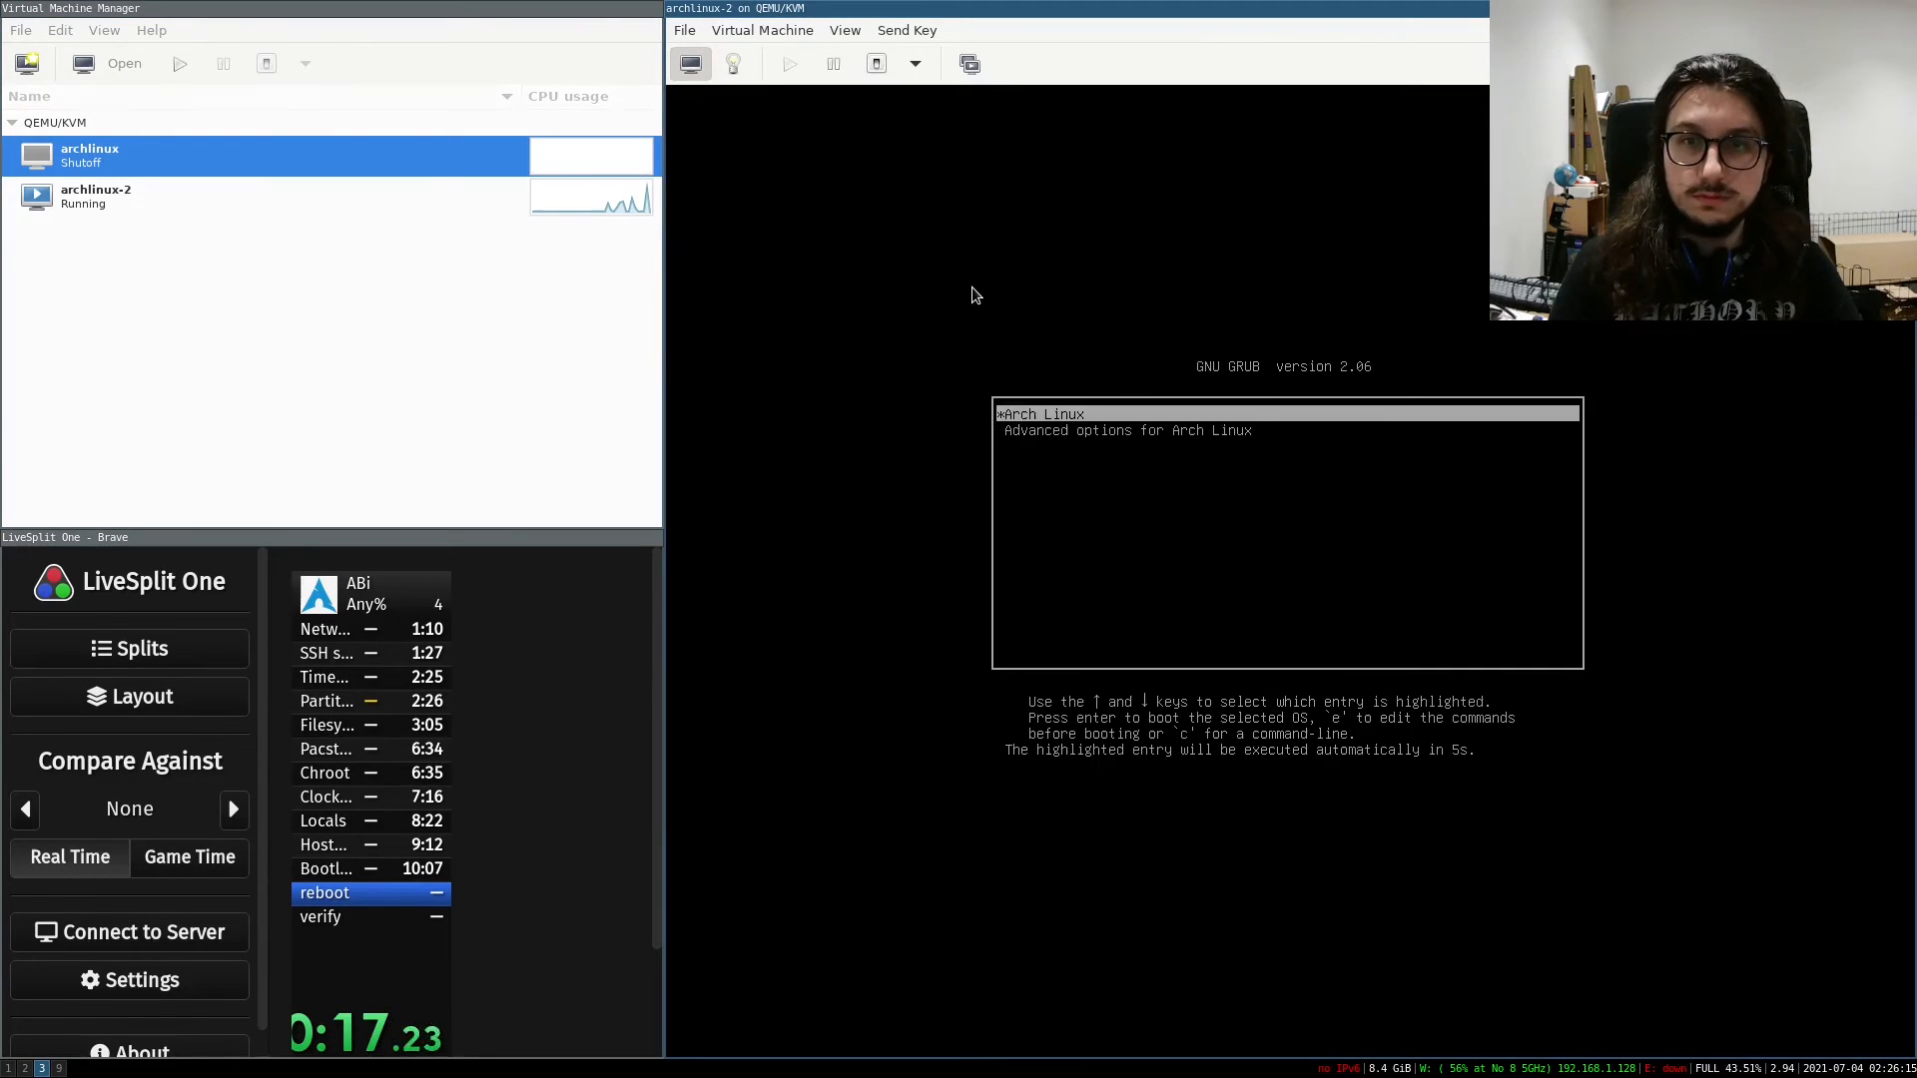
Step: Select the Arch Linux GRUB entry to boot the installed system
key(Return)
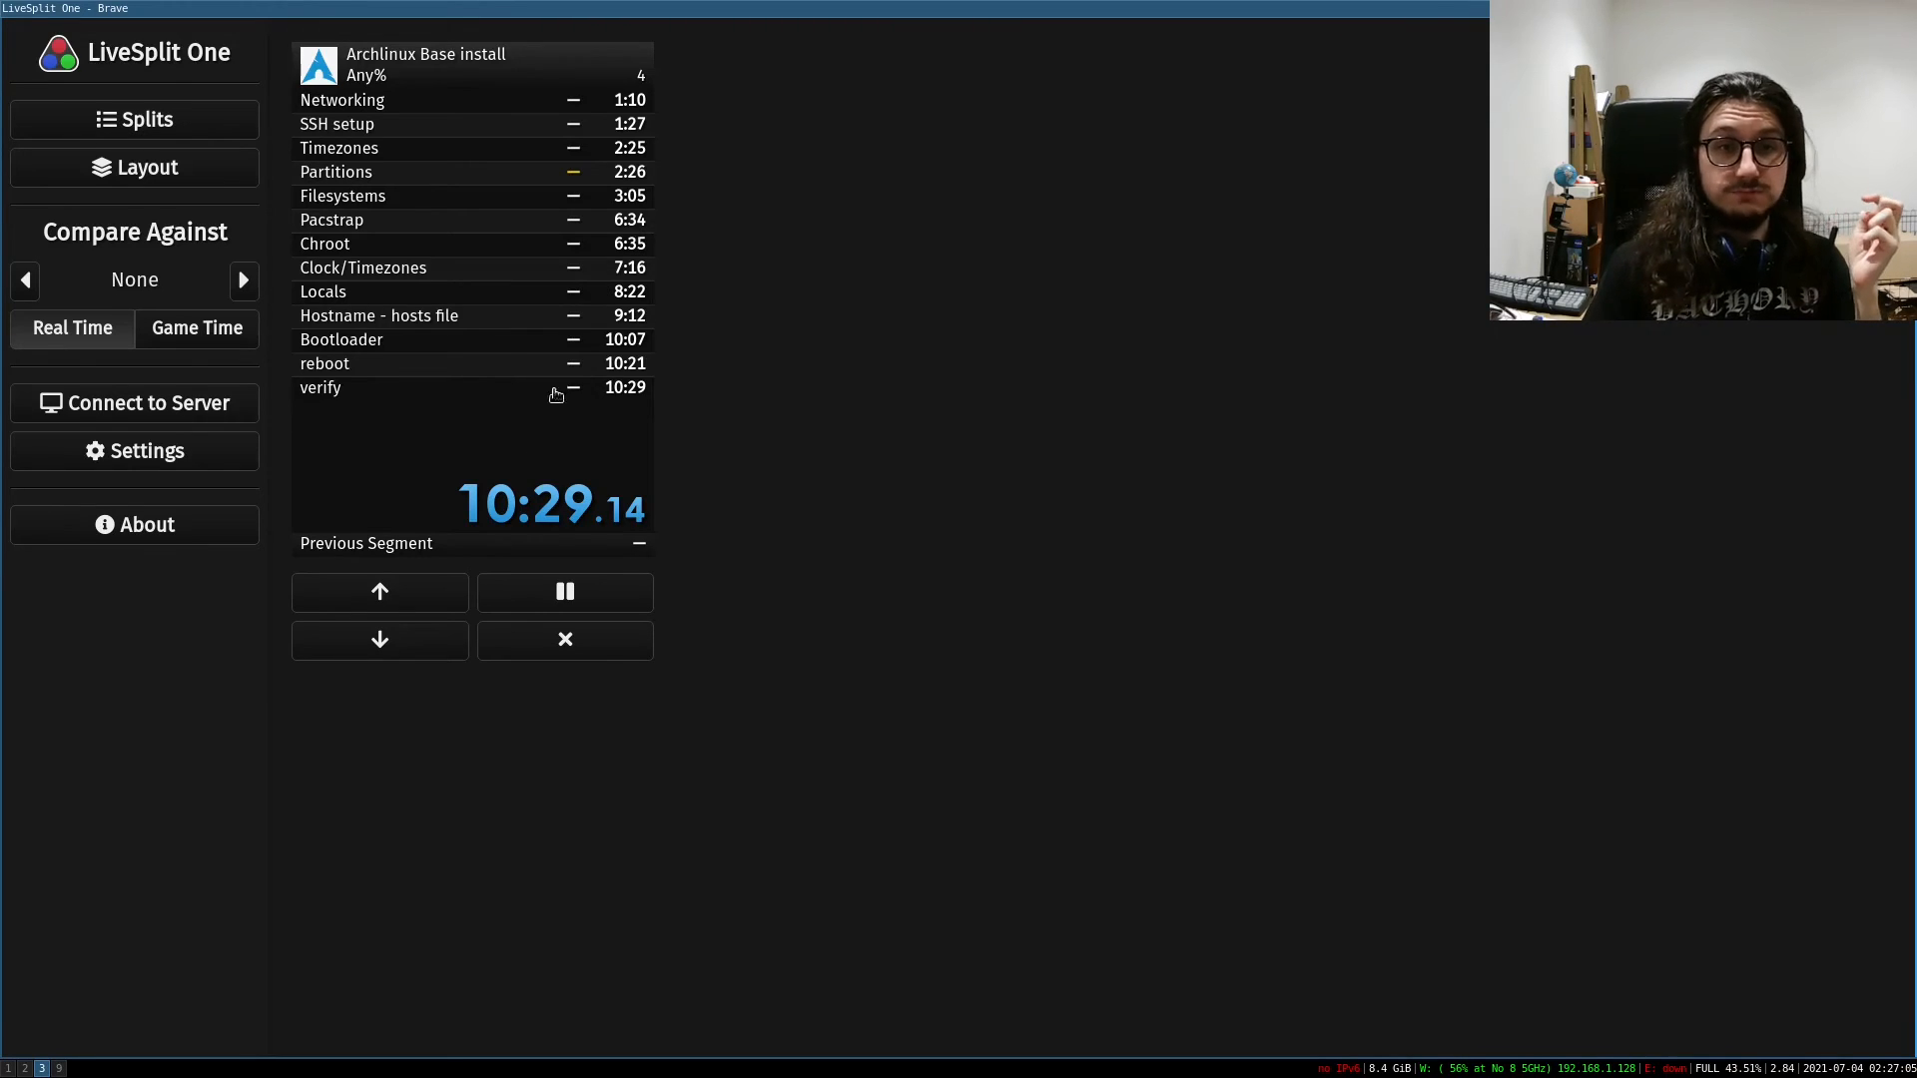
mouse_move(658, 425)
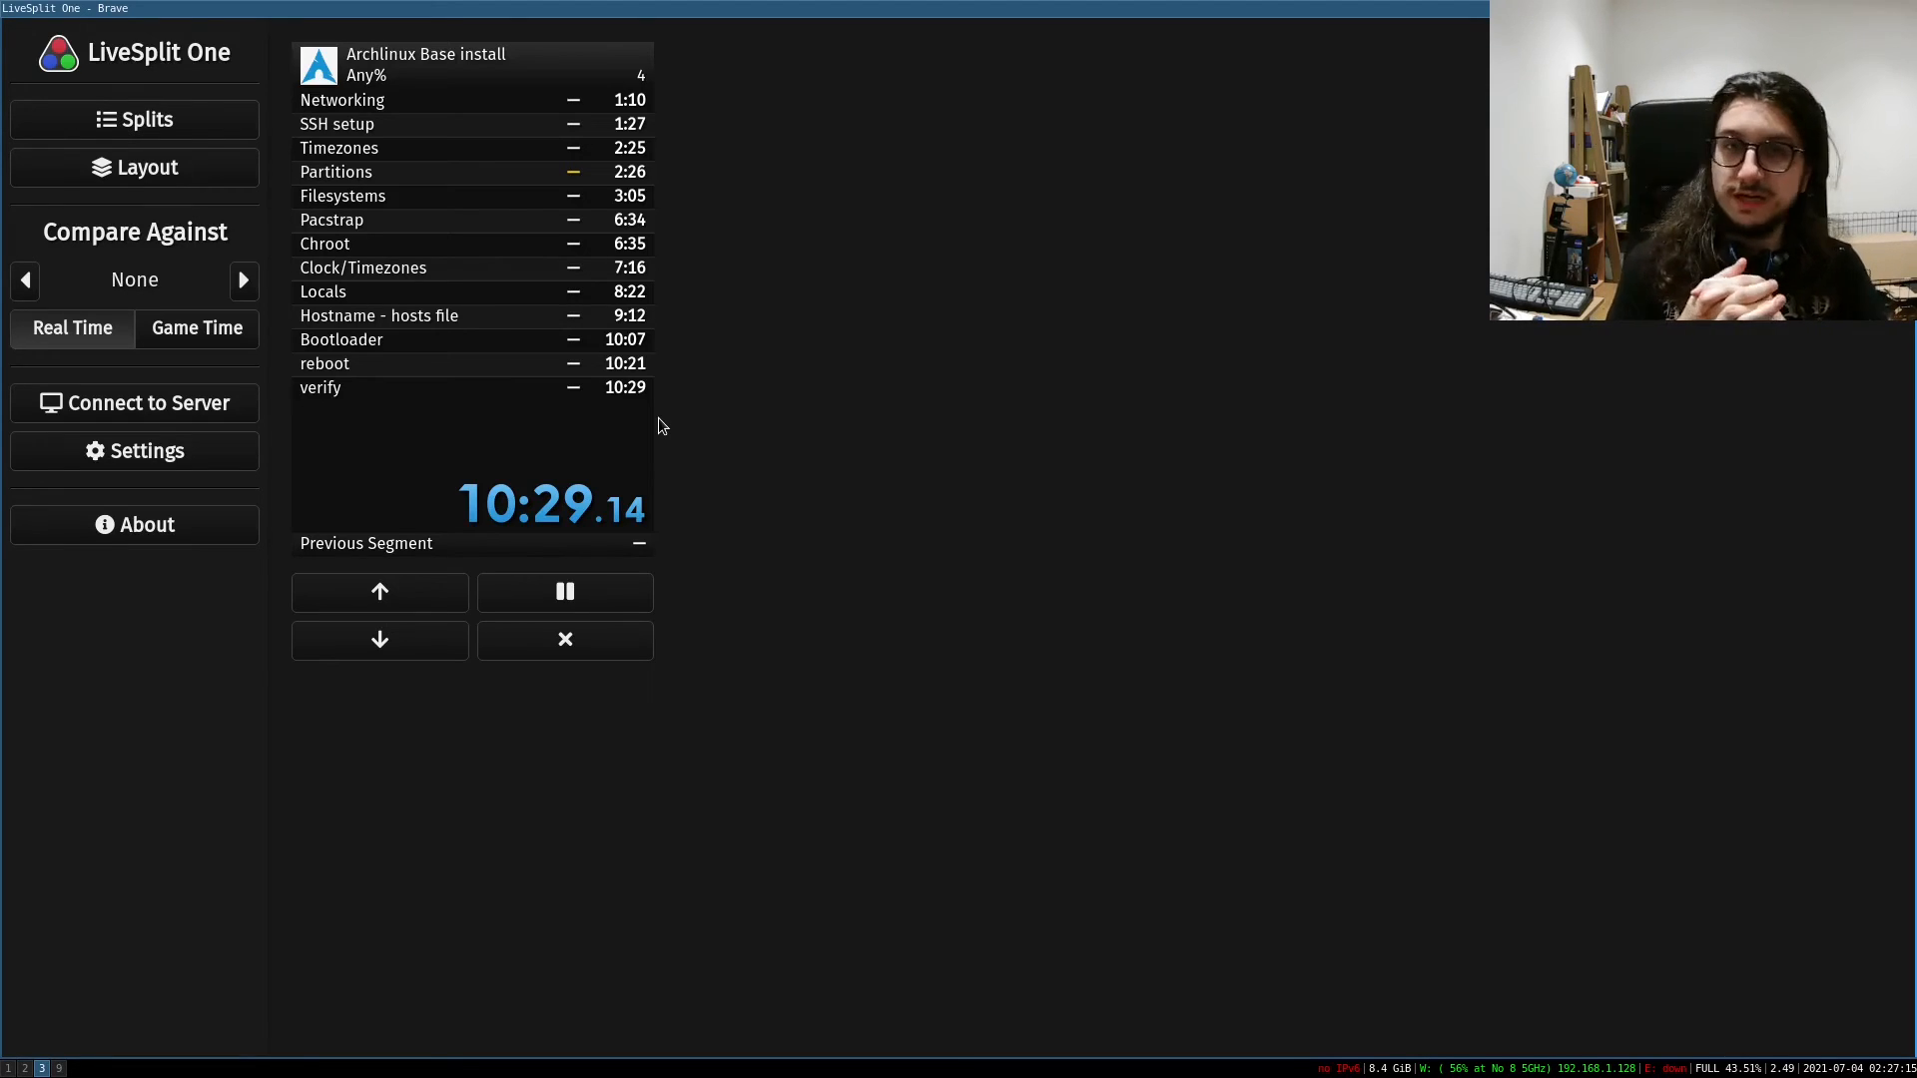